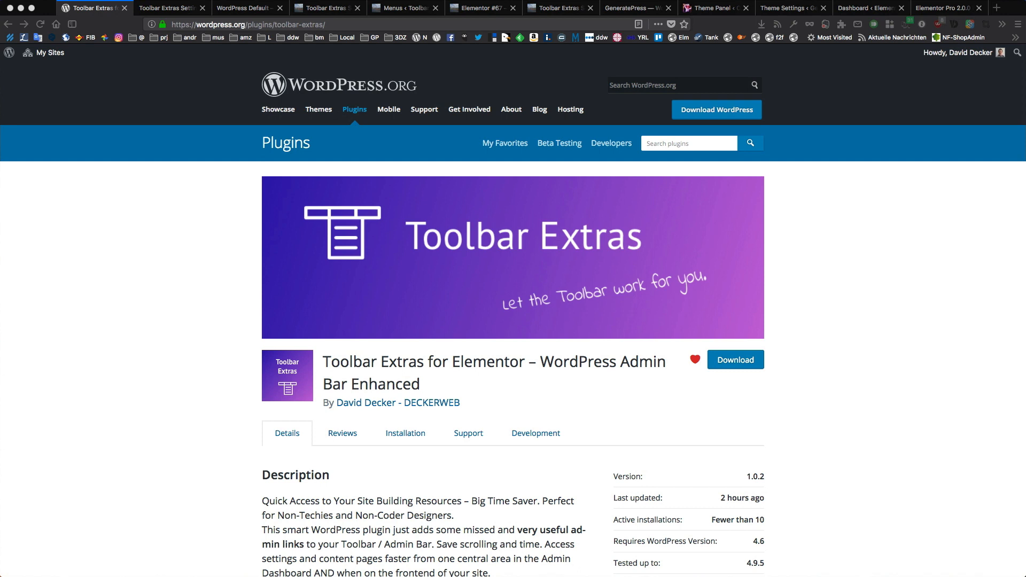
pyautogui.moveTo(494, 281)
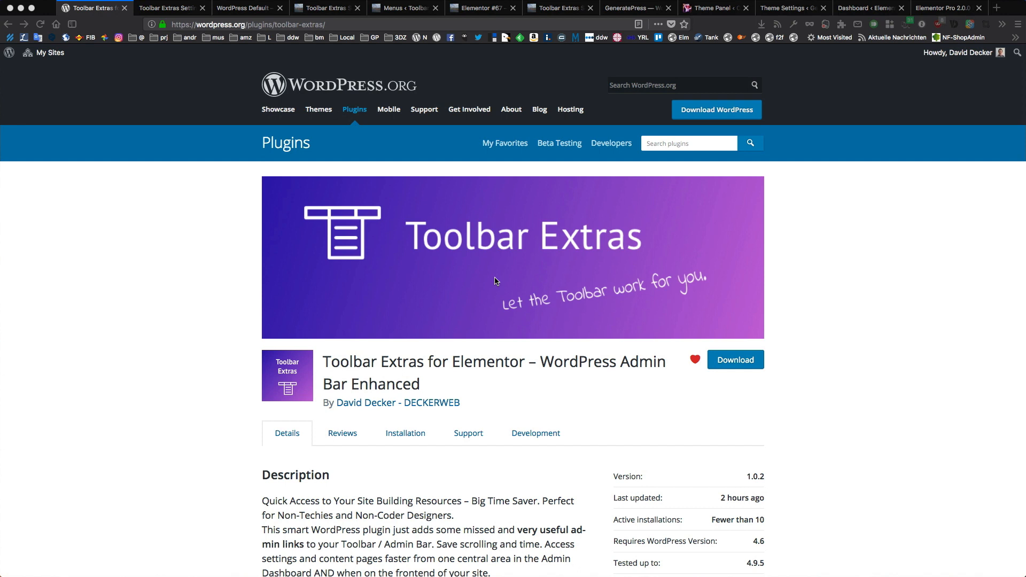
pyautogui.moveTo(491, 268)
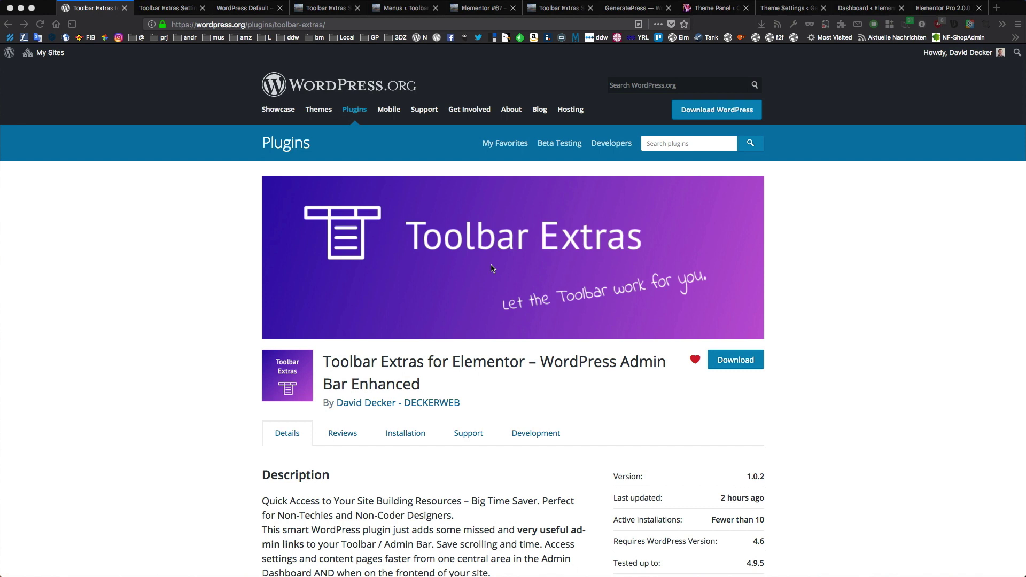
pyautogui.moveTo(532, 258)
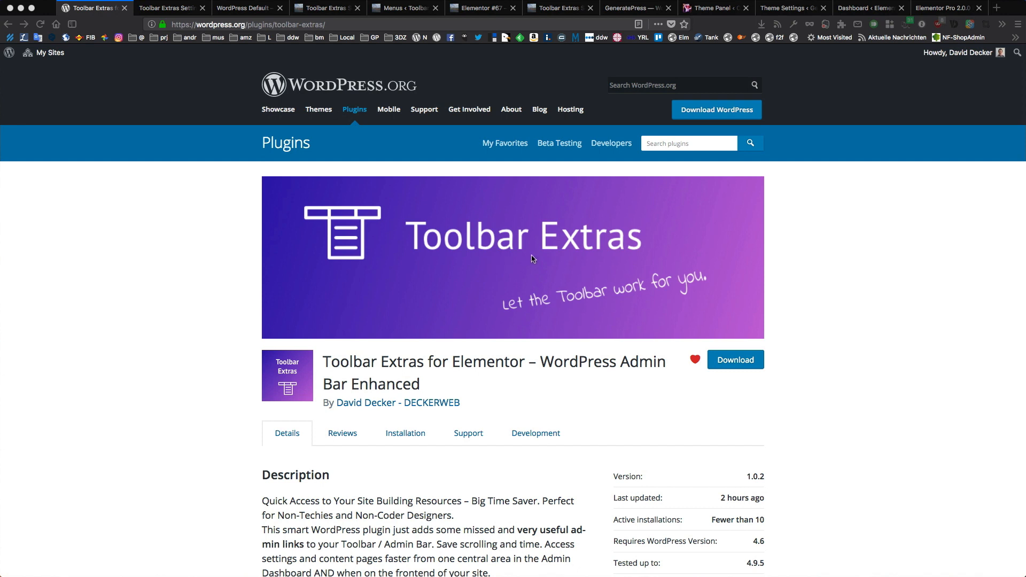
# Switch to the Toolbar Extras Settings tab and browse the Build menu's Elementor Library, PopBoxes and Astra entries
pyautogui.scroll(-3)
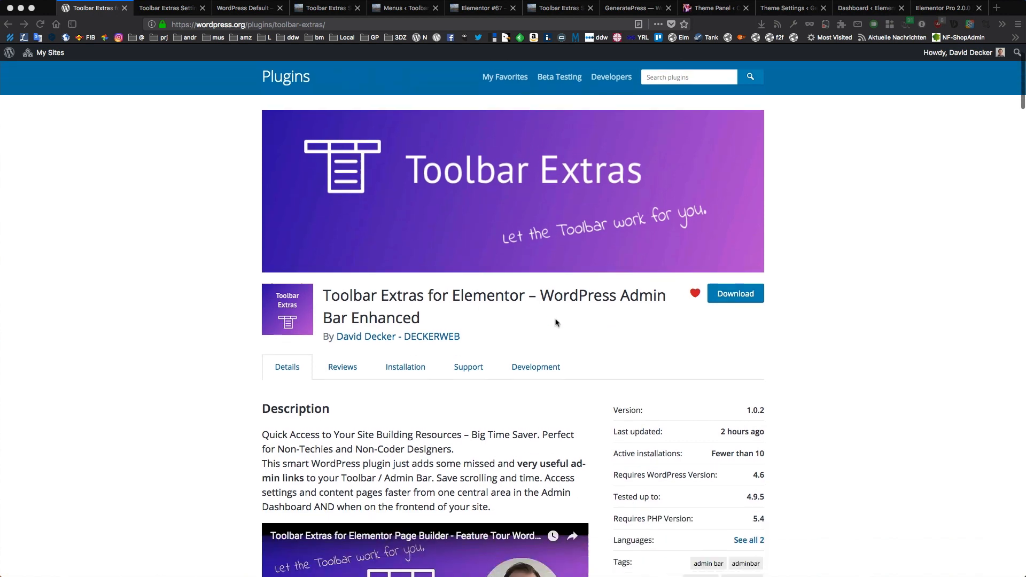
pyautogui.scroll(-3)
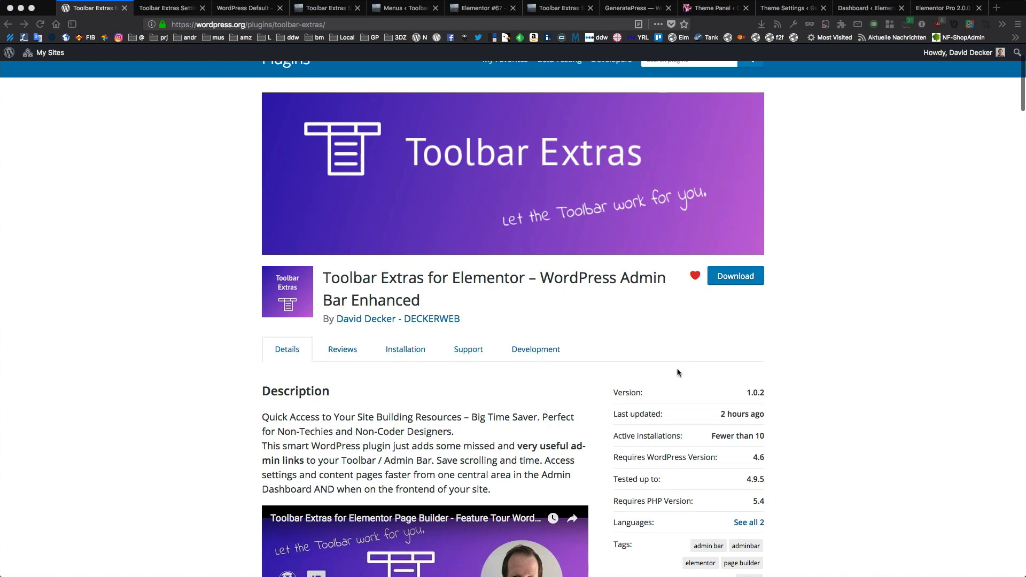
pyautogui.scroll(3)
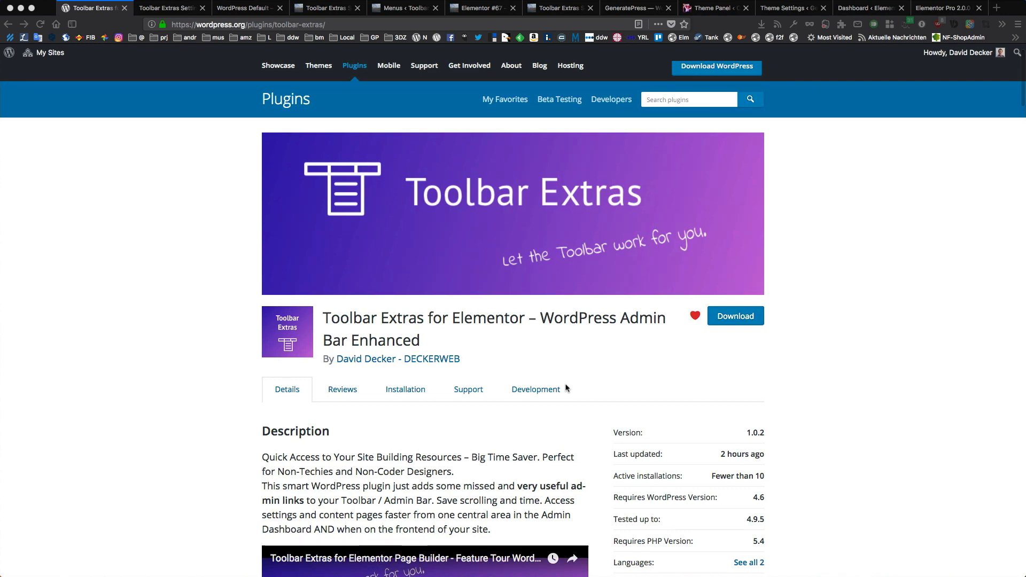
pyautogui.moveTo(544, 352)
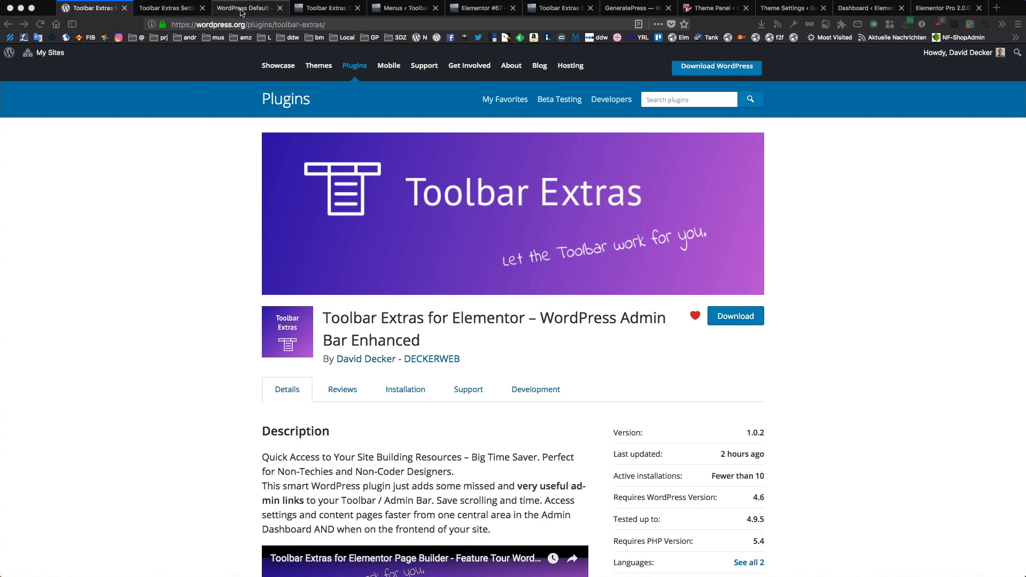
pyautogui.moveTo(328, 8)
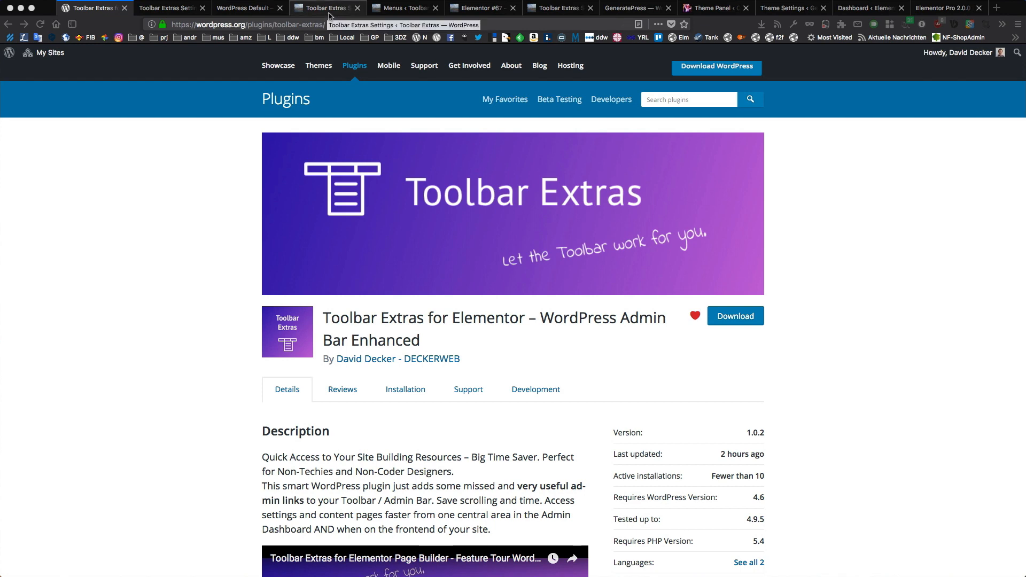
pyautogui.click(327, 8)
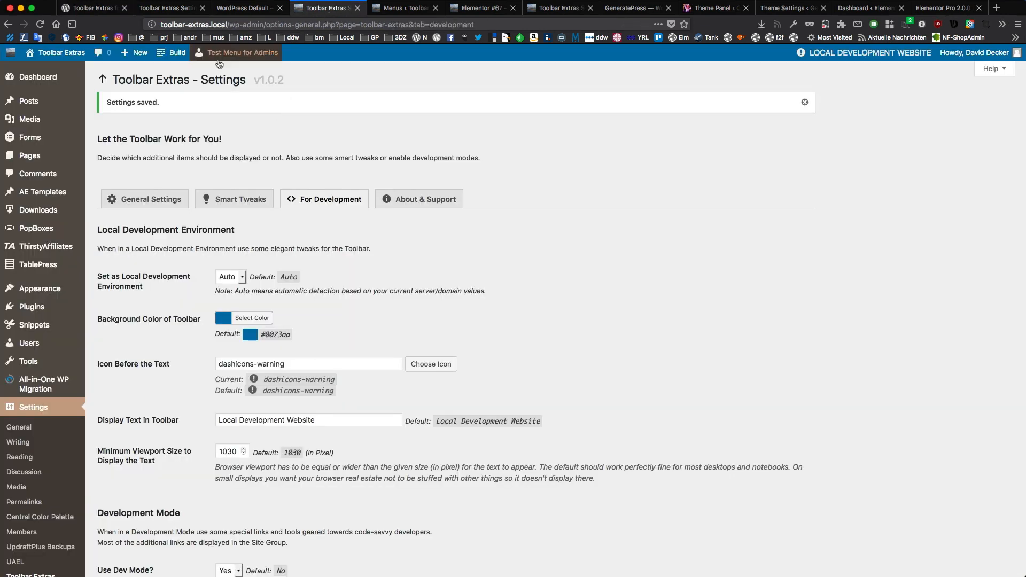
pyautogui.click(171, 52)
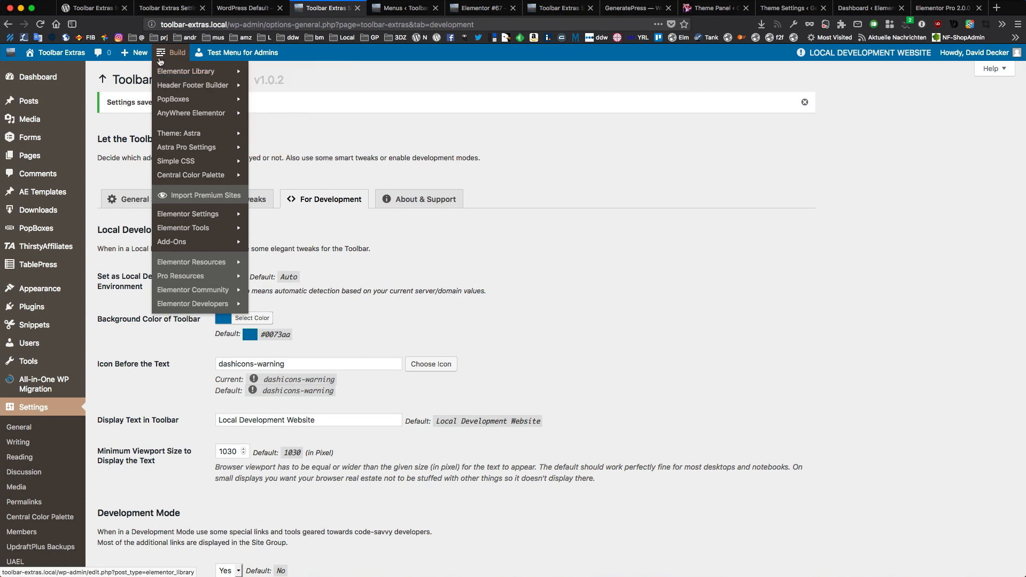
pyautogui.moveTo(186, 71)
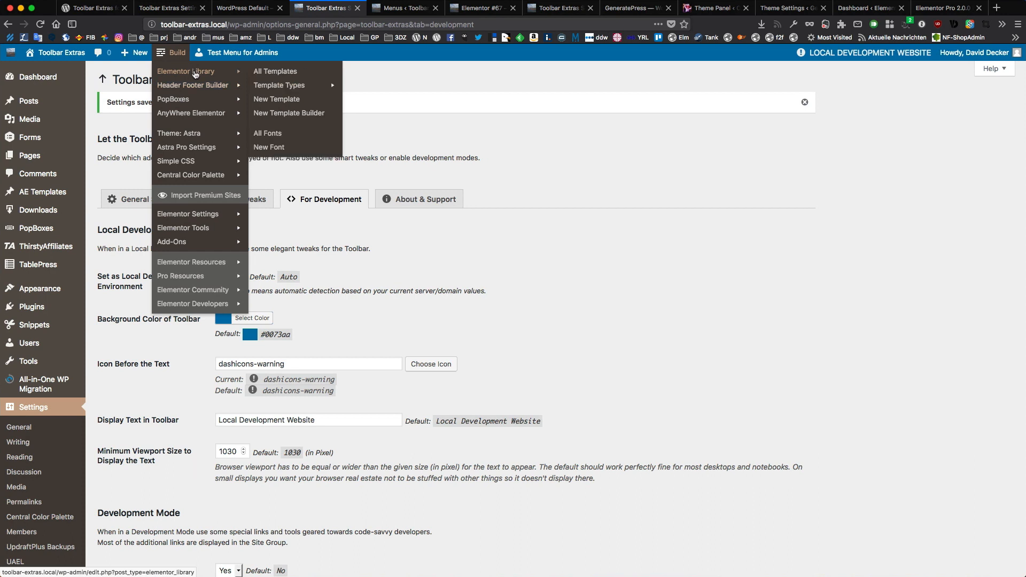
pyautogui.moveTo(275, 74)
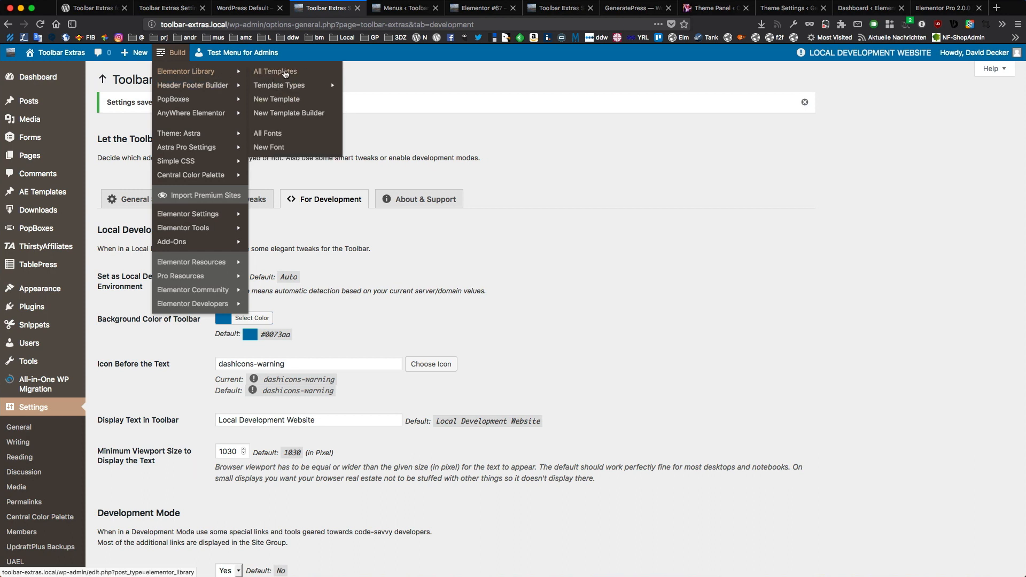
pyautogui.moveTo(190, 100)
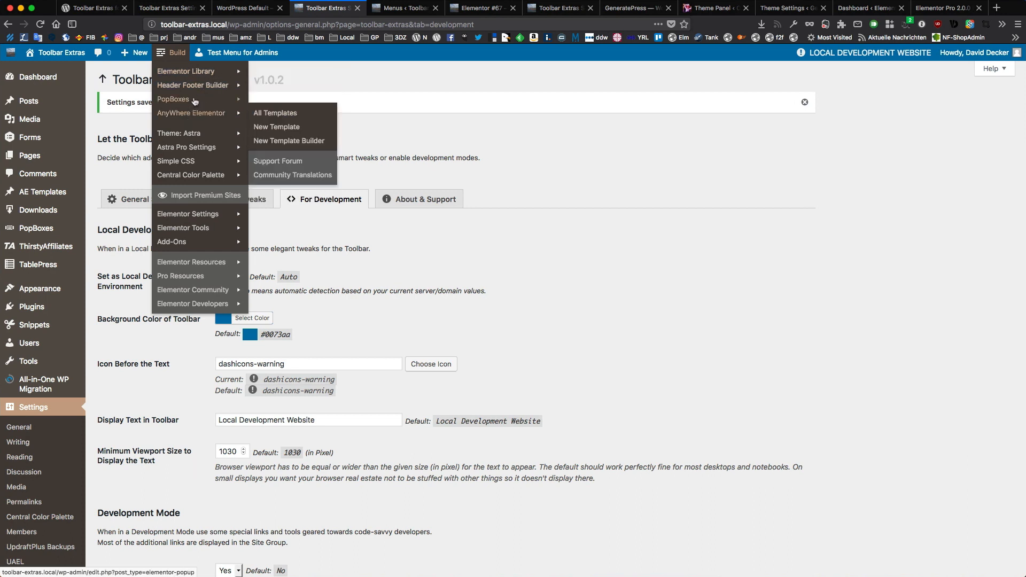
pyautogui.moveTo(179, 133)
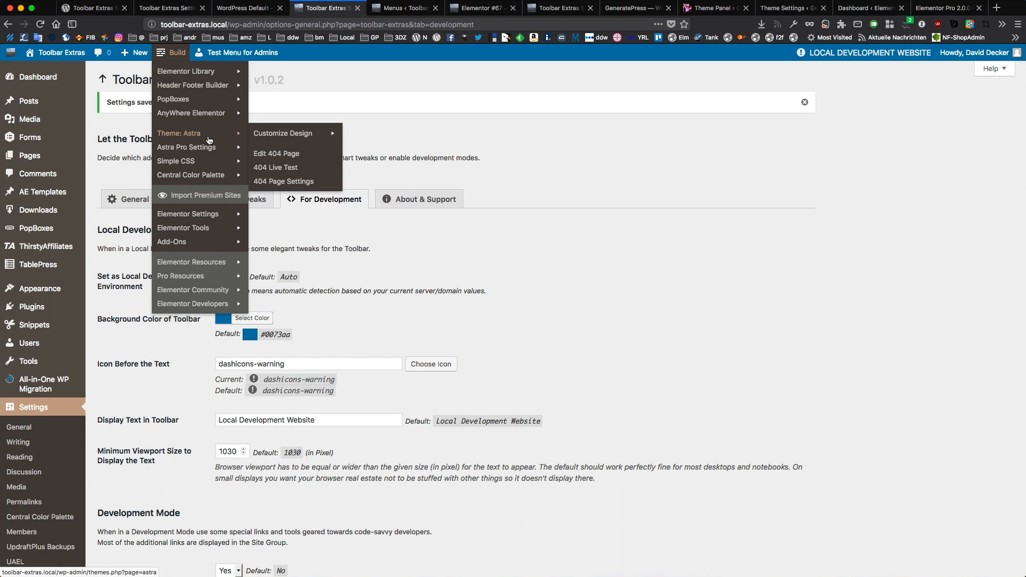
pyautogui.moveTo(175, 161)
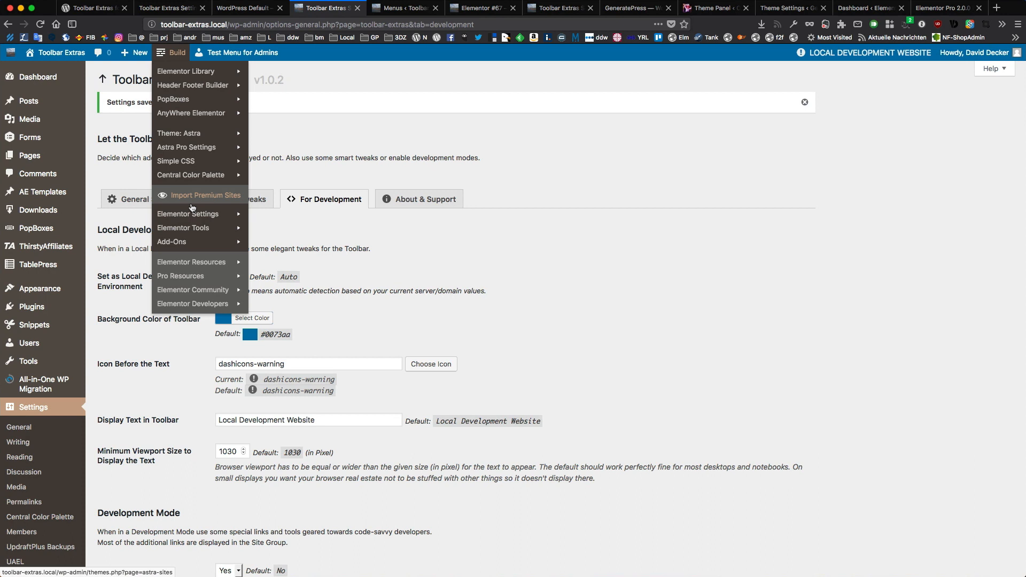
pyautogui.moveTo(187, 214)
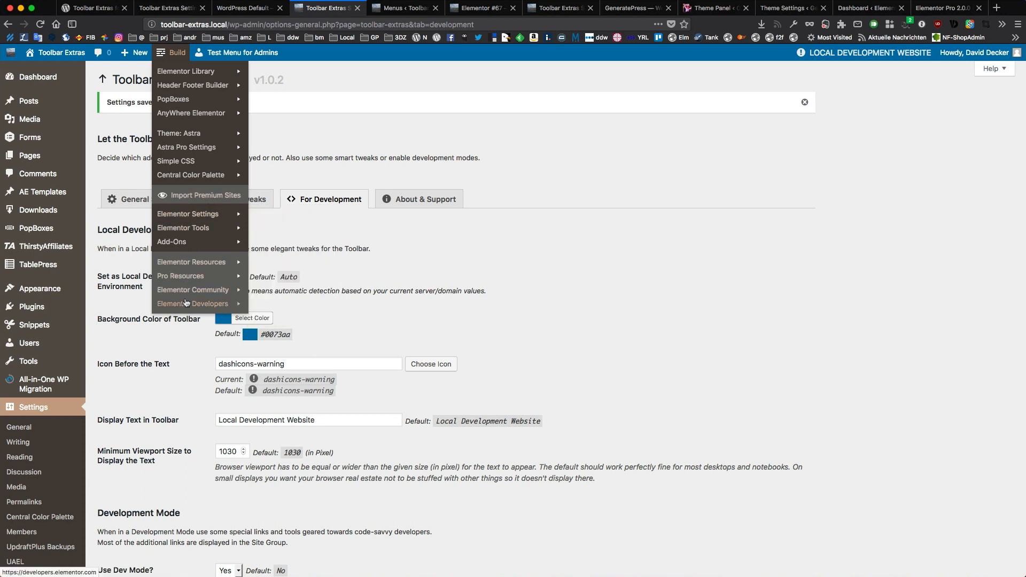
pyautogui.moveTo(192, 289)
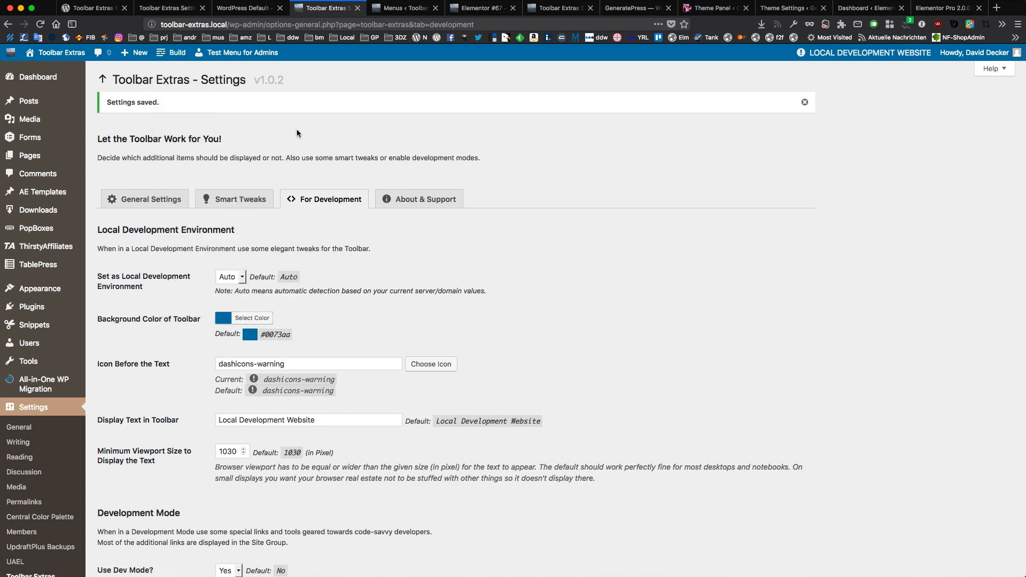
pyautogui.moveTo(727, 55)
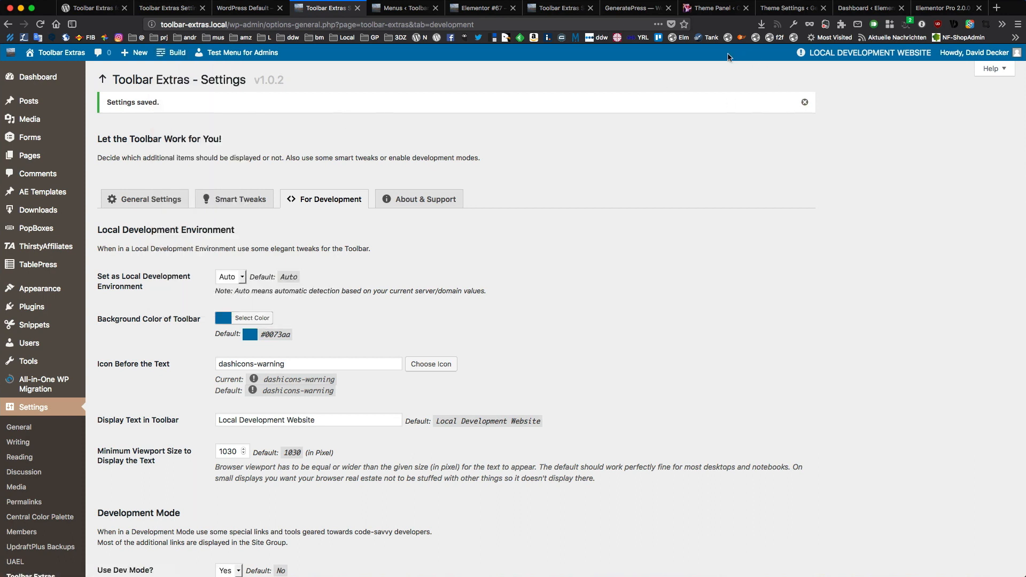
pyautogui.moveTo(659, 58)
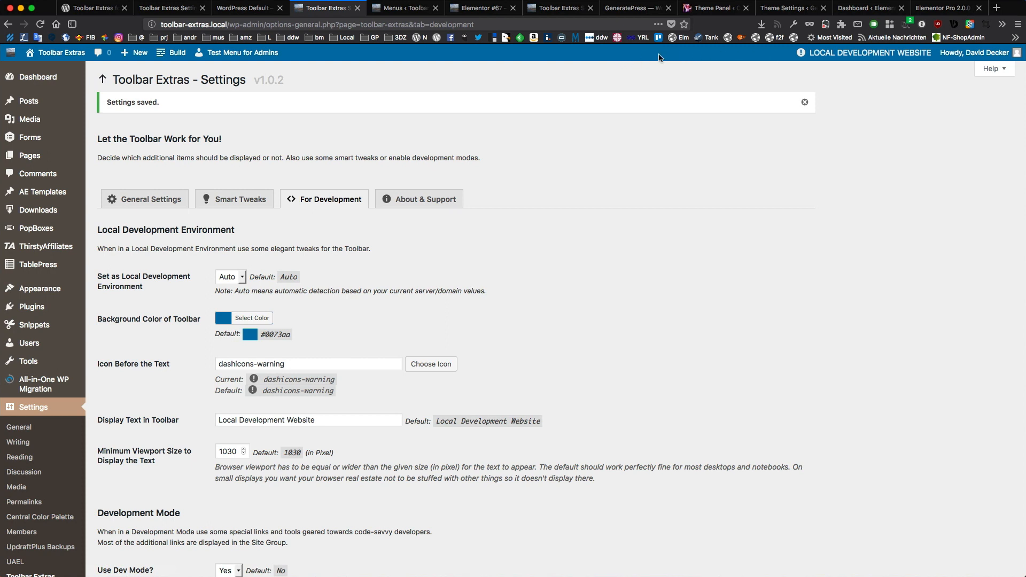
pyautogui.moveTo(865, 58)
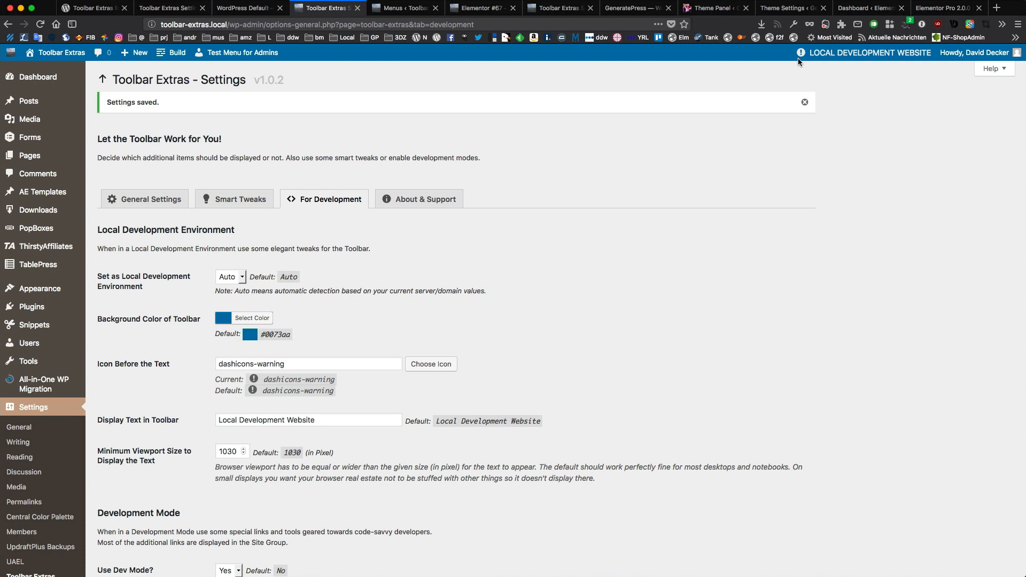
pyautogui.moveTo(670, 62)
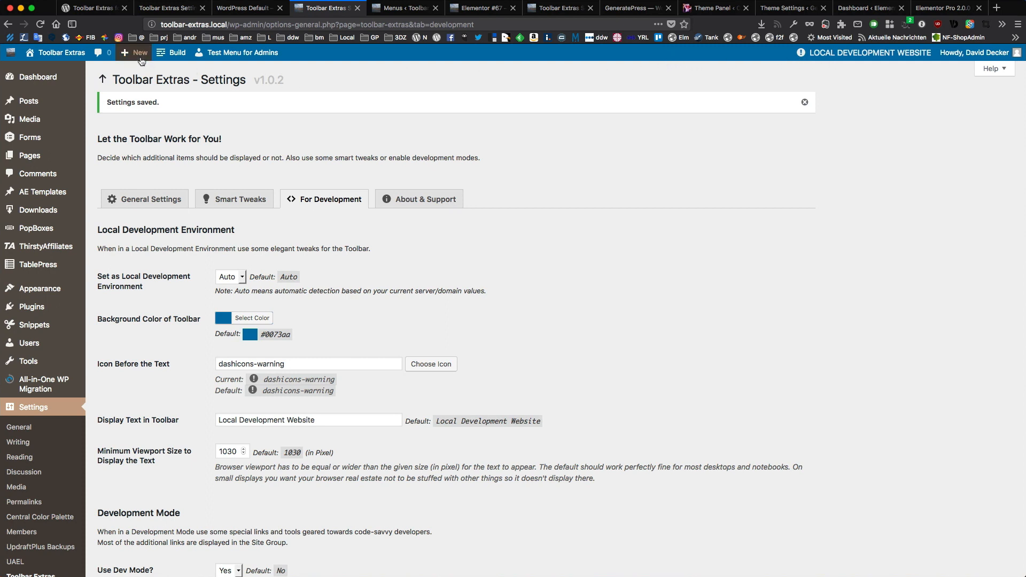
# Show the + New menu's add options, from posts and pages to plugins and themes
pyautogui.click(140, 53)
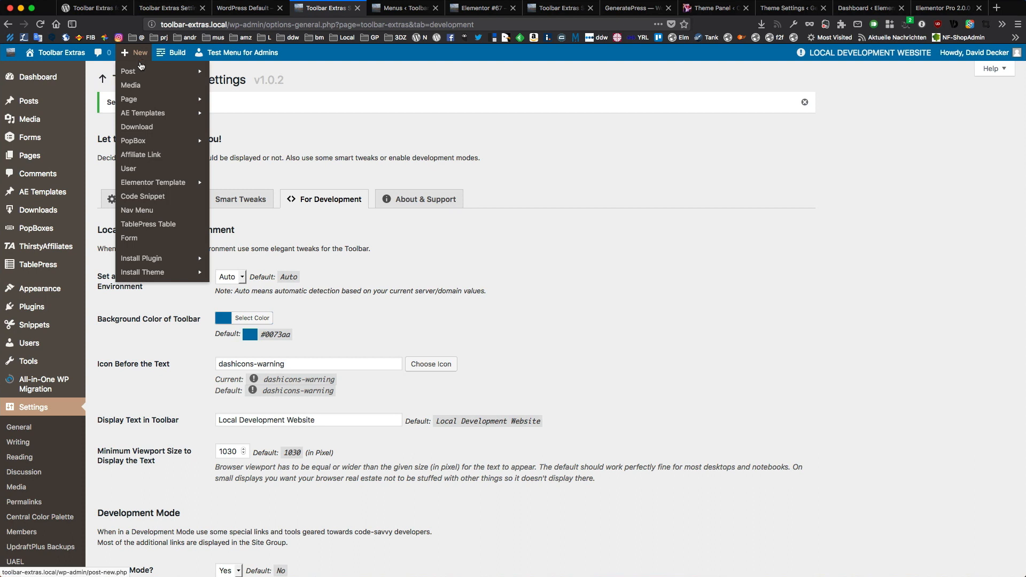
pyautogui.moveTo(129, 71)
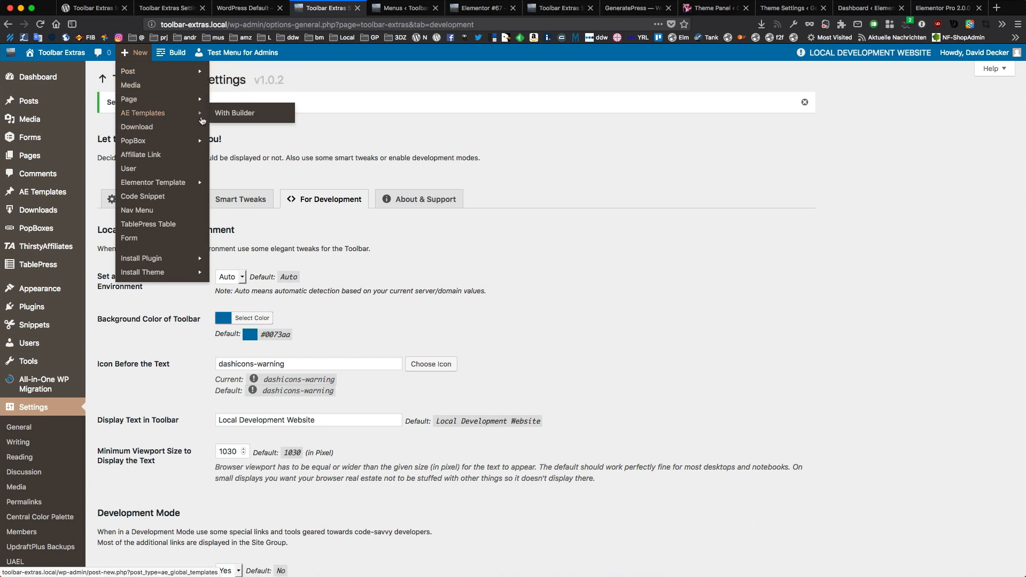
pyautogui.moveTo(153, 182)
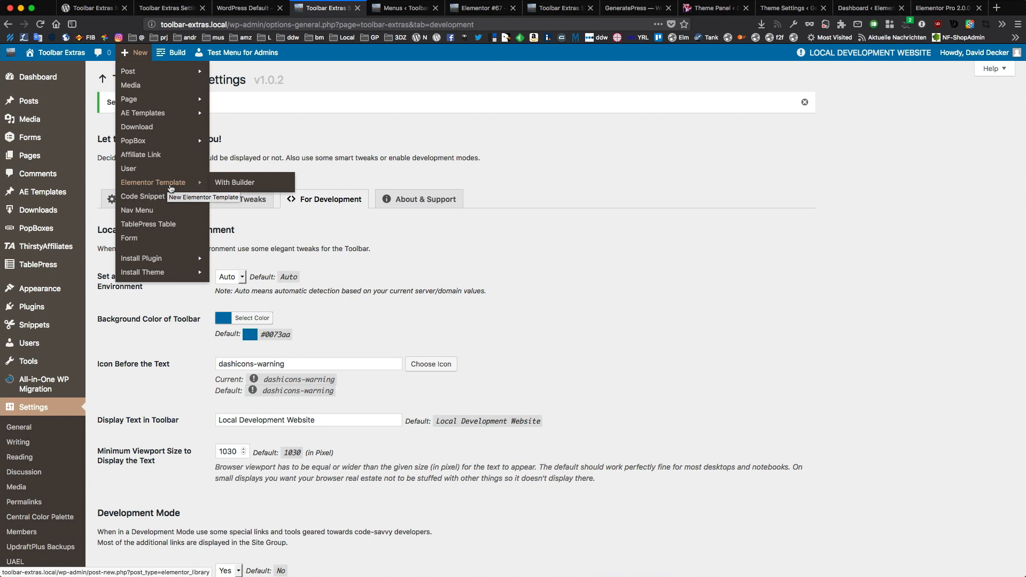
pyautogui.moveTo(152, 210)
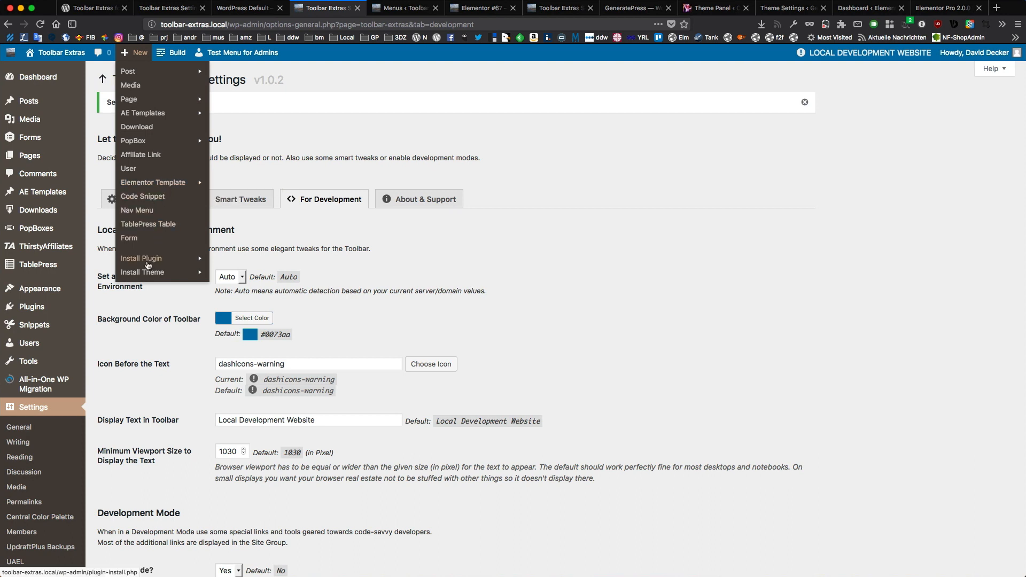
pyautogui.moveTo(141, 258)
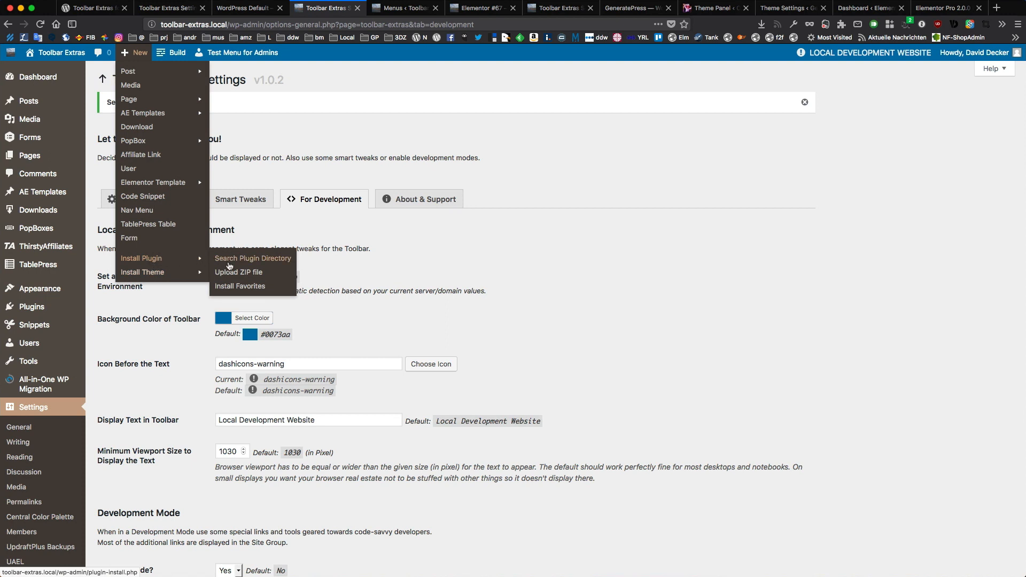
pyautogui.moveTo(143, 272)
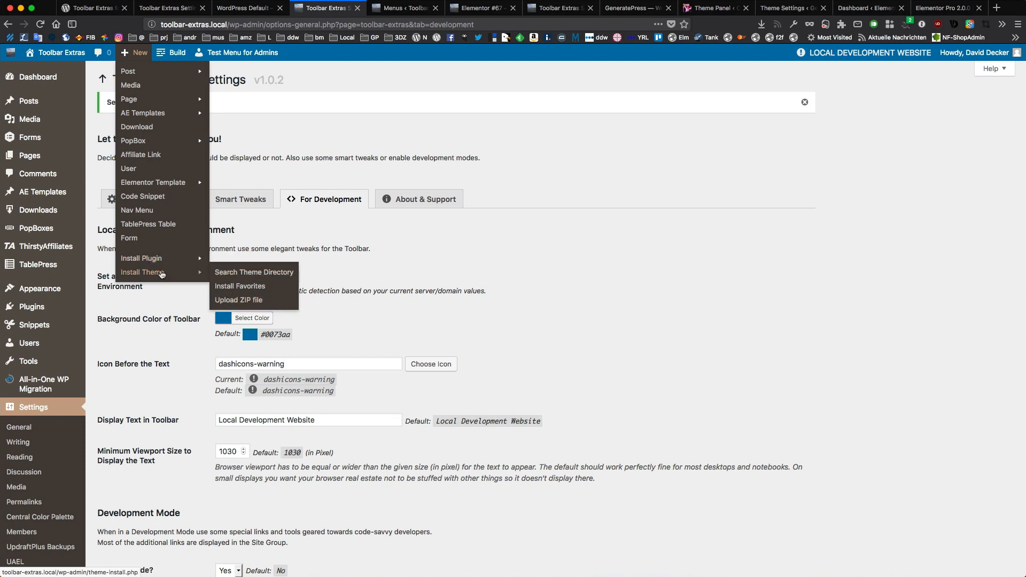
pyautogui.moveTo(97, 163)
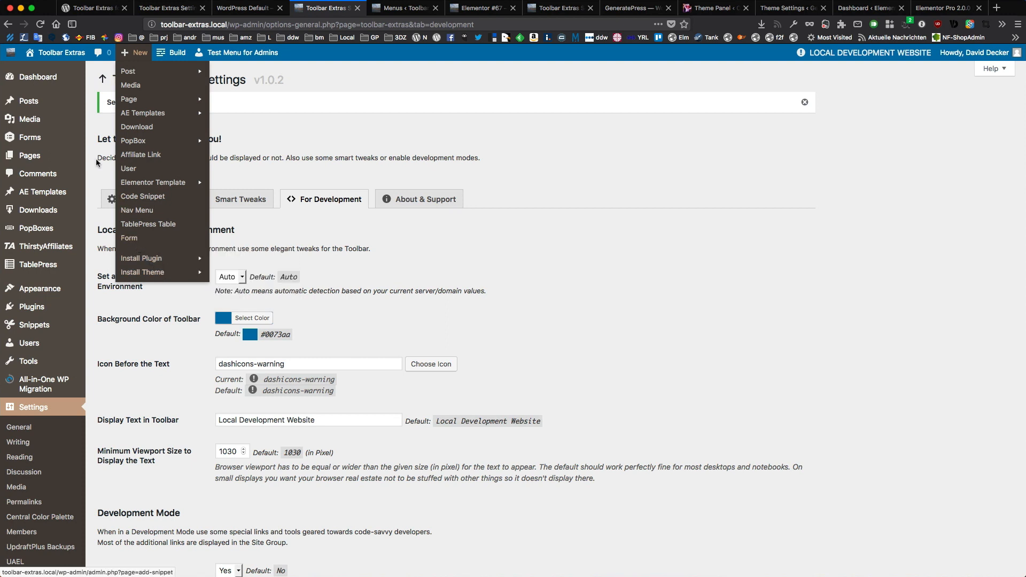
# Browse the Toolbar Extras site menu, then the Build menu's Astra customize and 404 links
pyautogui.click(56, 53)
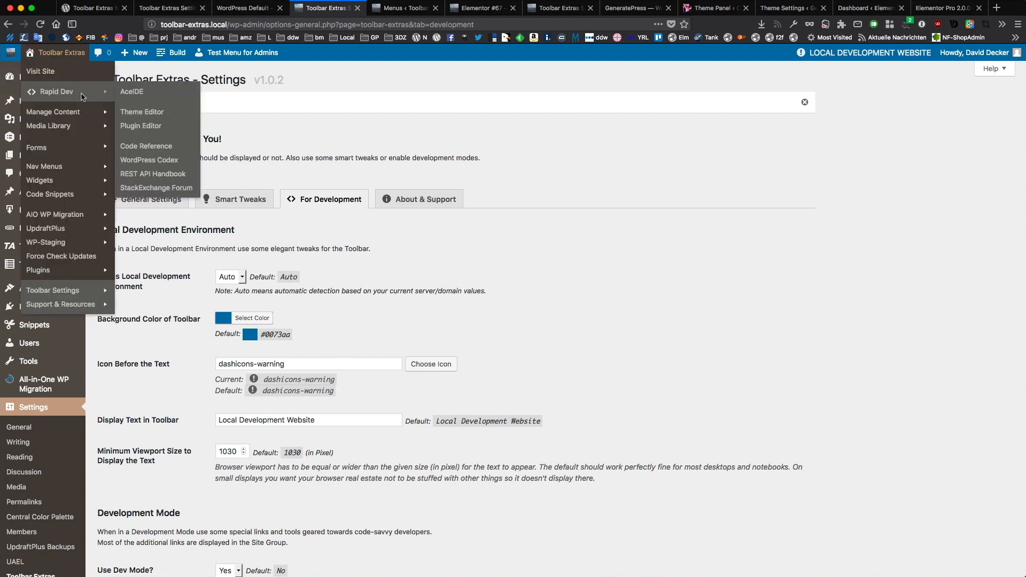
pyautogui.moveTo(81, 96)
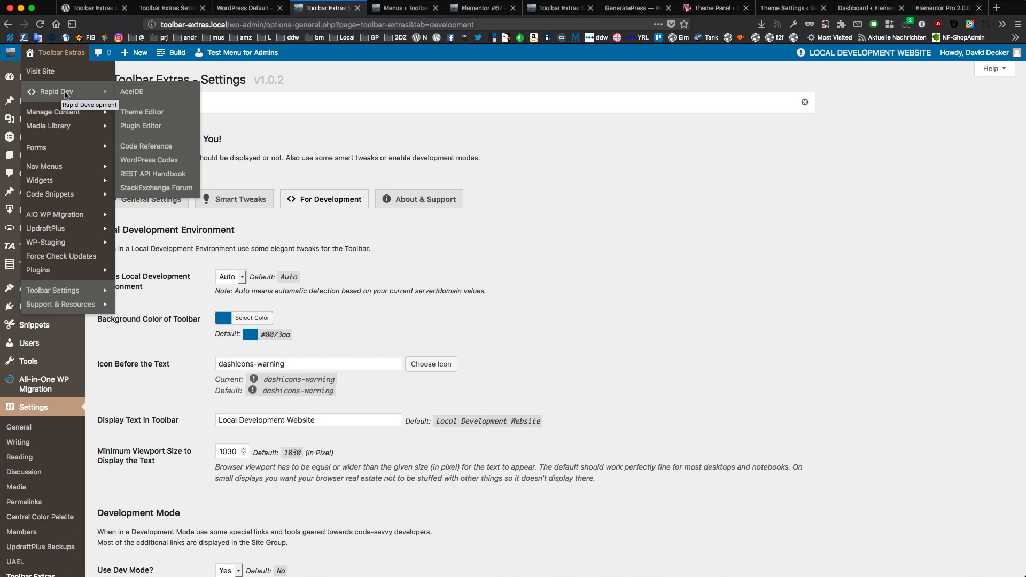
pyautogui.moveTo(109, 97)
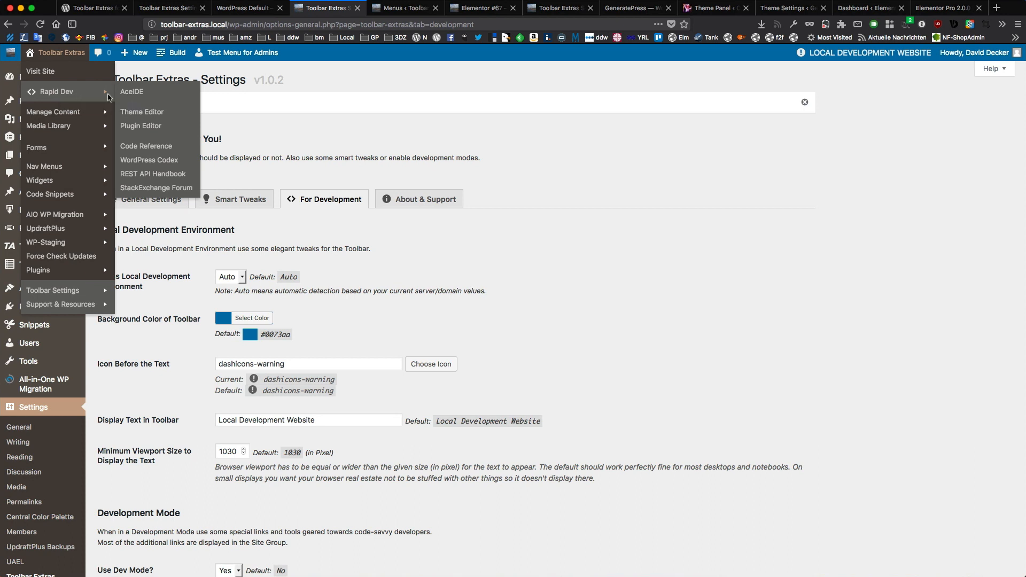
pyautogui.moveTo(145, 122)
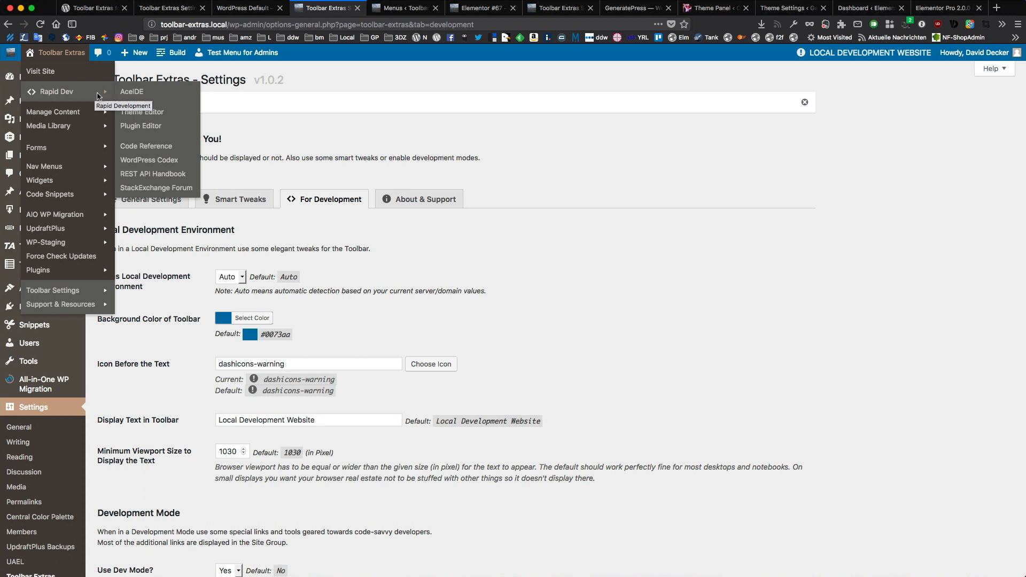
pyautogui.moveTo(72, 115)
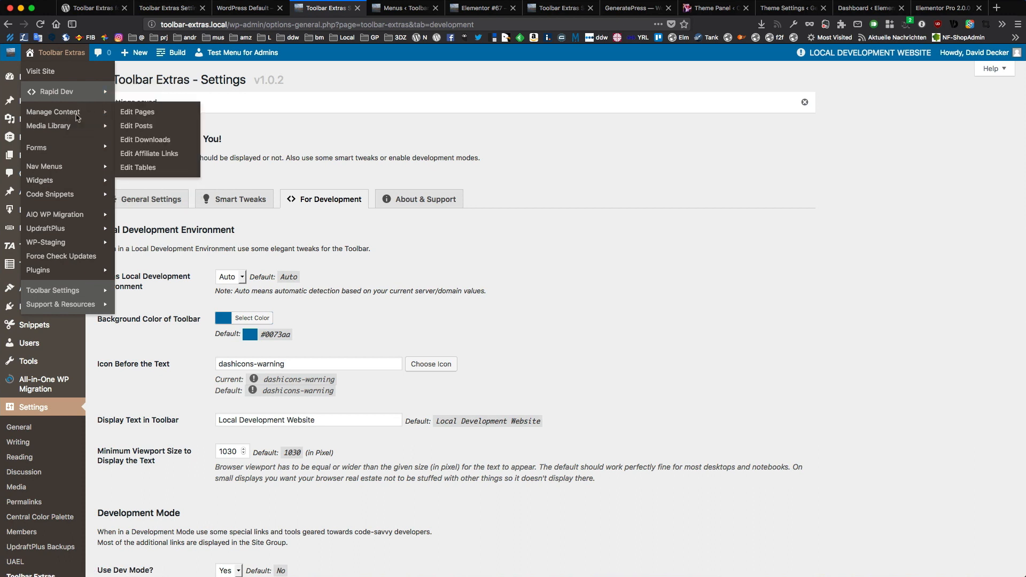
pyautogui.moveTo(137, 132)
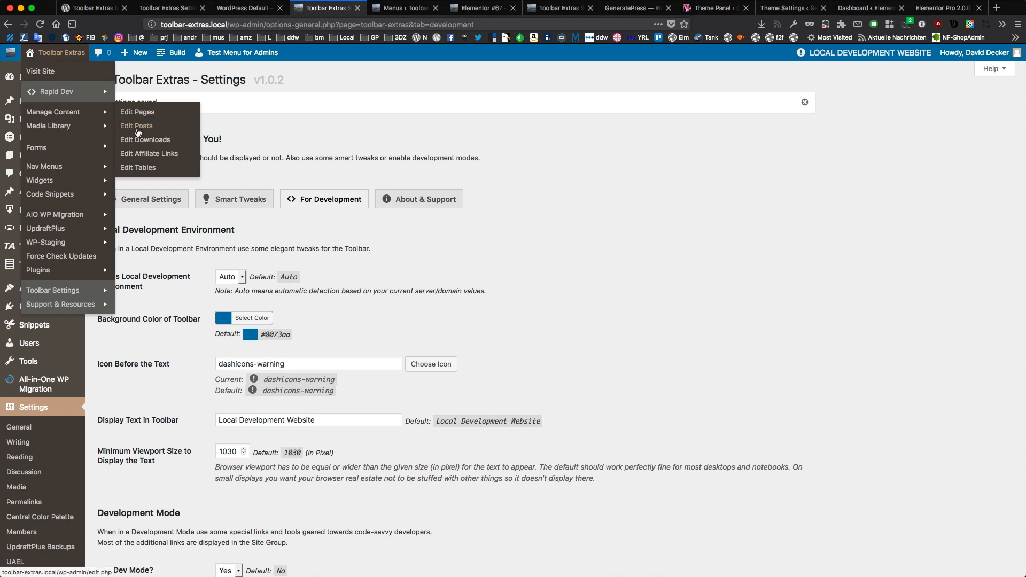
pyautogui.moveTo(140, 138)
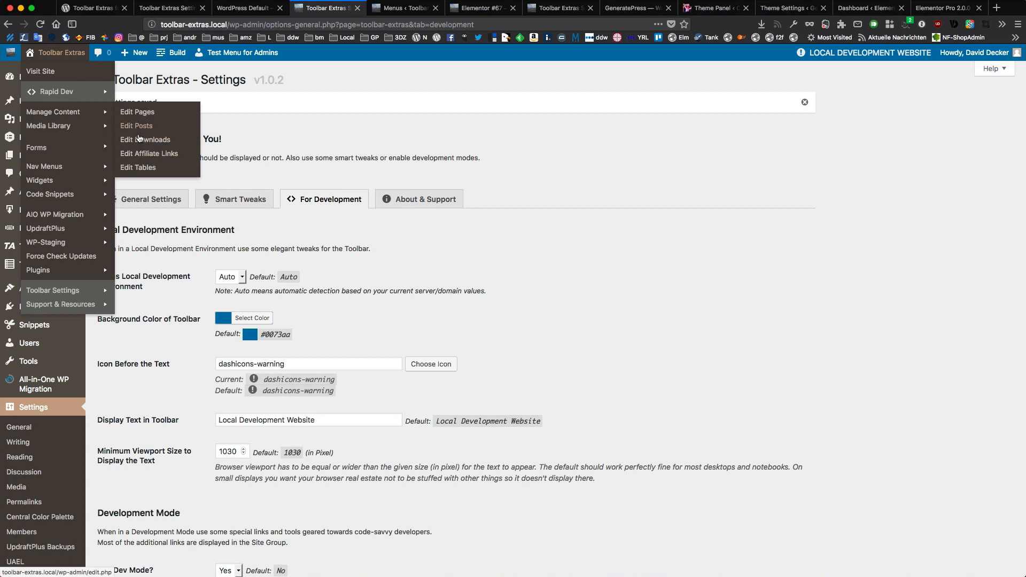
pyautogui.moveTo(70, 128)
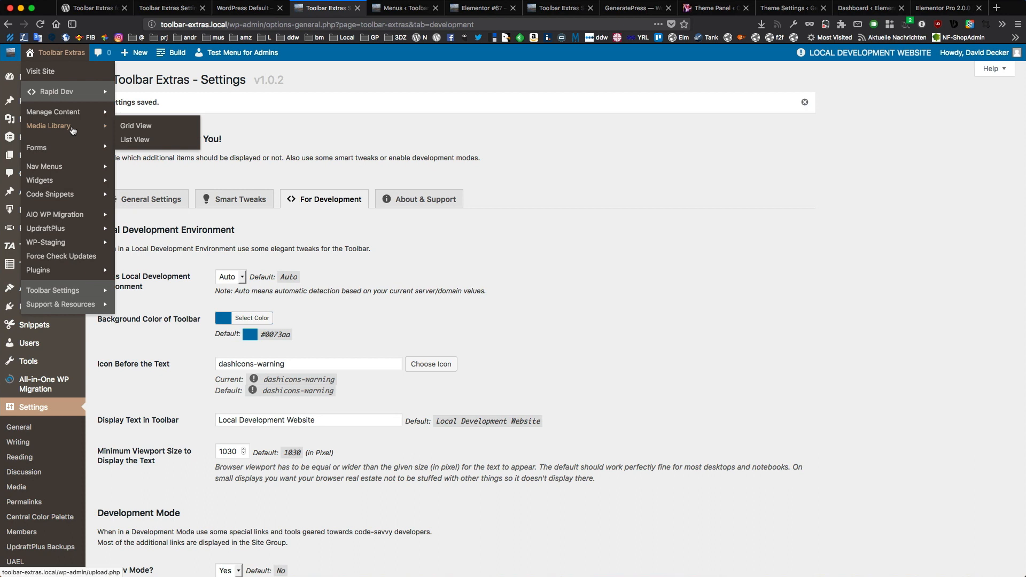
pyautogui.moveTo(36, 147)
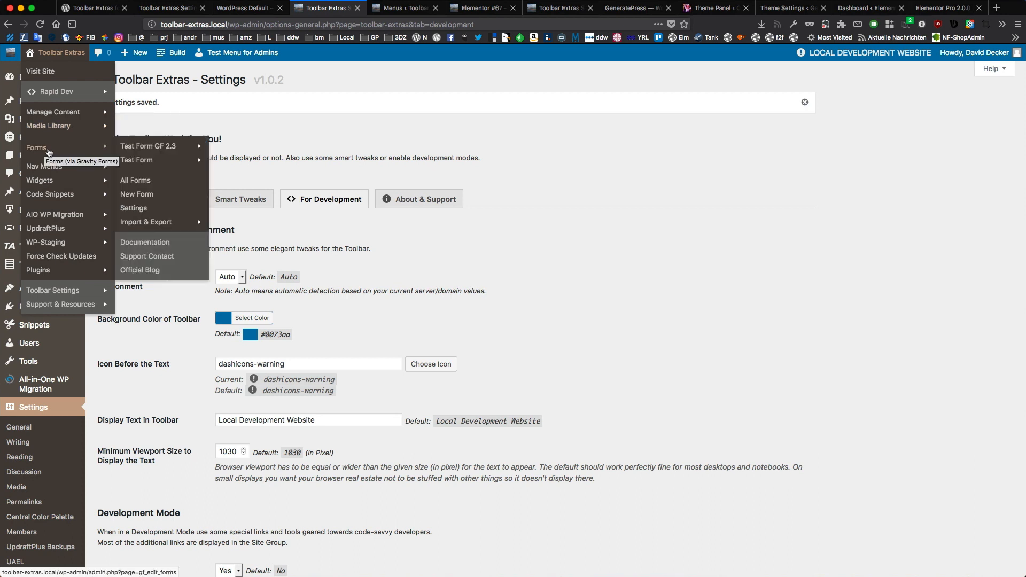
pyautogui.moveTo(89, 155)
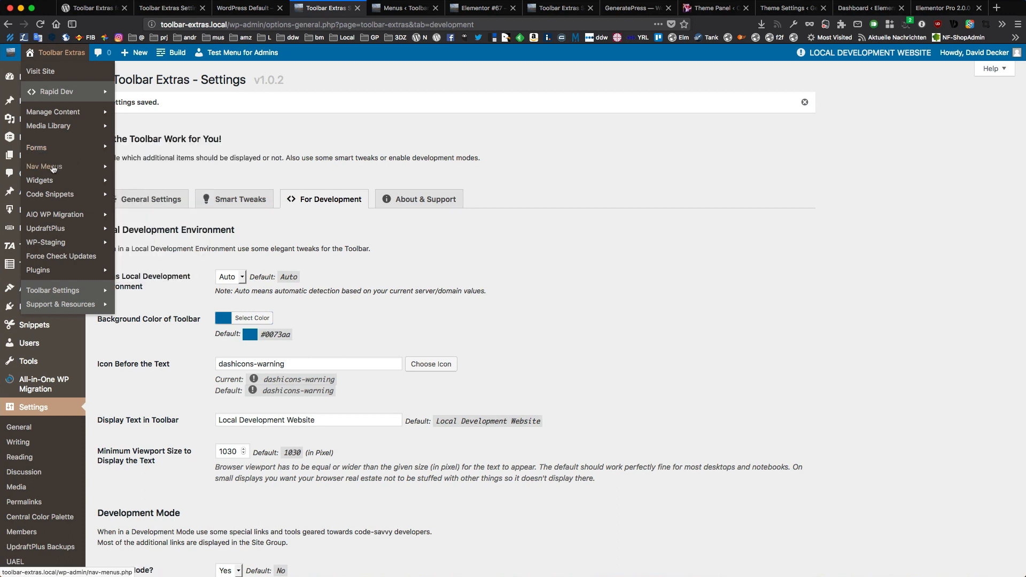
pyautogui.moveTo(37, 148)
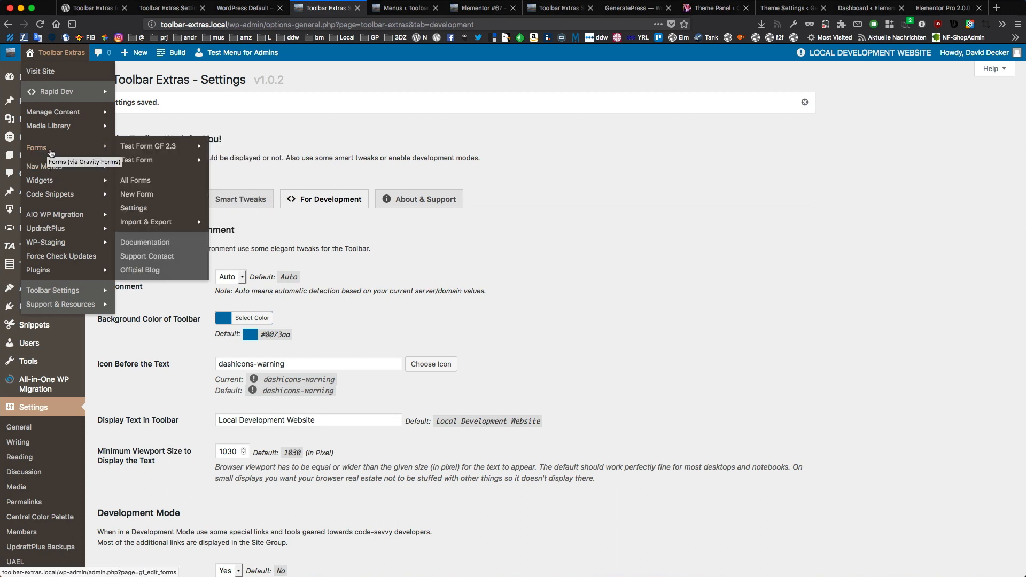
pyautogui.moveTo(54, 214)
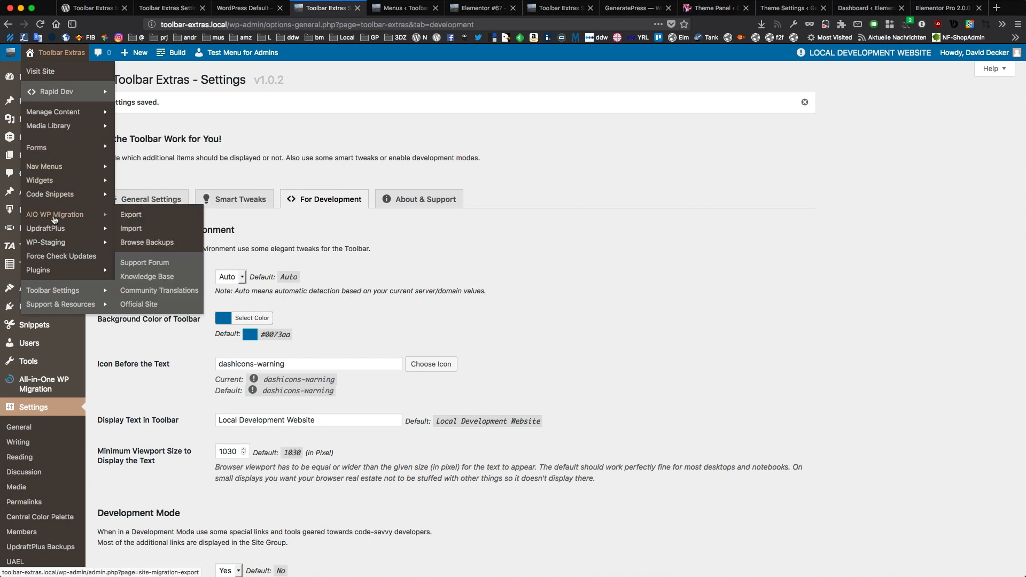
pyautogui.moveTo(48, 258)
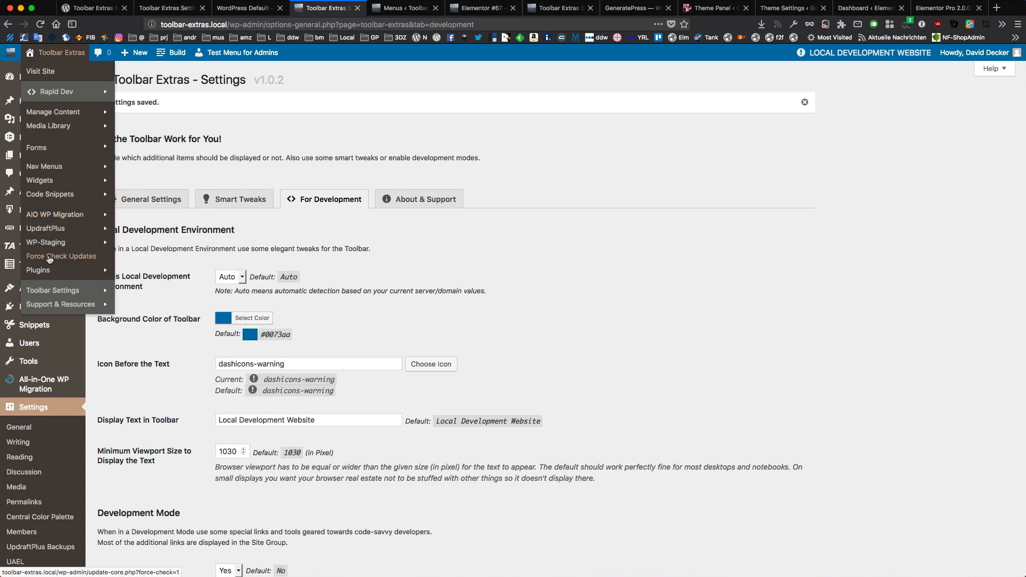
pyautogui.moveTo(55, 214)
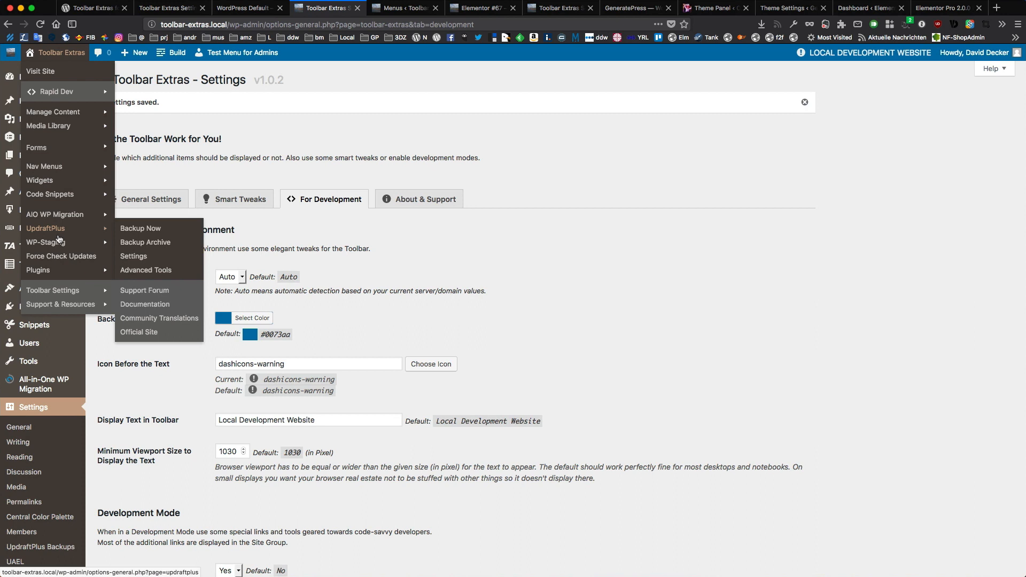
pyautogui.moveTo(196, 95)
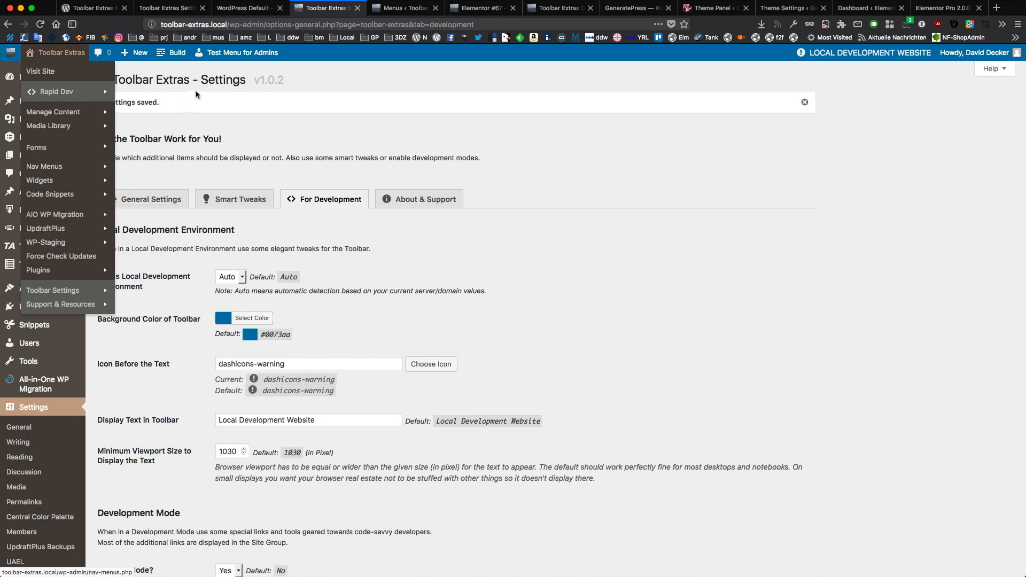
pyautogui.click(177, 52)
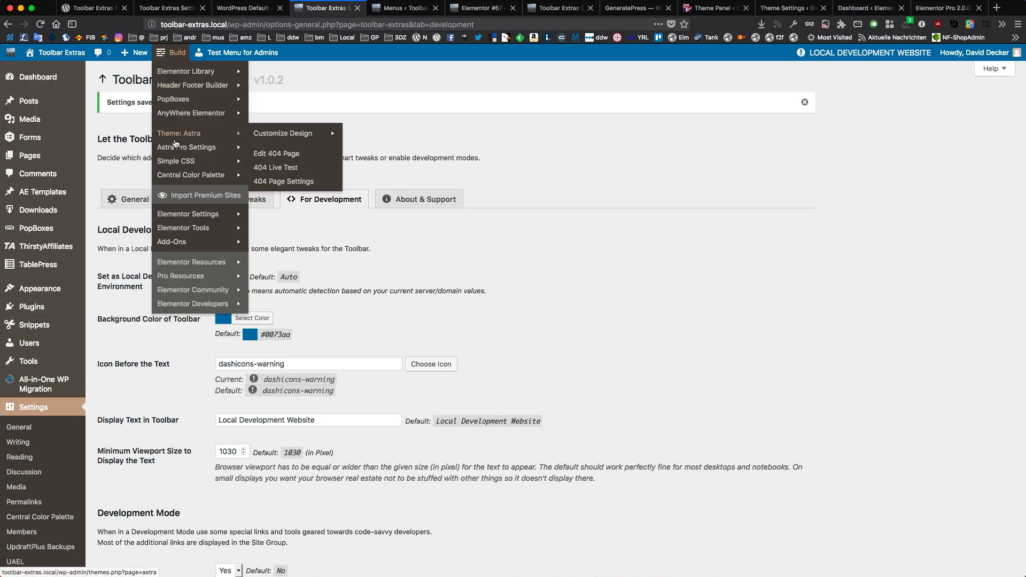
pyautogui.moveTo(177, 136)
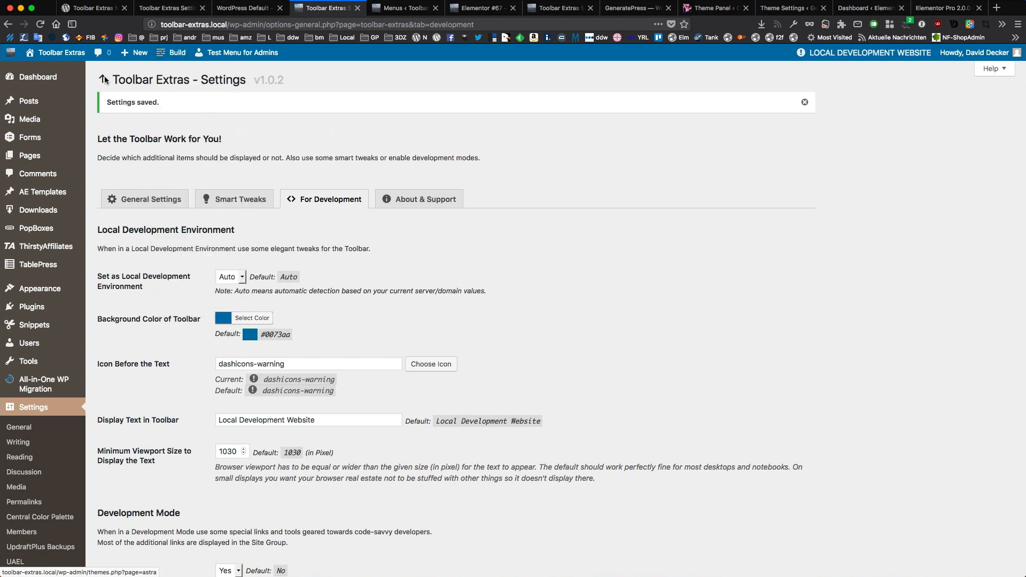
# Reopen the Toolbar Extras site menu to reveal External Resources like Pingdom Tools and Search Console
pyautogui.click(60, 52)
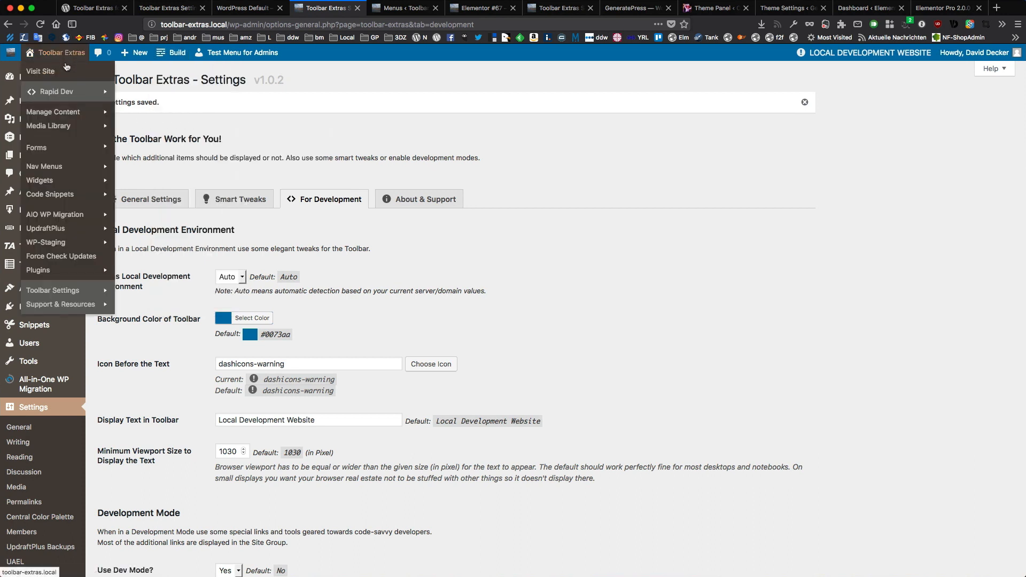
pyautogui.moveTo(20, 78)
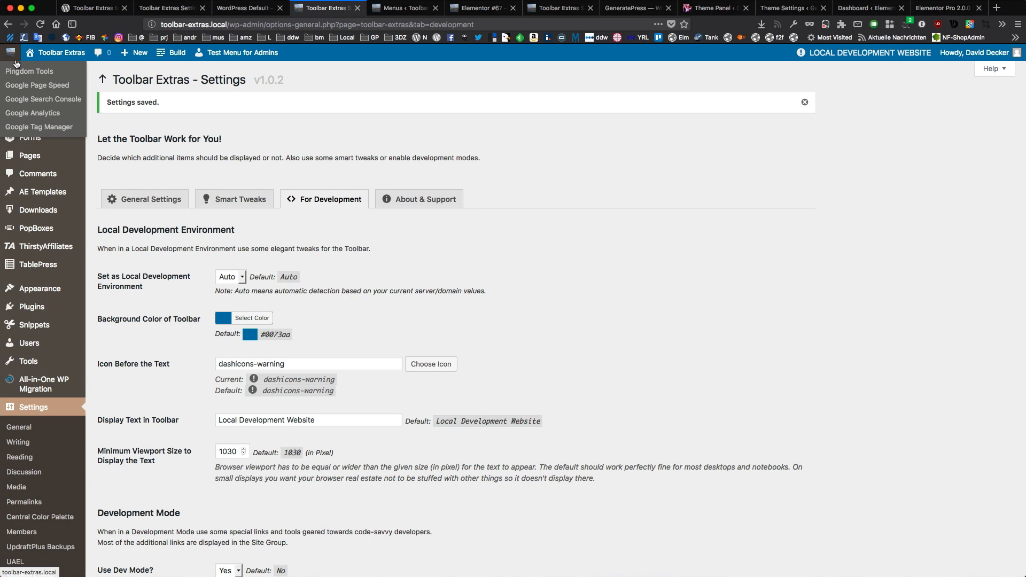
pyautogui.moveTo(32, 113)
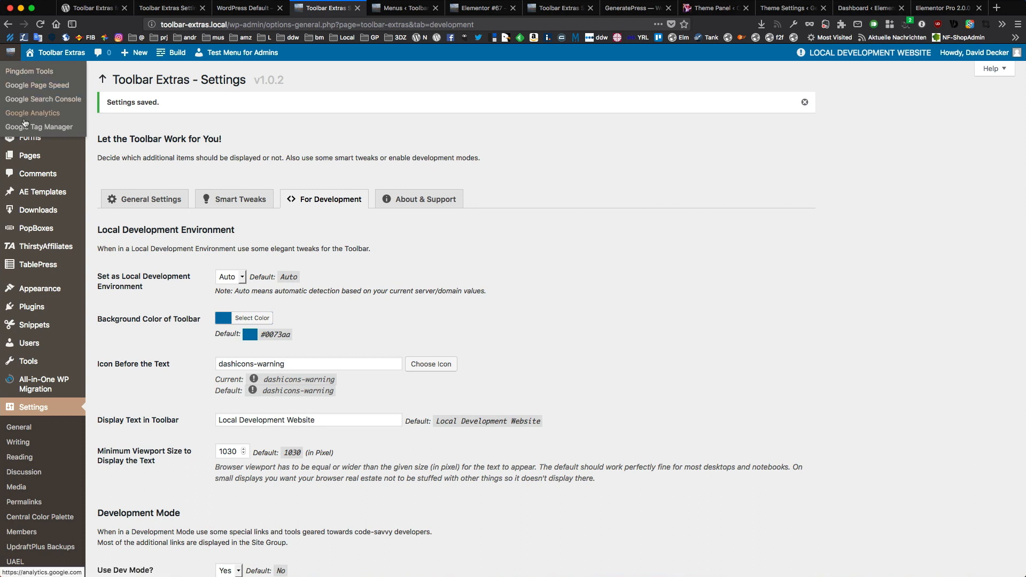
pyautogui.moveTo(7, 51)
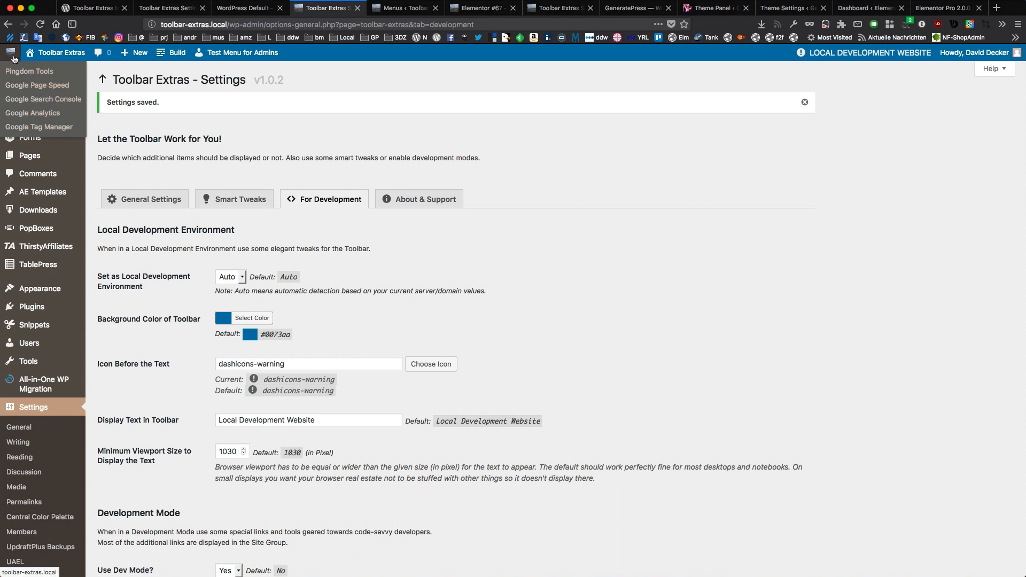
pyautogui.moveTo(12, 52)
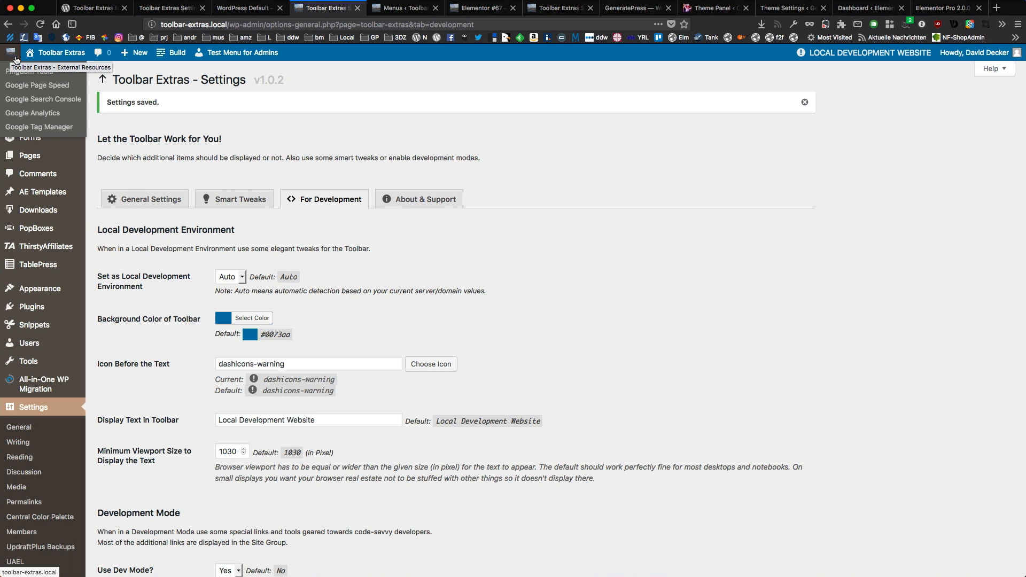
pyautogui.moveTo(311, 105)
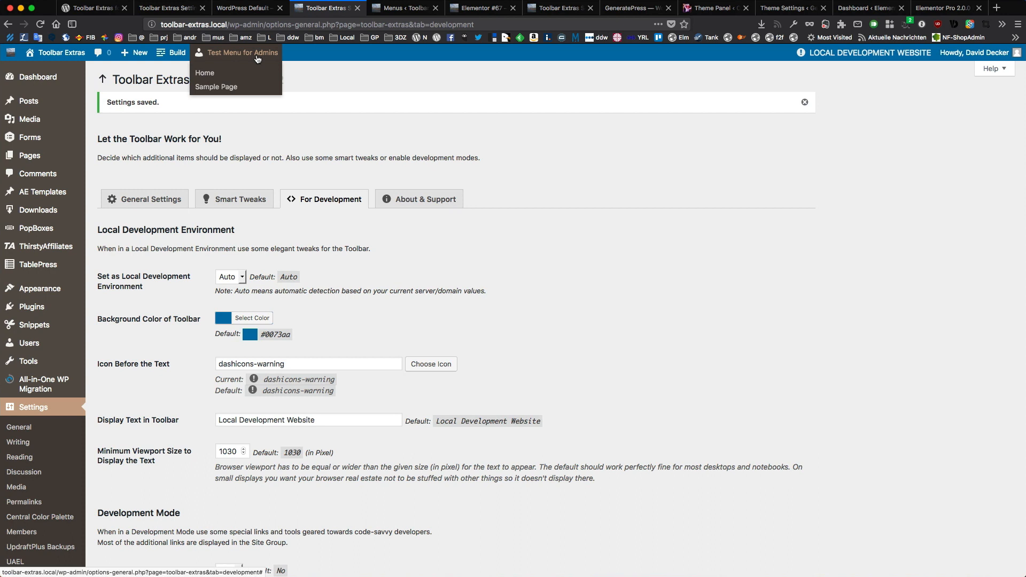
pyautogui.moveTo(252, 61)
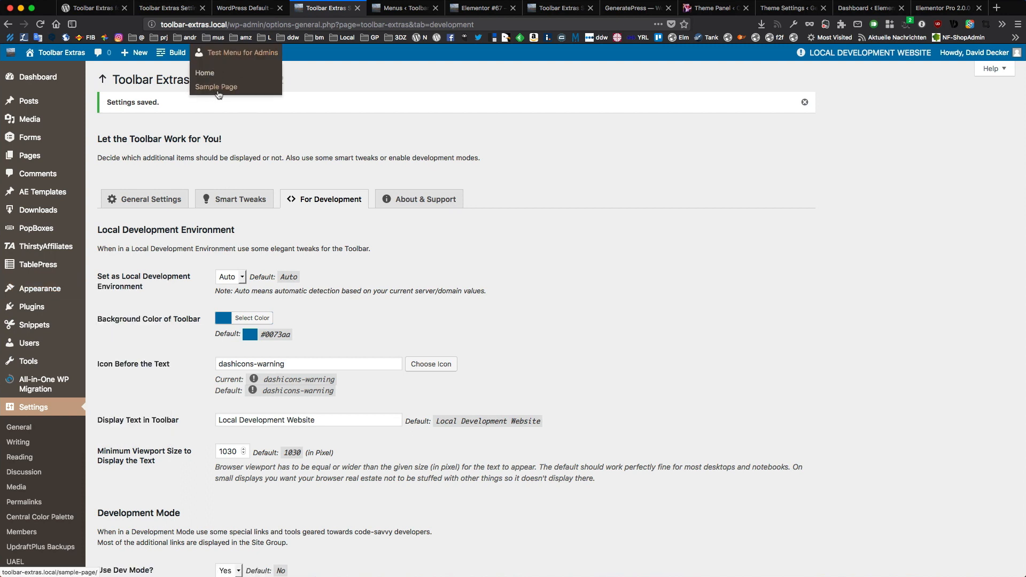
pyautogui.moveTo(219, 85)
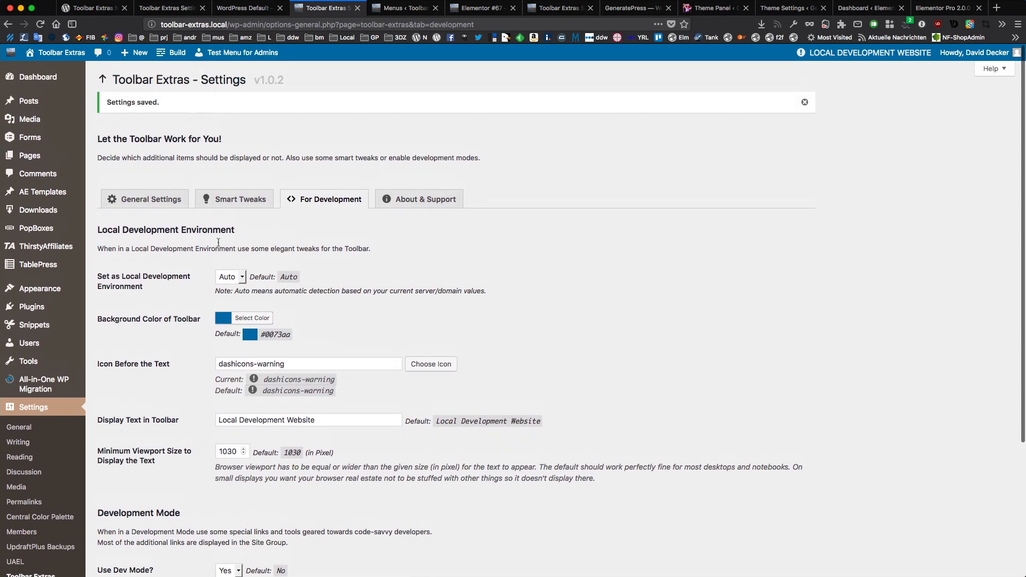
# Open the General Settings tab and scroll through the Build item and toolbar group options
pyautogui.click(144, 199)
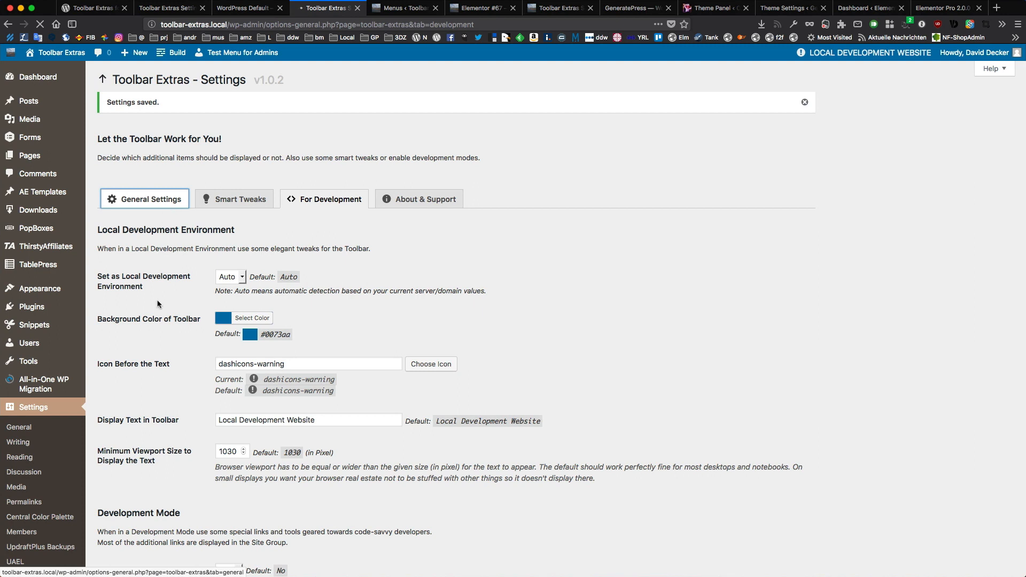
pyautogui.click(151, 198)
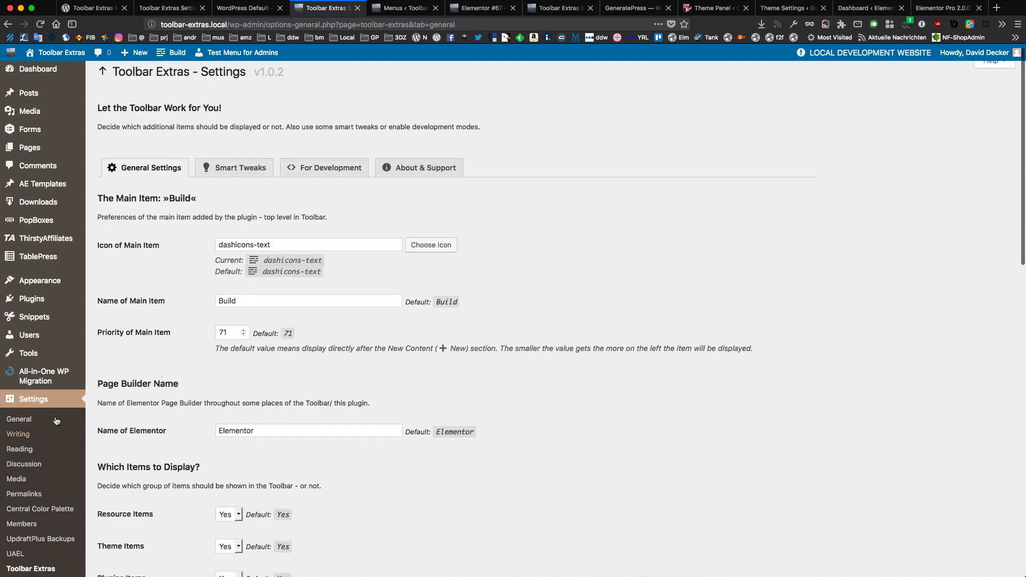
pyautogui.scroll(-3)
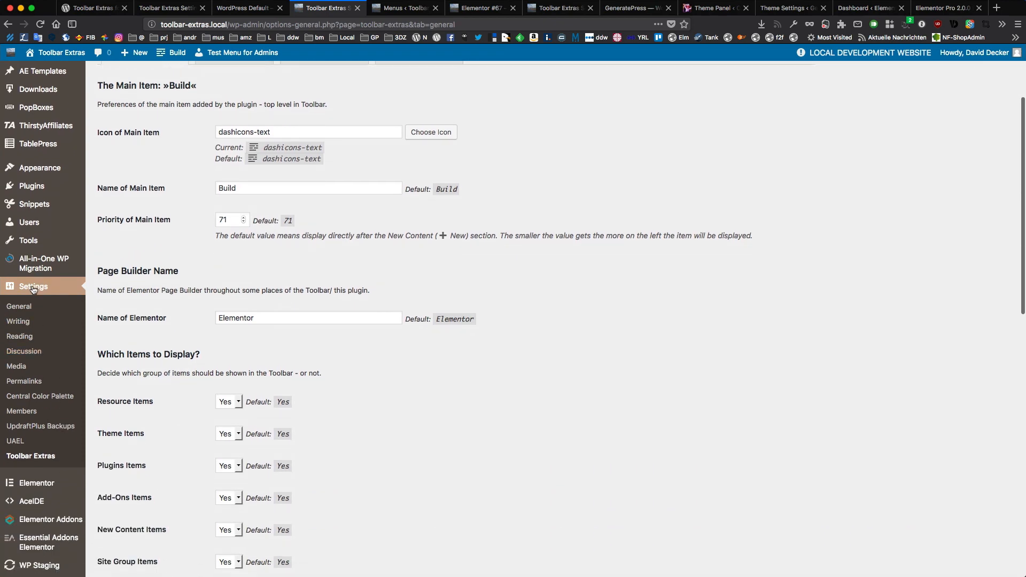
pyautogui.moveTo(35, 461)
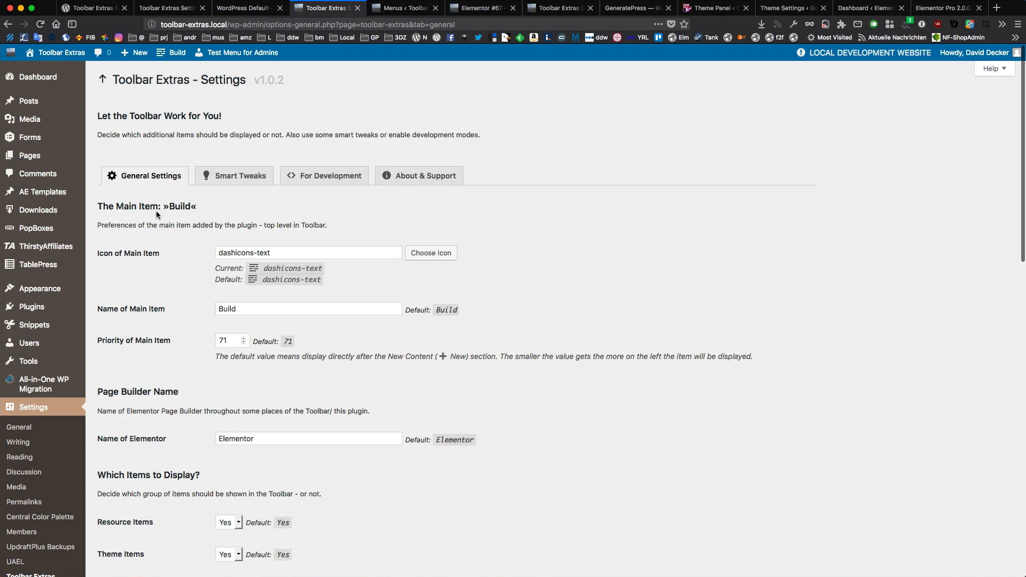
pyautogui.scroll(-3)
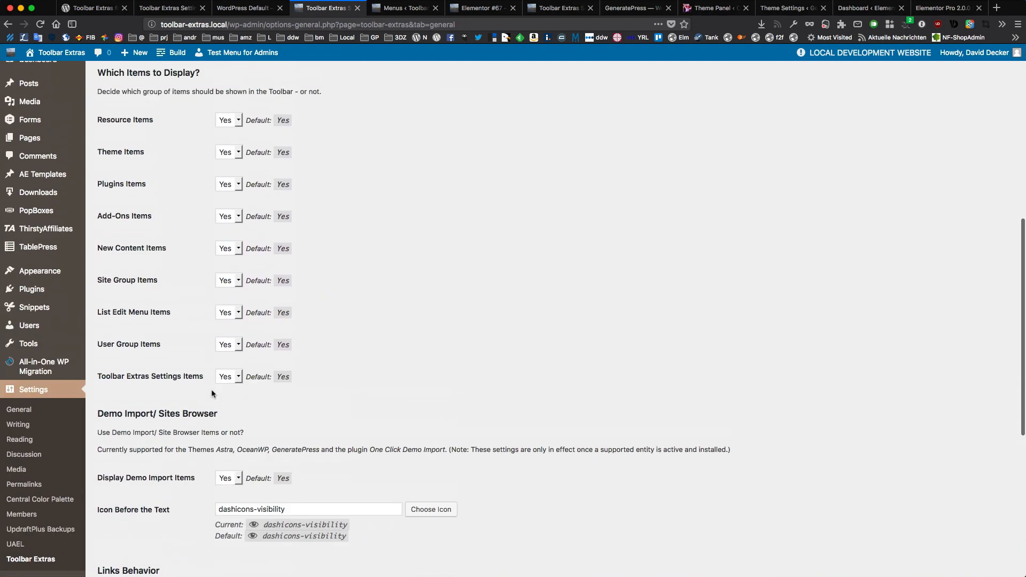
pyautogui.scroll(3)
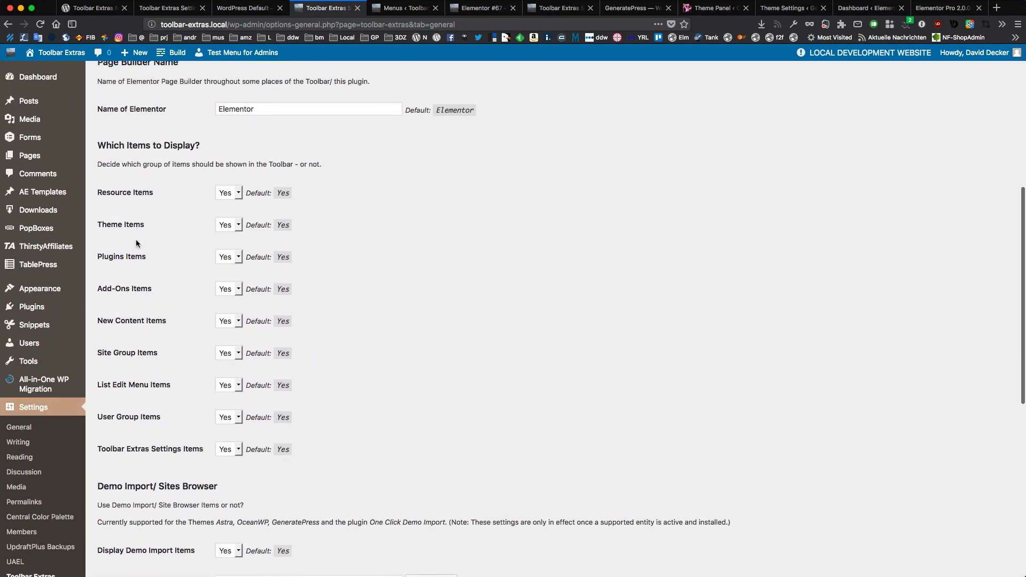
pyautogui.moveTo(135, 192)
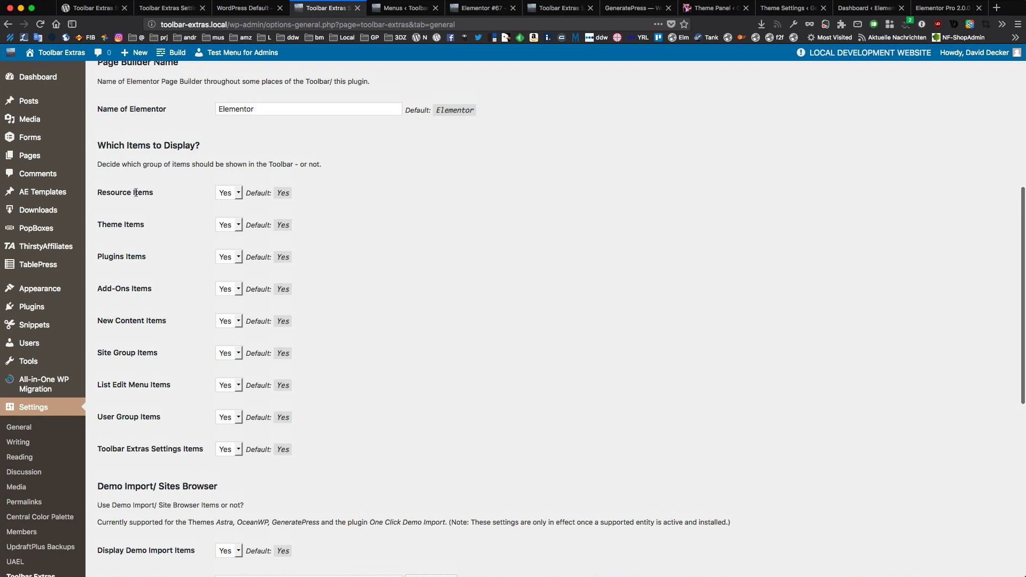
pyautogui.scroll(-3)
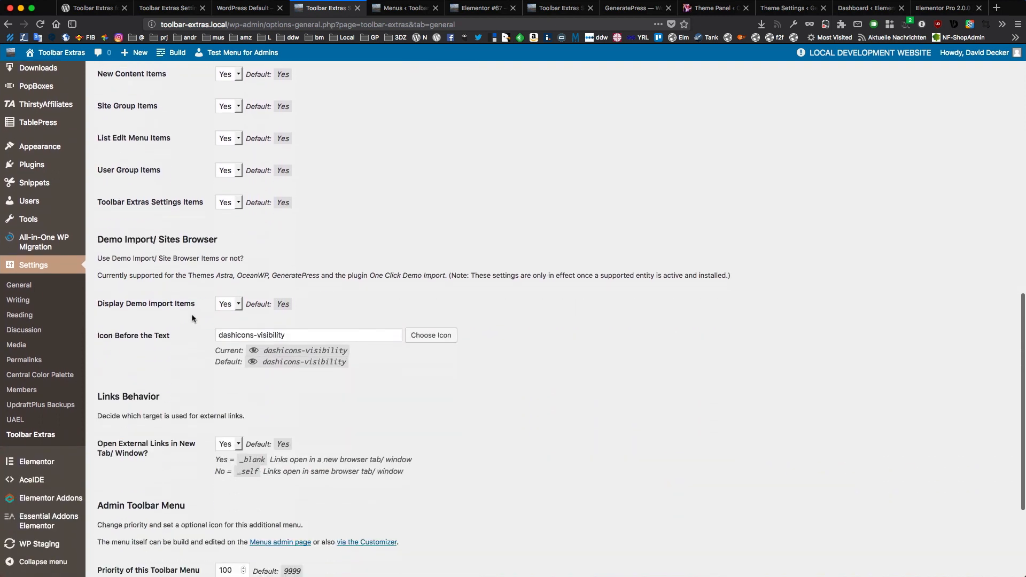
pyautogui.scroll(-3)
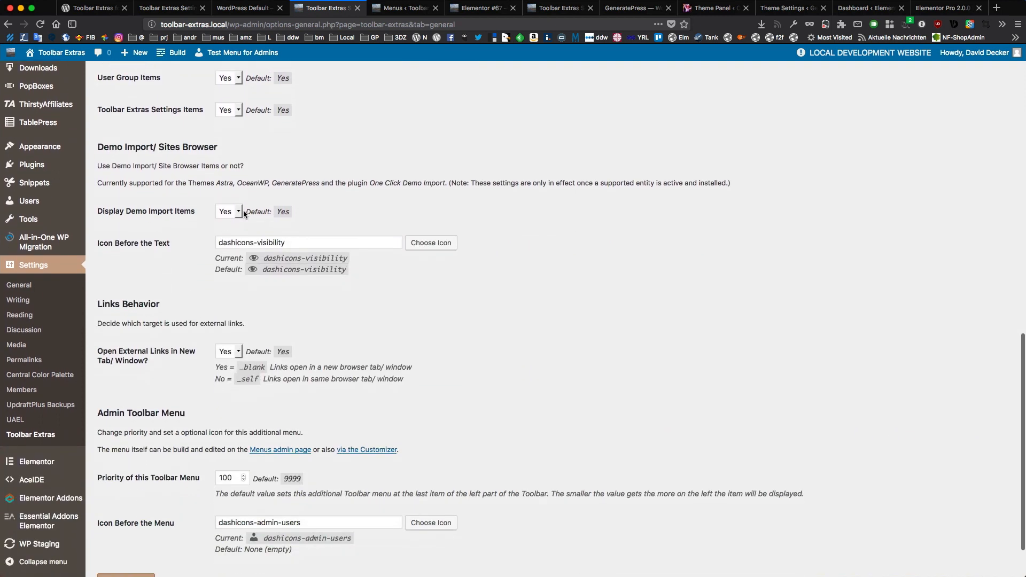
# Preview and dismiss the Choose Icon picker for the demo import item, then return to top
pyautogui.click(431, 243)
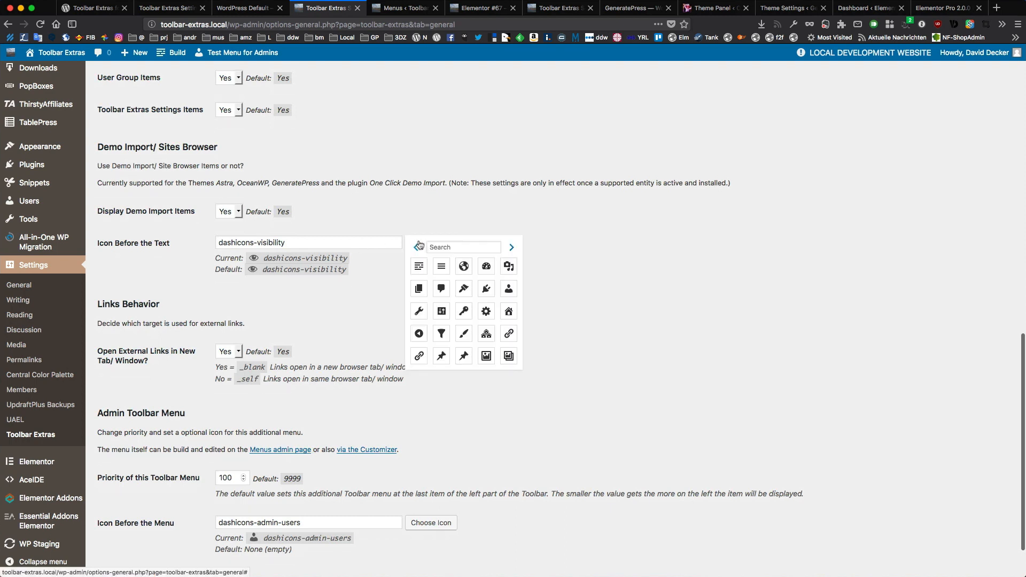
pyautogui.click(464, 247)
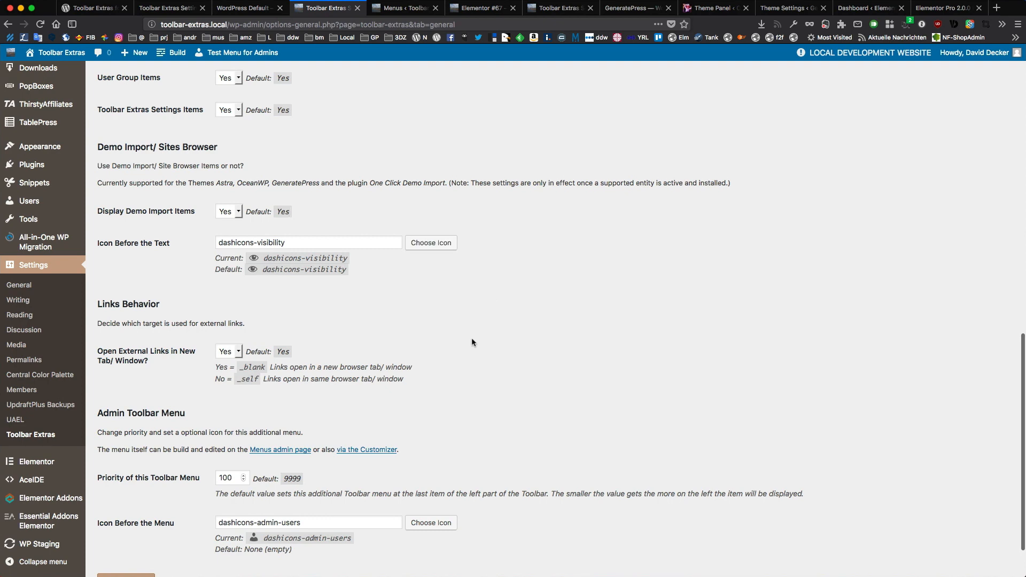
pyautogui.scroll(-3)
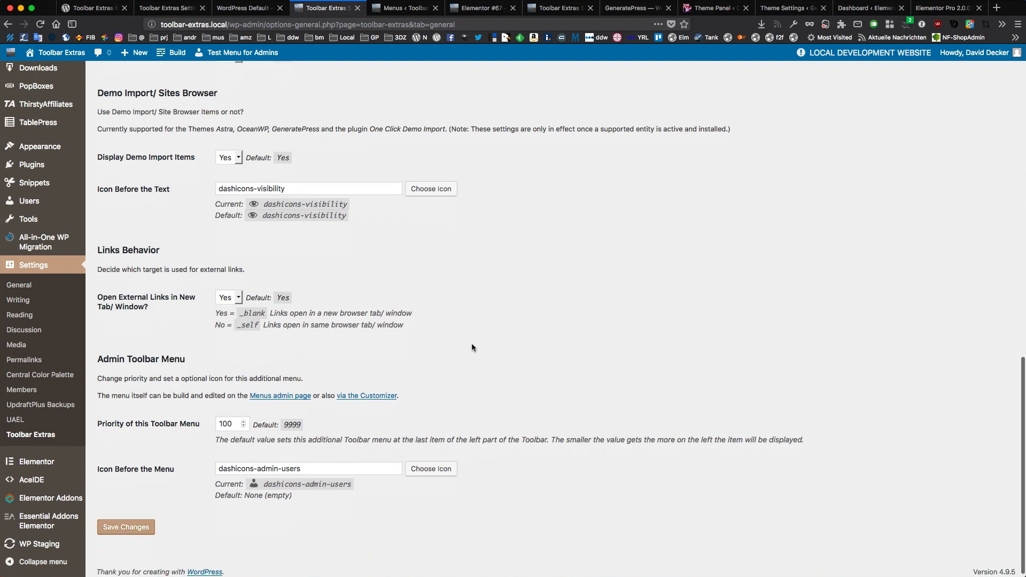
pyautogui.scroll(3)
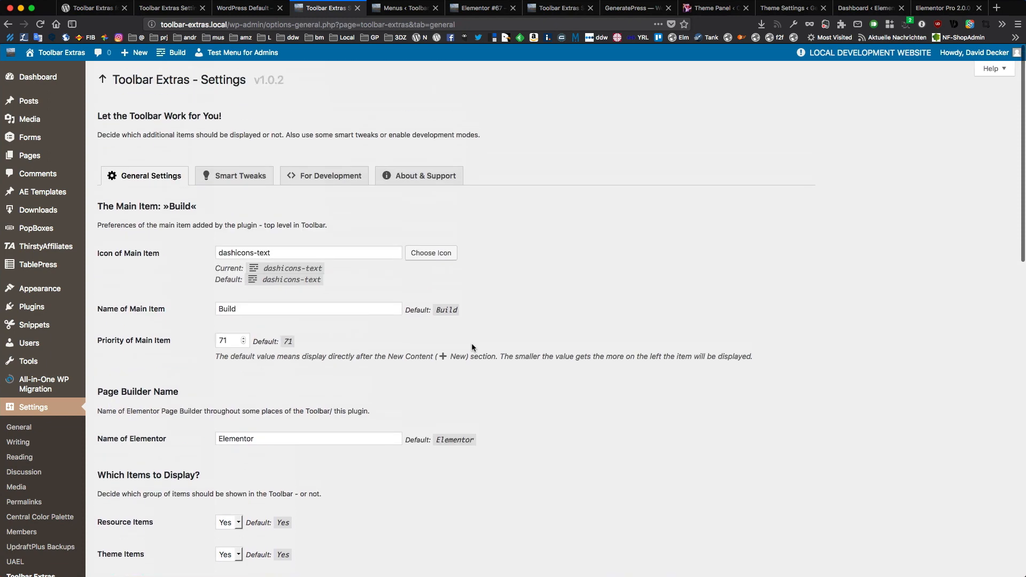
# Review the Smart Tweaks options for default toolbar behavior and plugin behavior
pyautogui.click(240, 175)
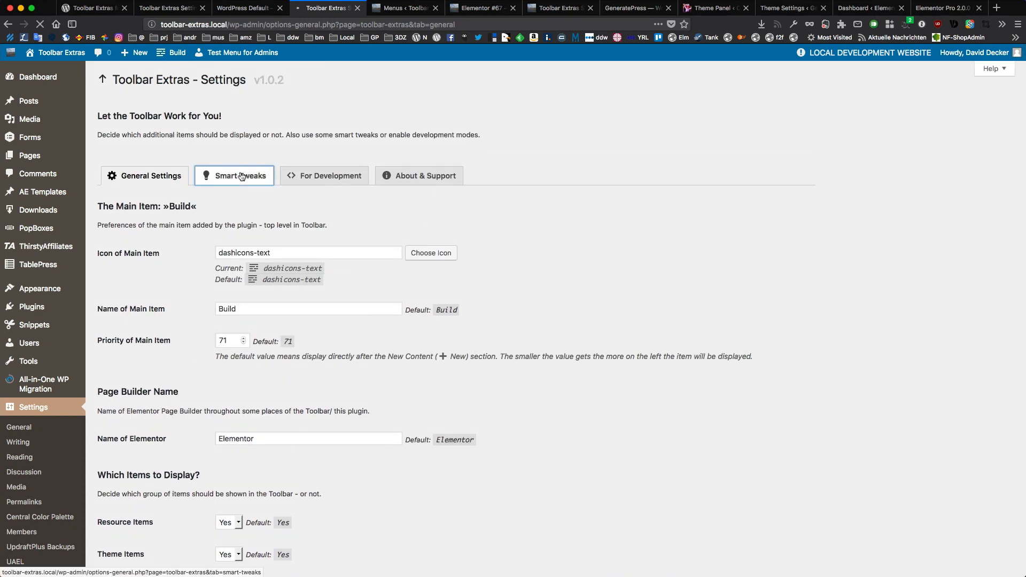
pyautogui.click(241, 176)
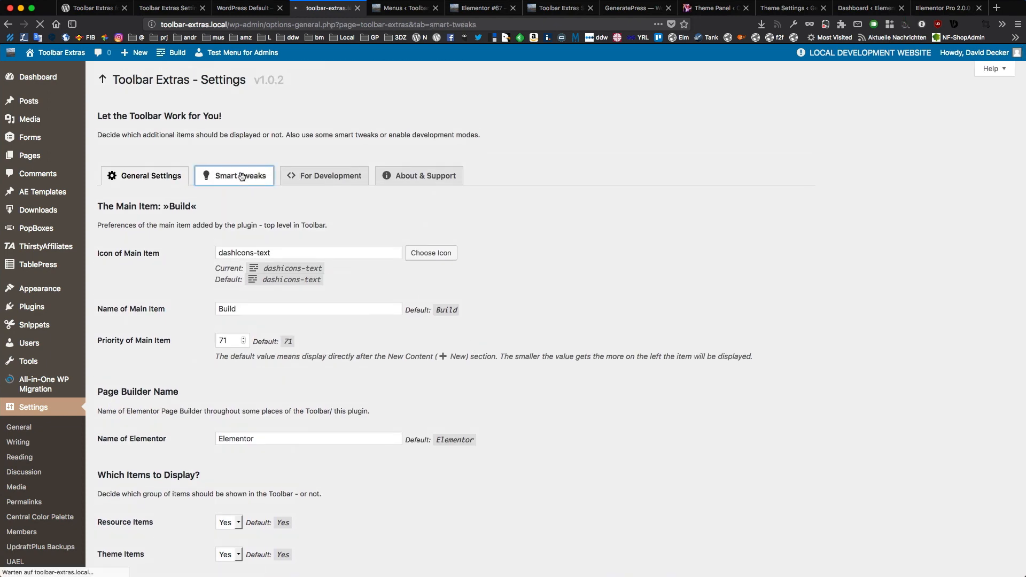
pyautogui.click(238, 175)
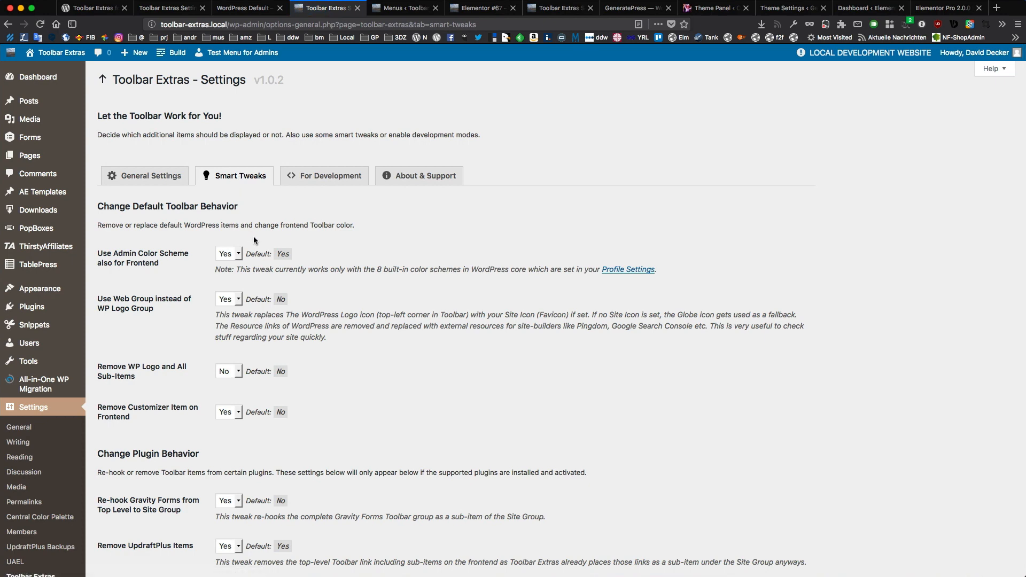
pyautogui.scroll(-3)
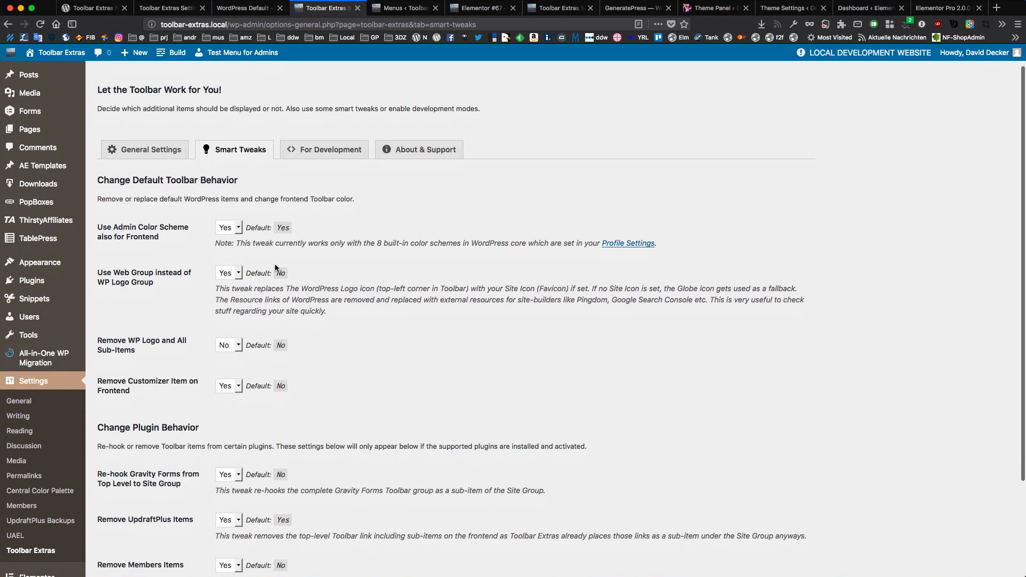
pyautogui.scroll(-3)
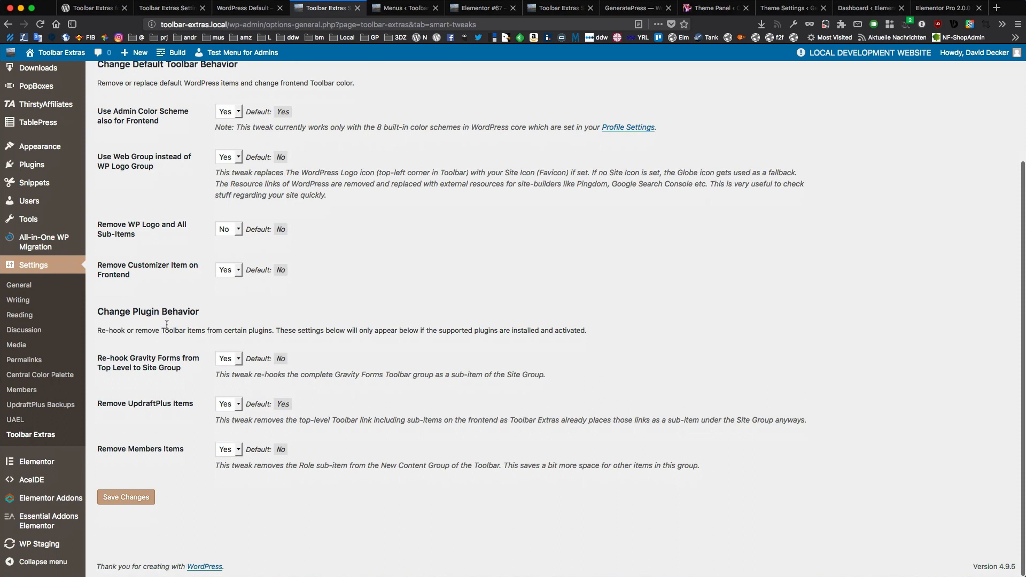
pyautogui.moveTo(213, 370)
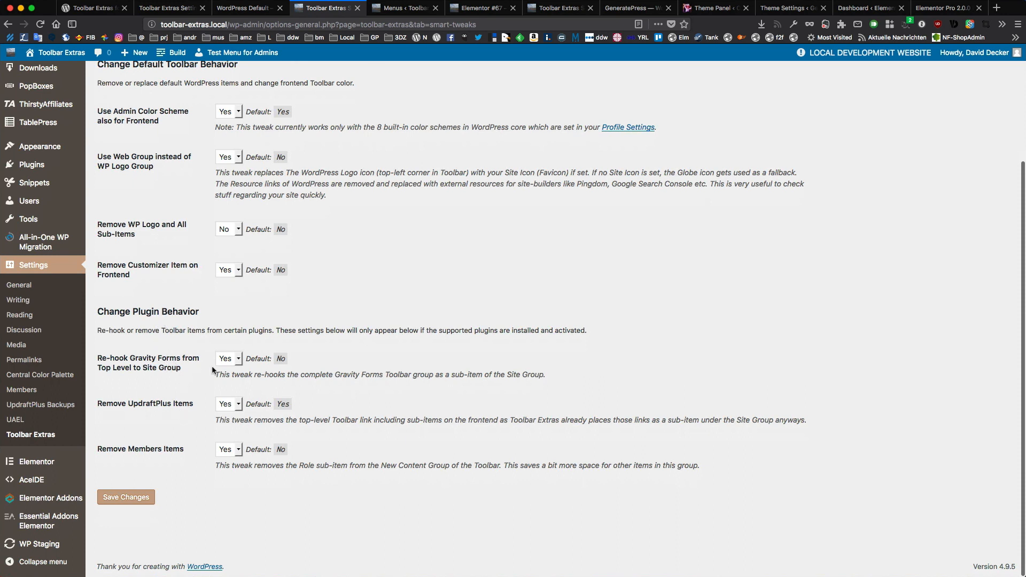
pyautogui.moveTo(164, 374)
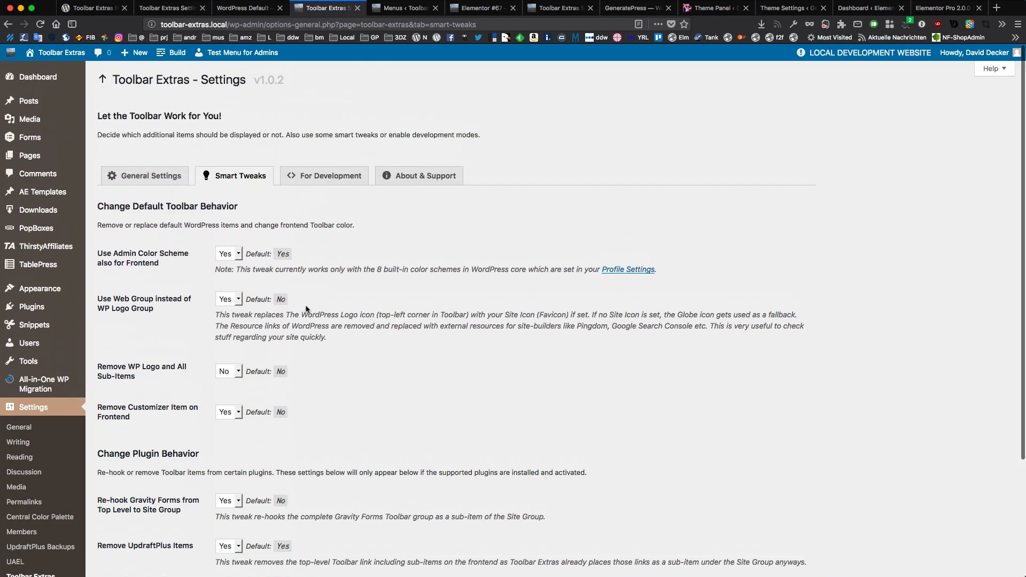
pyautogui.click(330, 176)
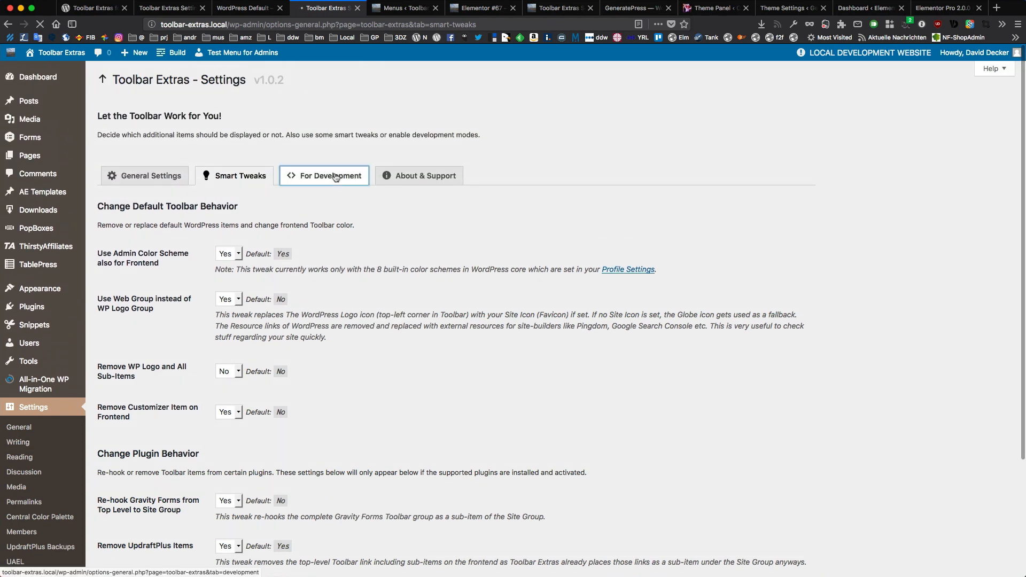
# Review Local Development Environment and Development Mode settings, then show the GeneratePress site's Build menu
pyautogui.click(330, 176)
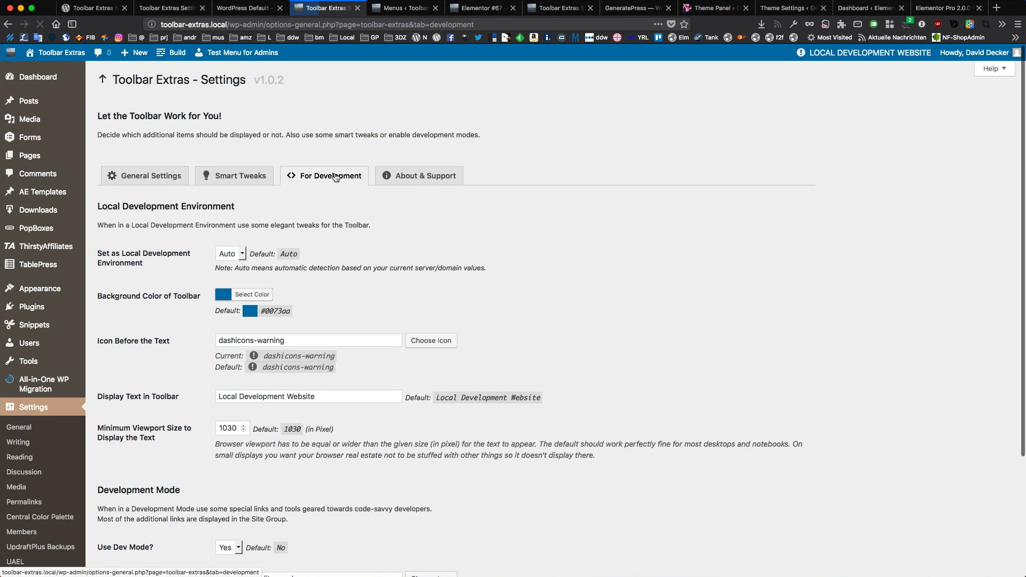
pyautogui.scroll(-3)
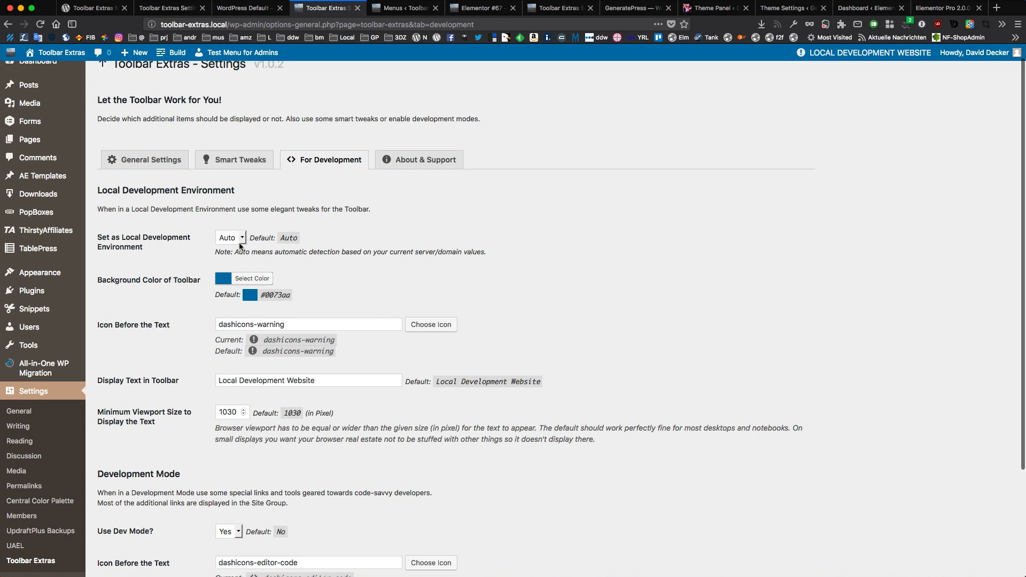
pyautogui.scroll(-3)
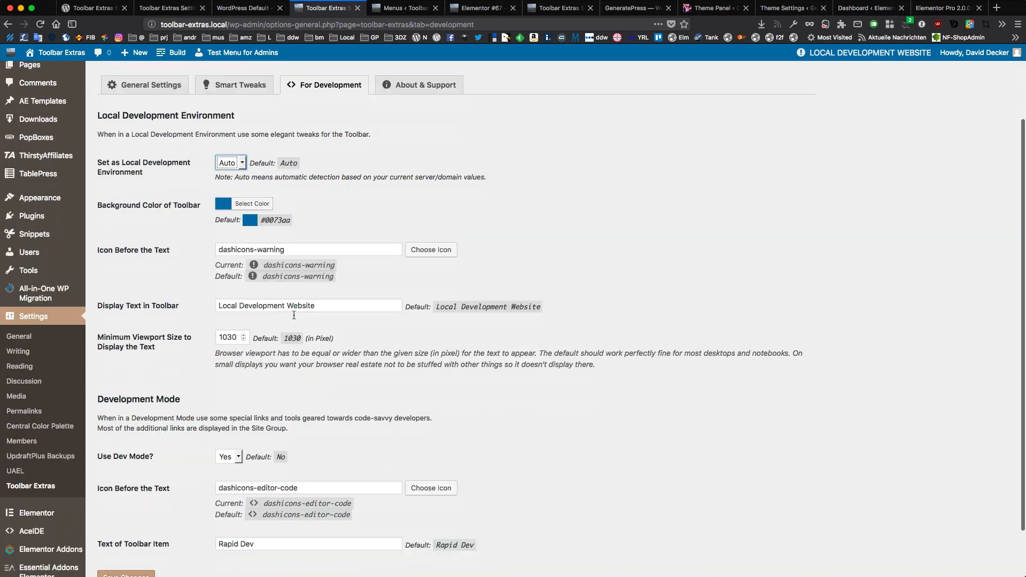
pyautogui.scroll(-3)
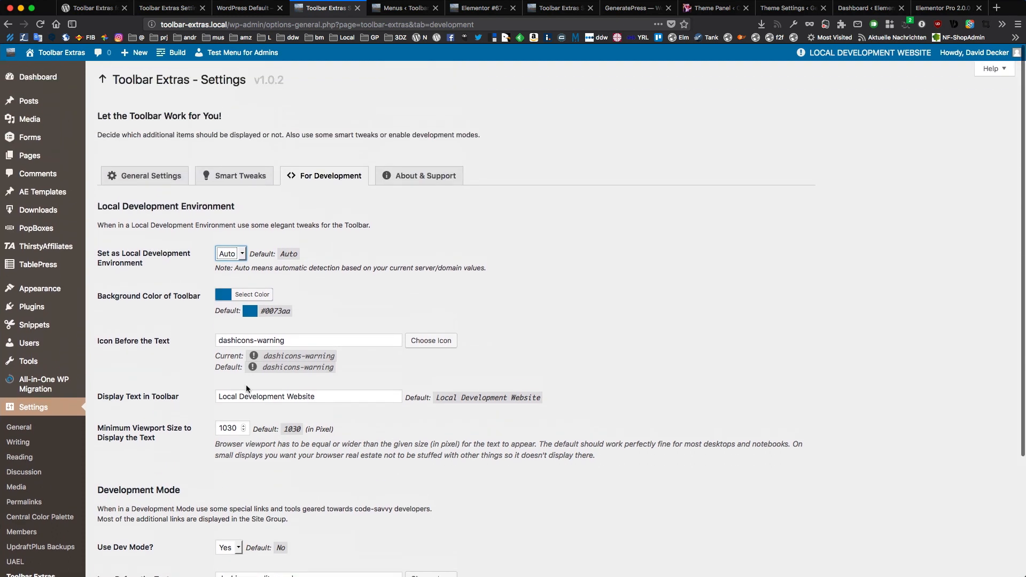
pyautogui.moveTo(298, 142)
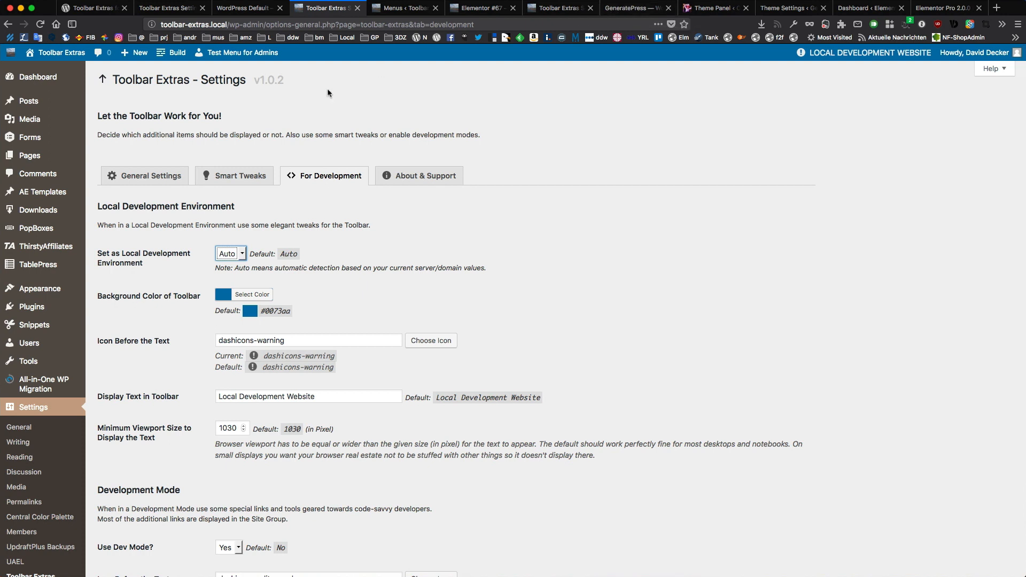
pyautogui.click(177, 53)
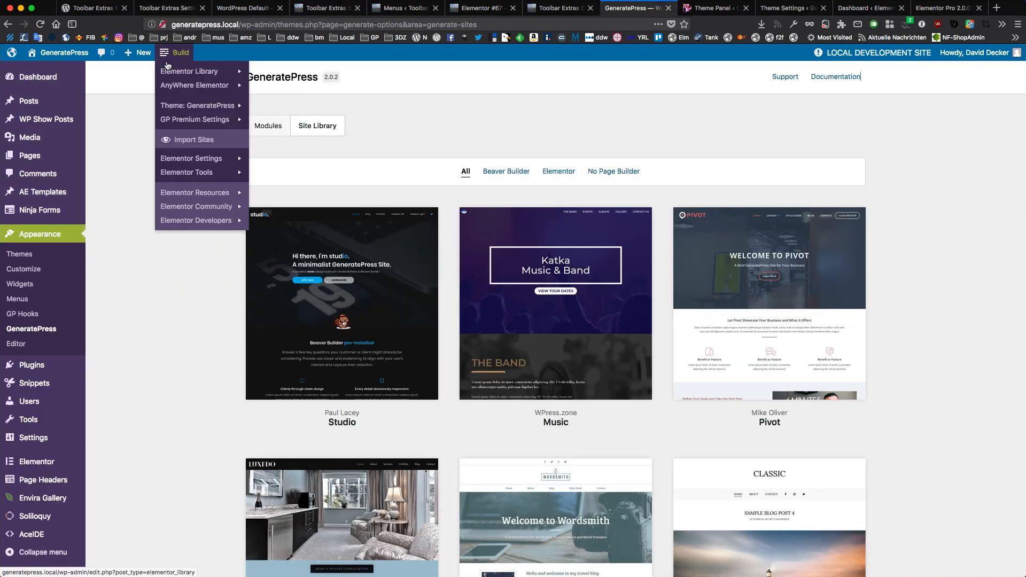
pyautogui.moveTo(191, 105)
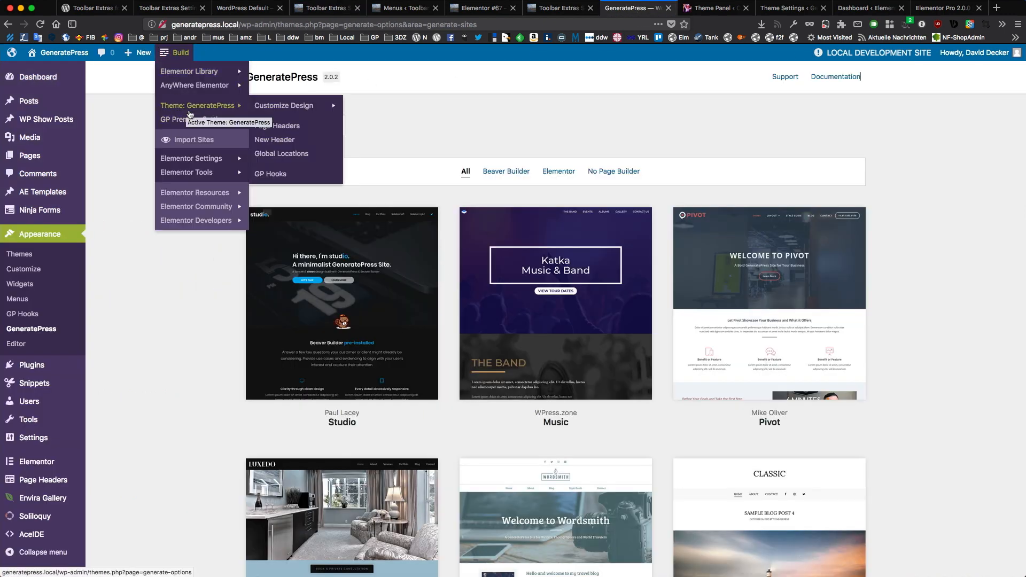
pyautogui.moveTo(284, 106)
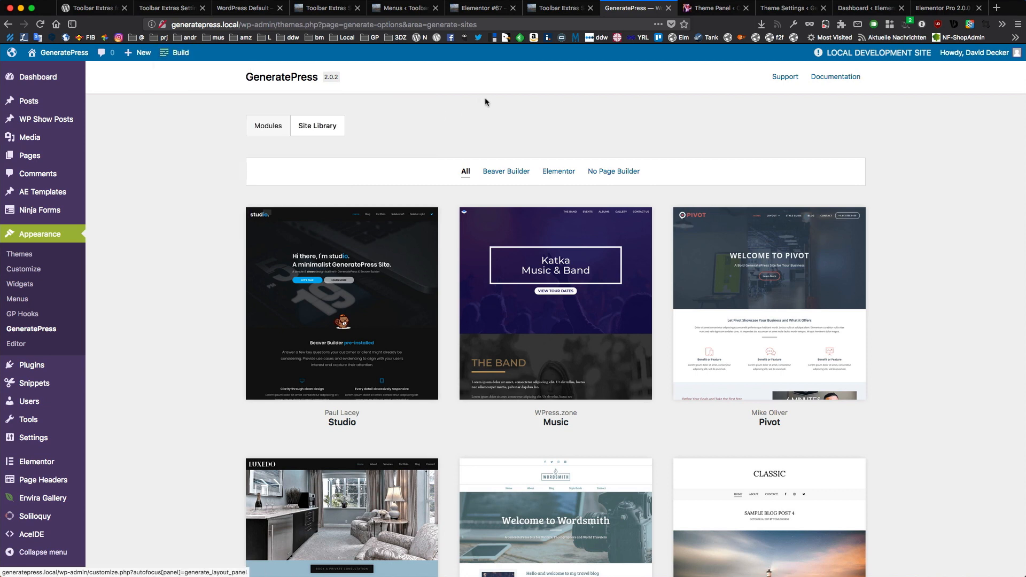
# Switch to the Genesis 2018 site's Theme Settings browser tab
pyautogui.click(791, 8)
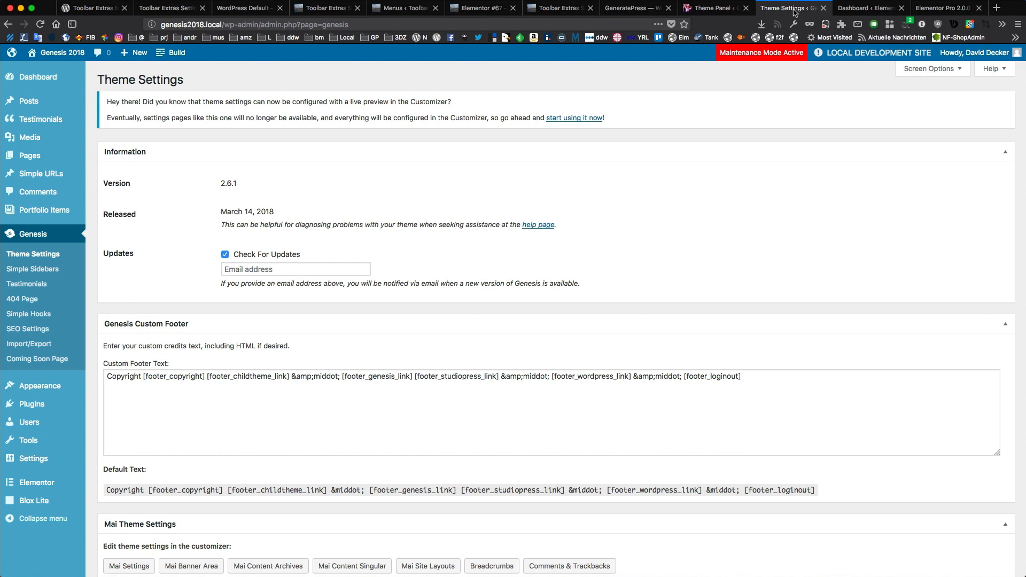
pyautogui.moveTo(736, 18)
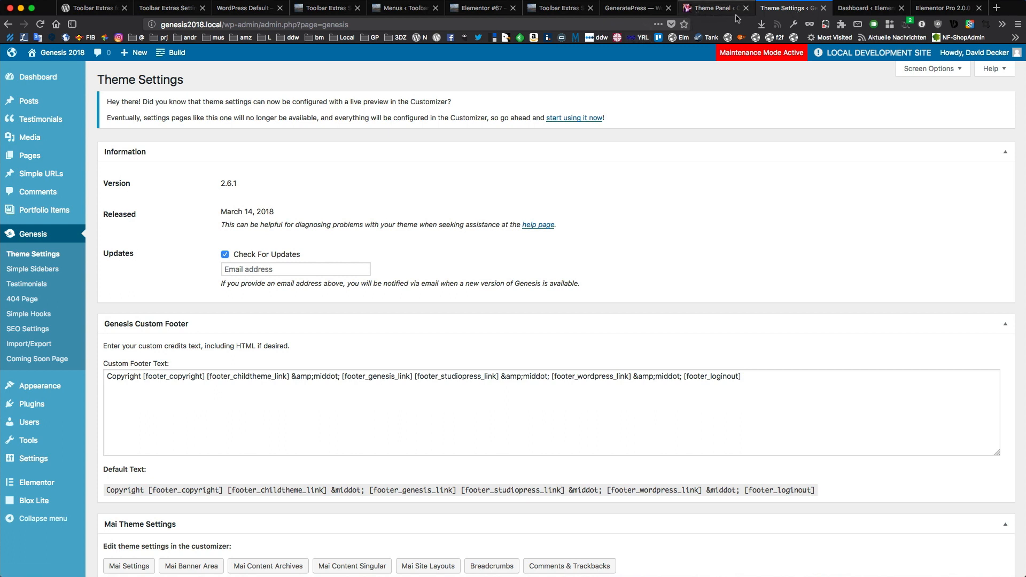
# Show the Genesis Build menu's Theme: Genesis entry and its Mai customize sections
pyautogui.click(177, 53)
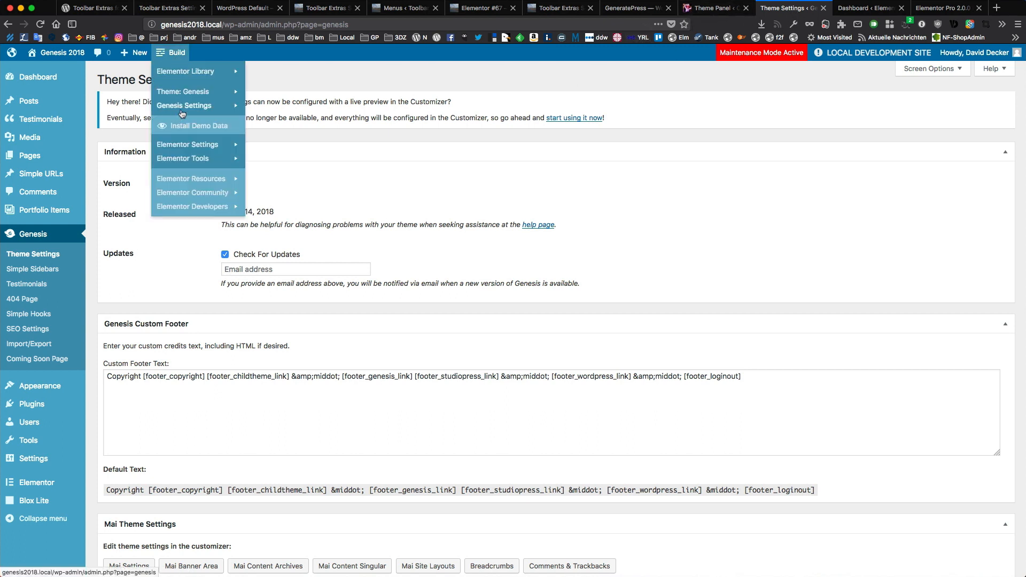
pyautogui.moveTo(185, 92)
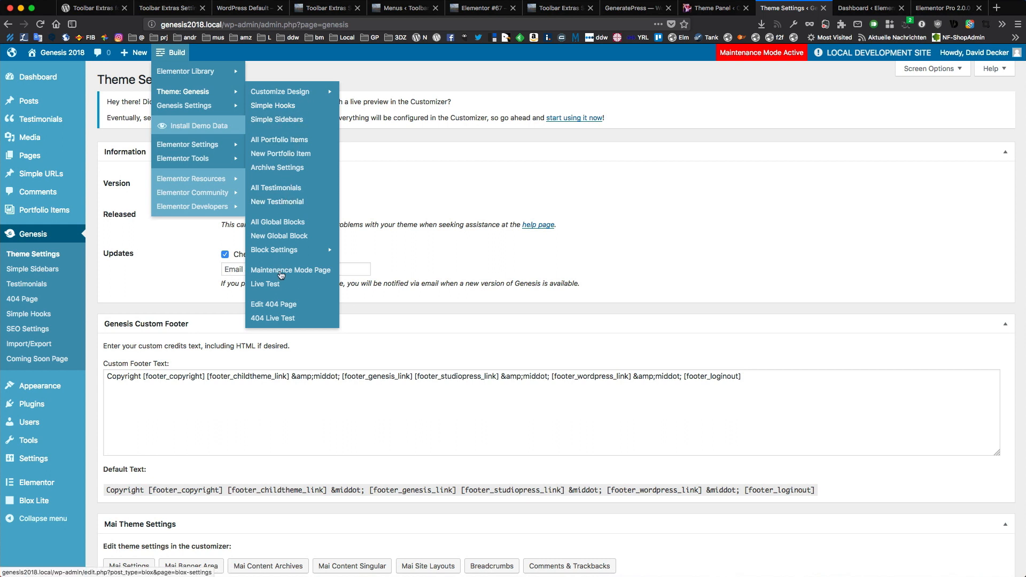
pyautogui.moveTo(283, 91)
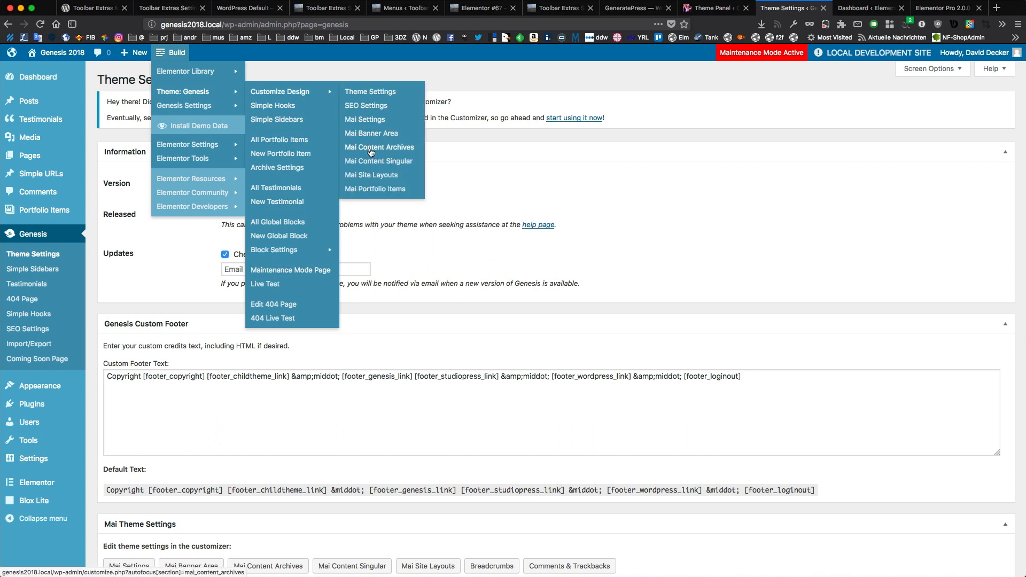
pyautogui.click(717, 7)
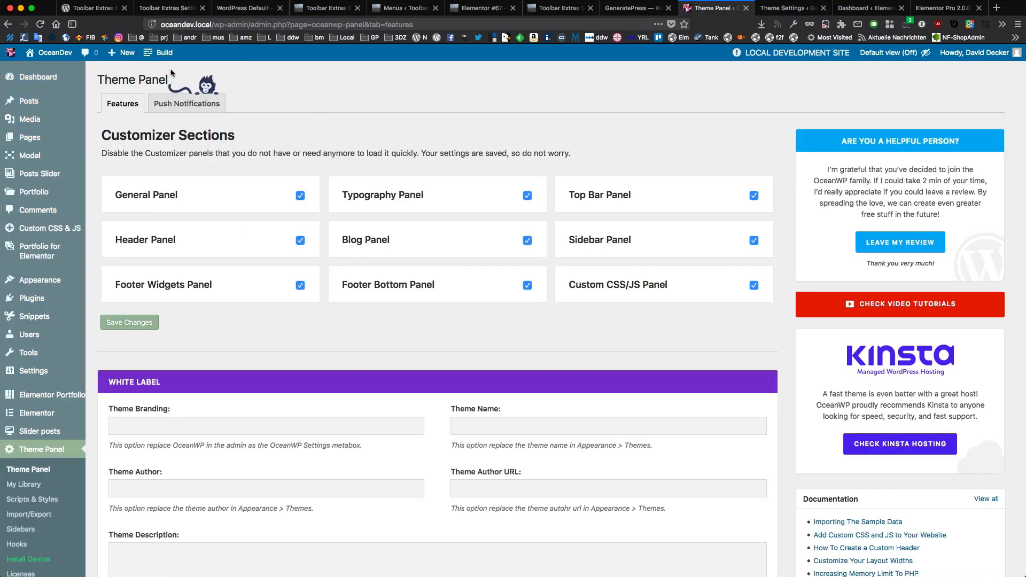
# Preview the OceanDev Build menu's OceanWP design, template, portfolio and hooks shortcuts
pyautogui.click(158, 52)
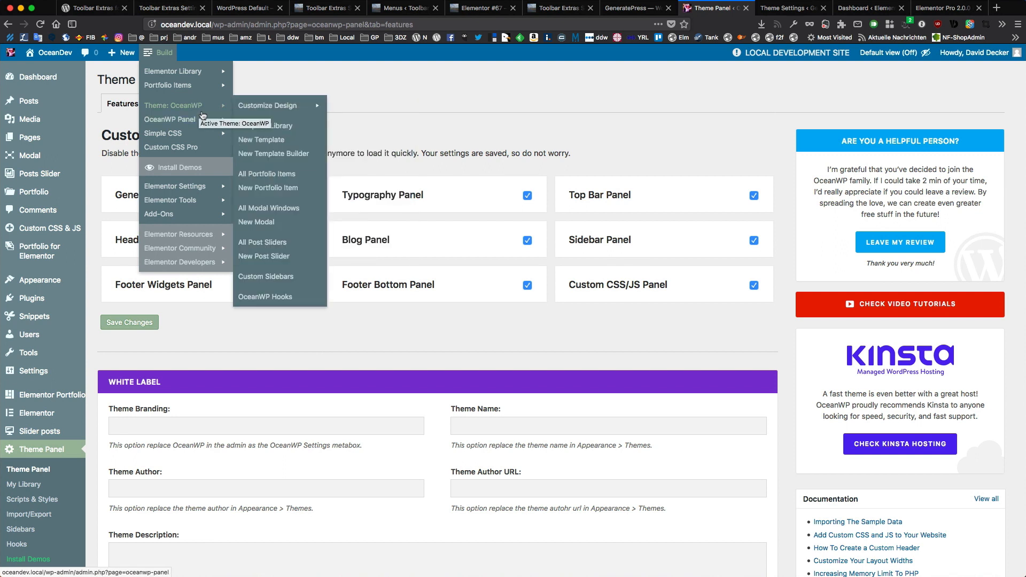
pyautogui.moveTo(267, 105)
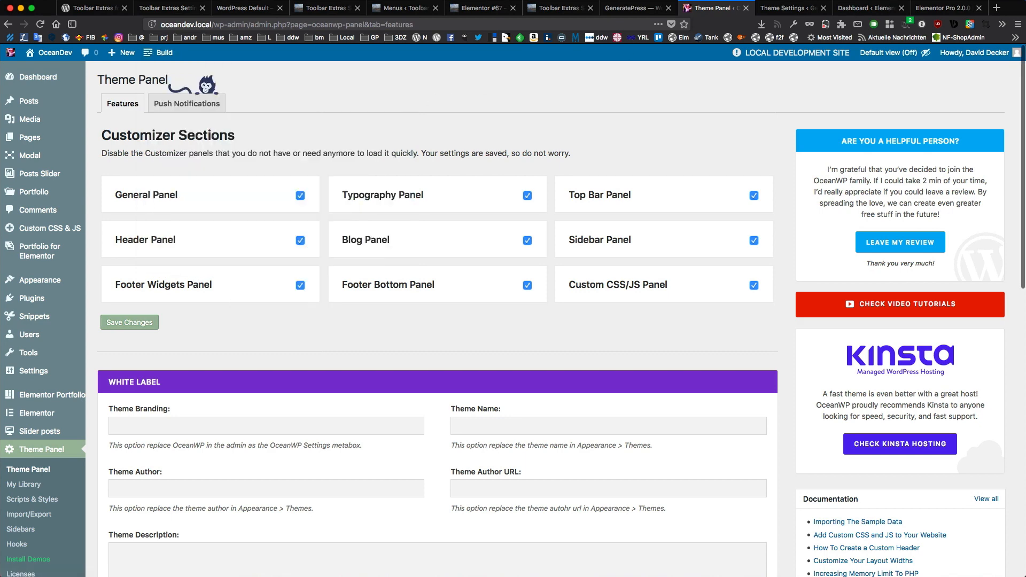
# On the Elementor Pro 2.0 beta site, browse Build's Elementor Library template types, then dismiss the menu
pyautogui.click(943, 8)
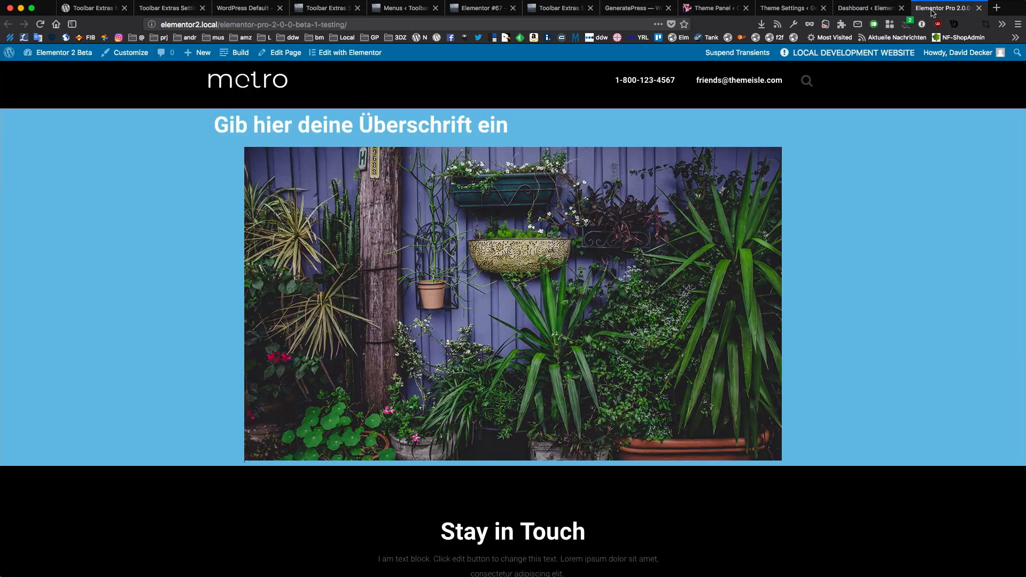
pyautogui.moveTo(285, 53)
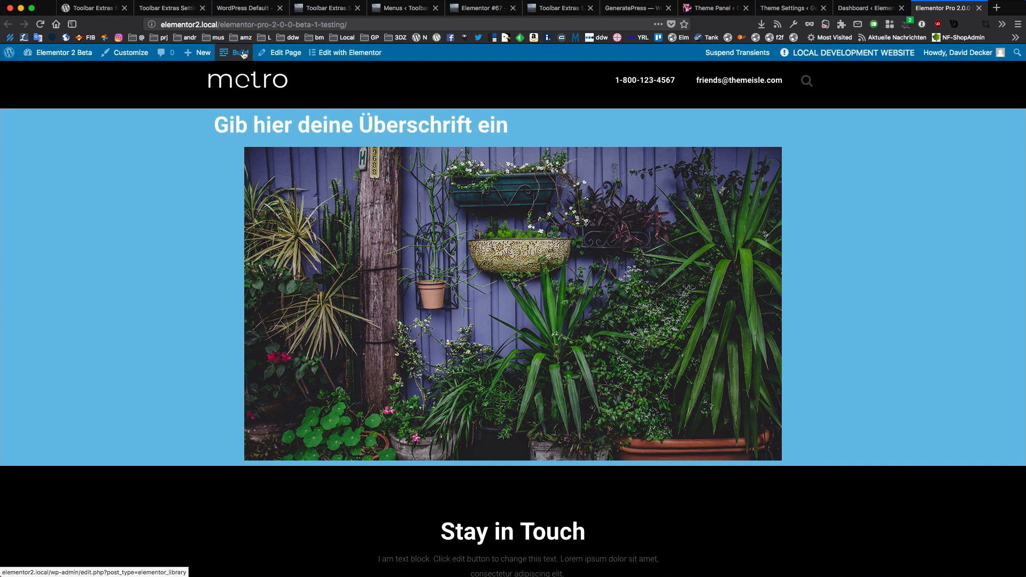
pyautogui.click(234, 52)
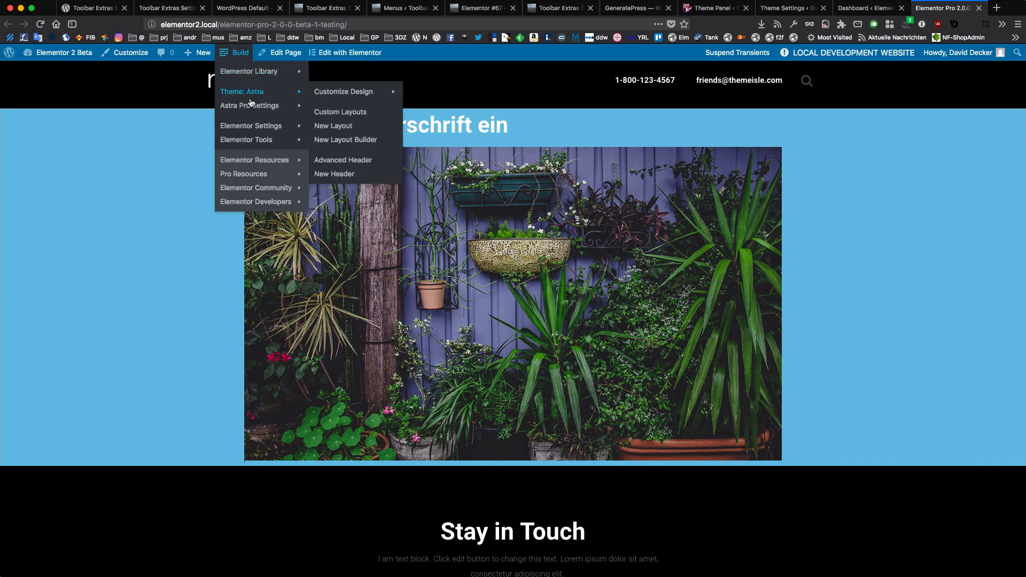
pyautogui.moveTo(248, 71)
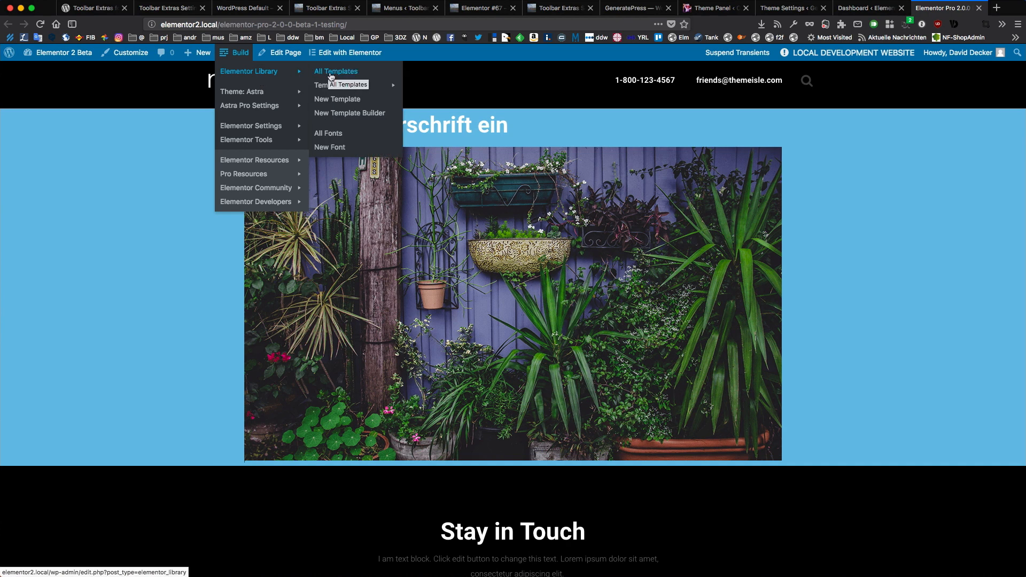
pyautogui.moveTo(333, 86)
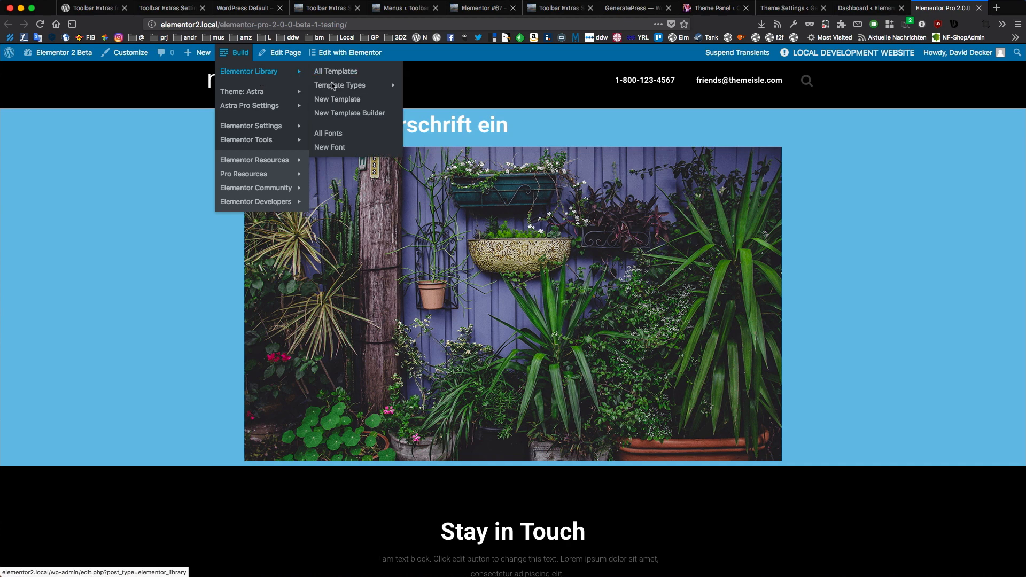
pyautogui.moveTo(340, 85)
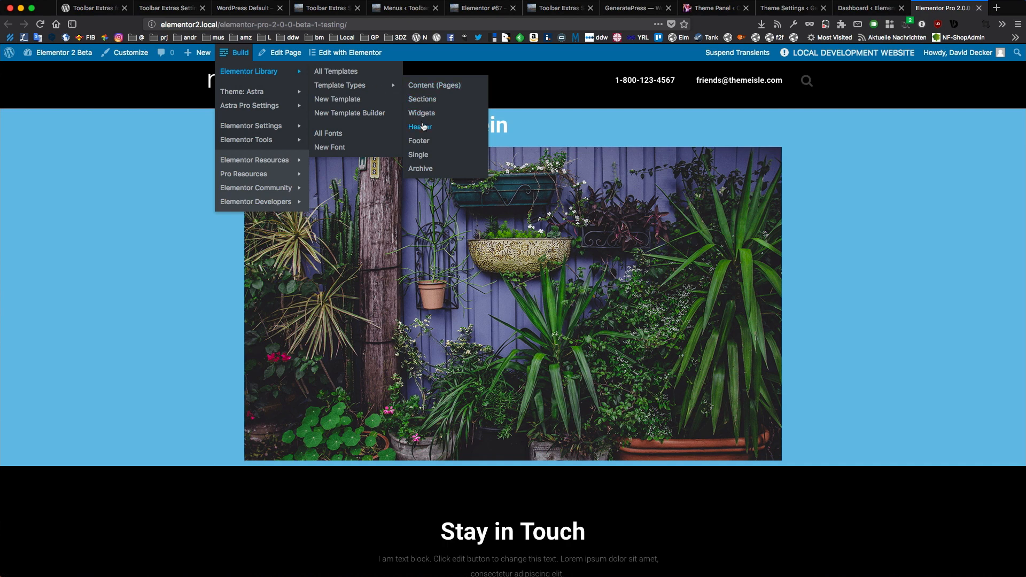
pyautogui.moveTo(422, 101)
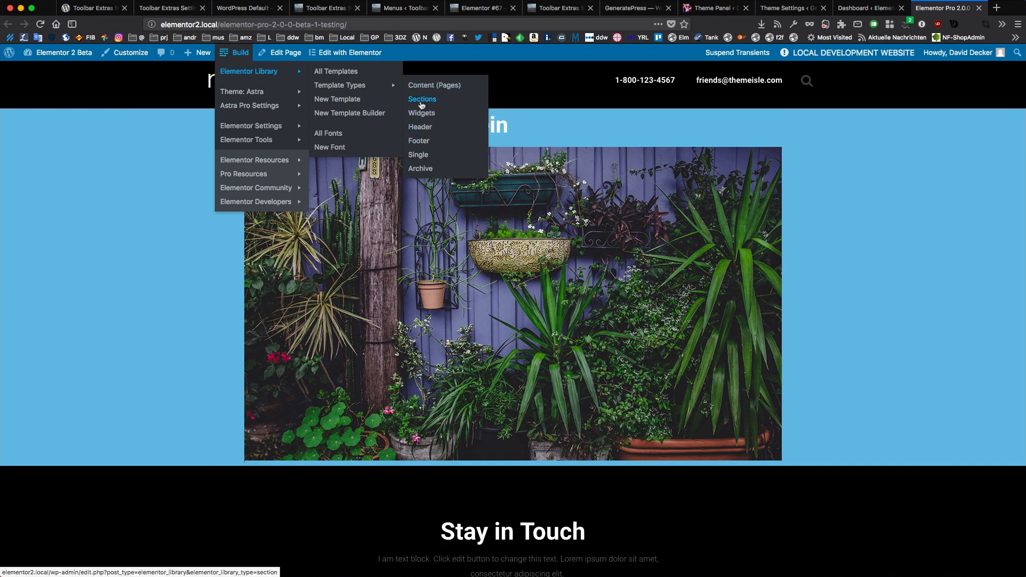
pyautogui.moveTo(426, 129)
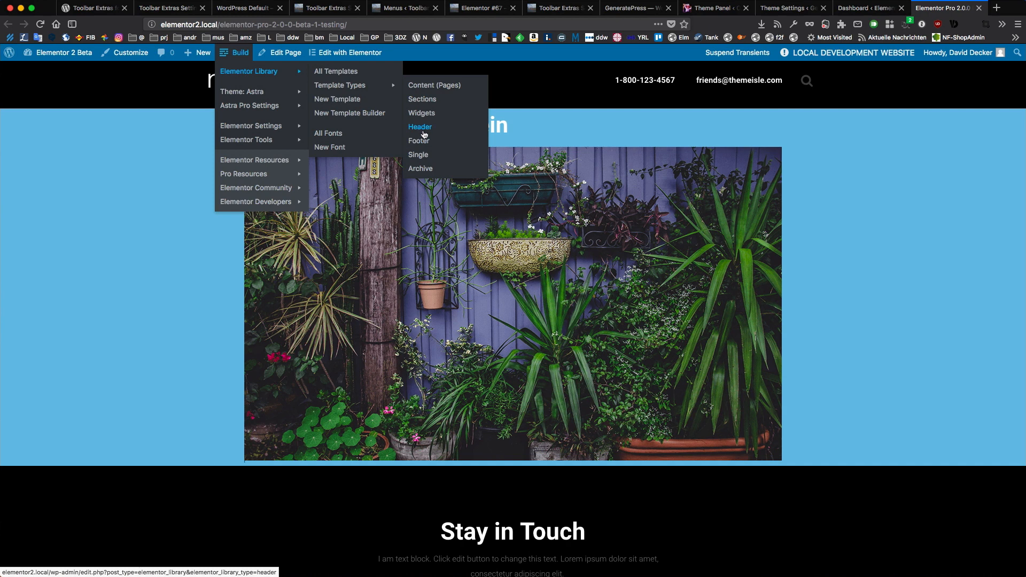
pyautogui.moveTo(424, 156)
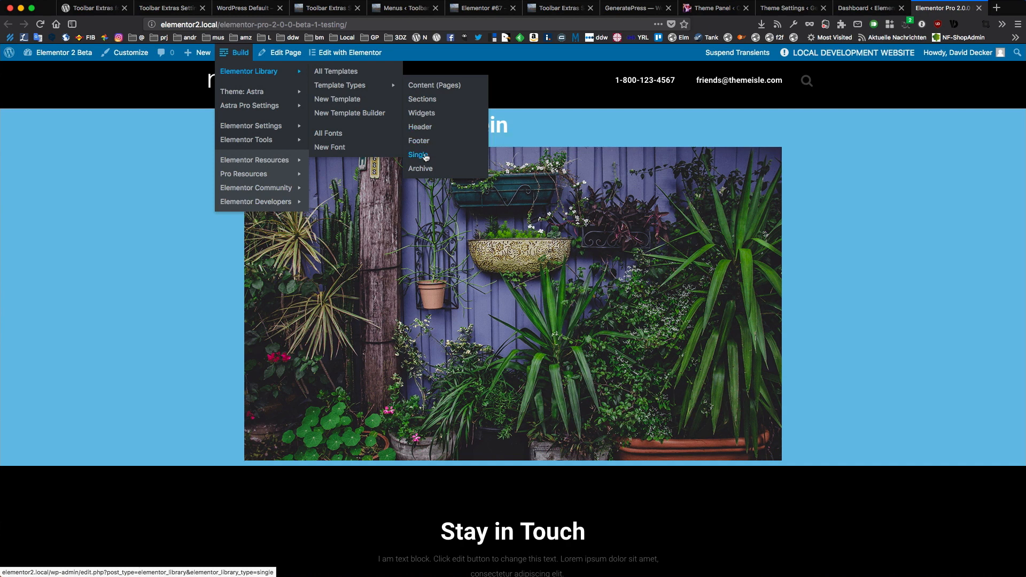
pyautogui.moveTo(420, 169)
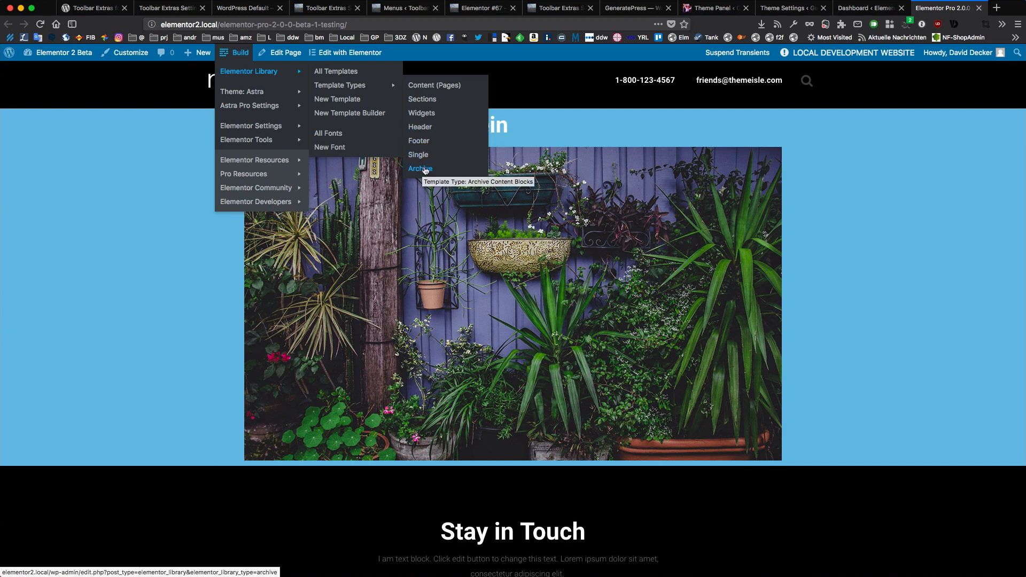
pyautogui.click(423, 75)
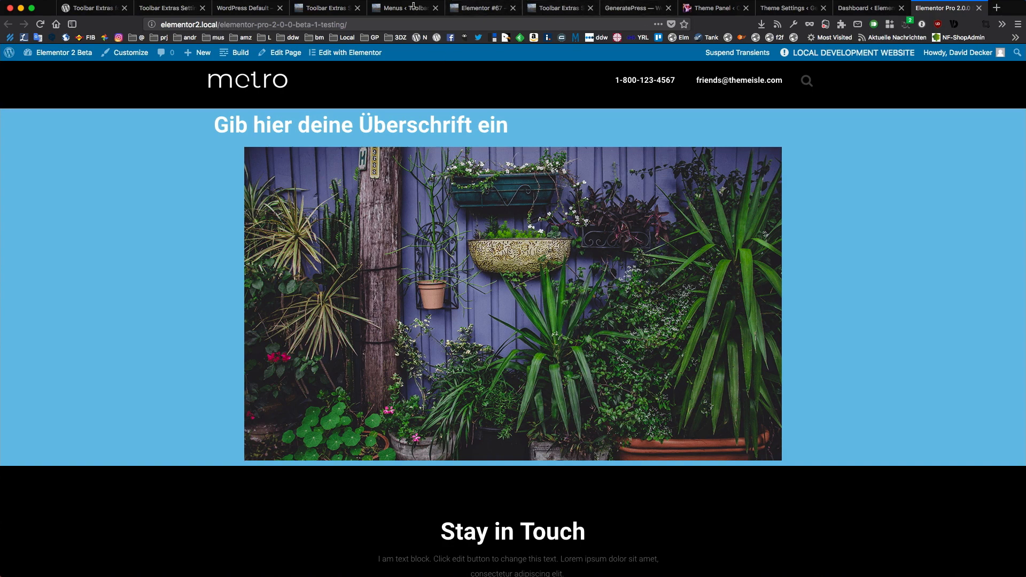
# Pass through the GeneratePress and OceanDev tabs to the default site's Toolbar Extras settings
pyautogui.click(325, 8)
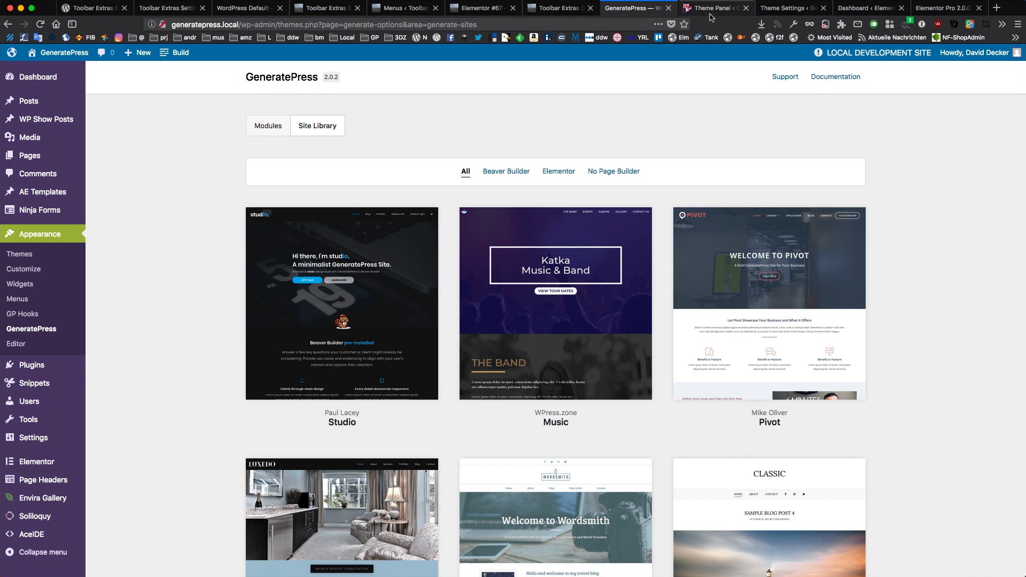
pyautogui.click(720, 8)
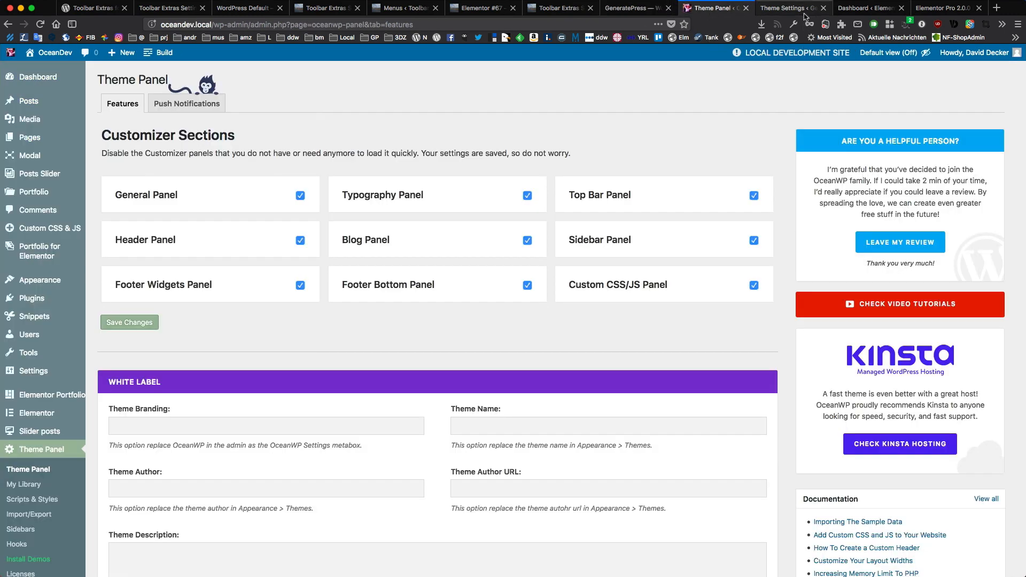
pyautogui.click(788, 7)
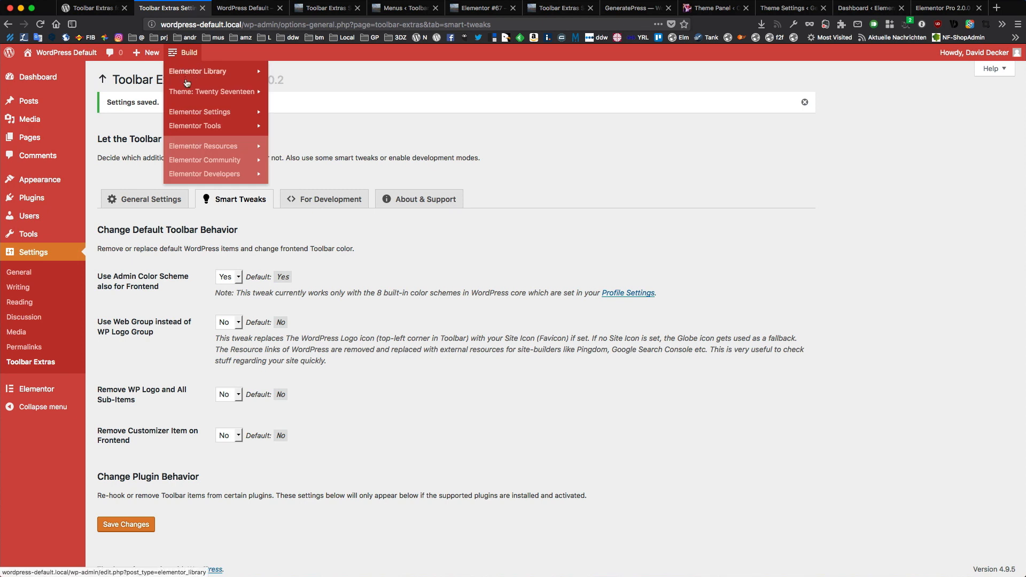
pyautogui.moveTo(214, 95)
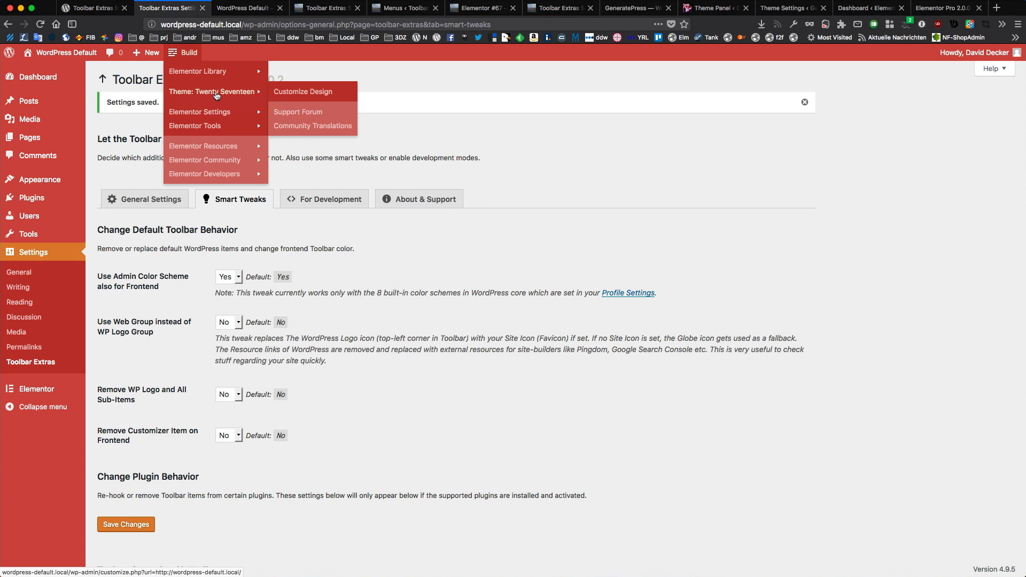
pyautogui.moveTo(220, 101)
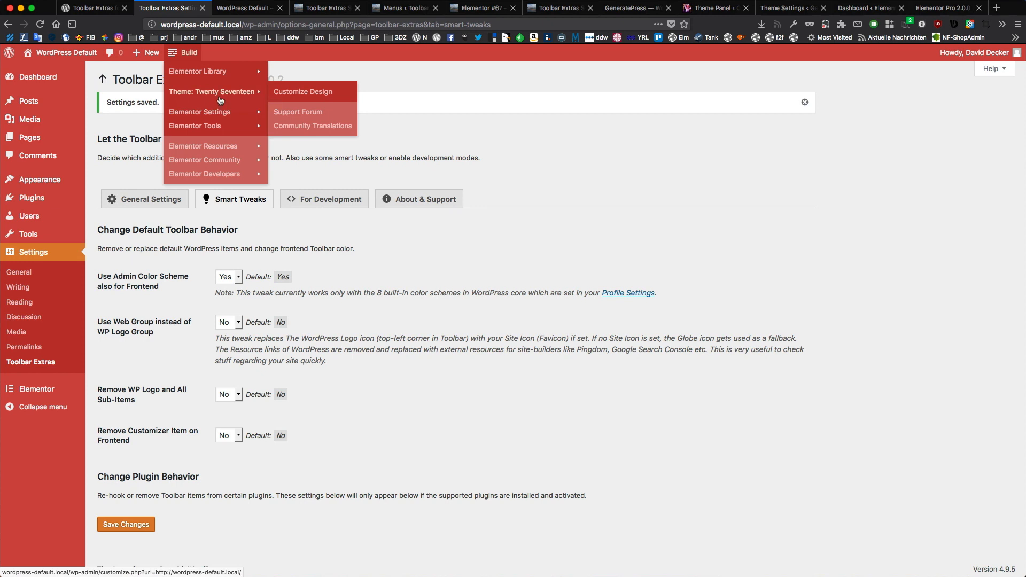
pyautogui.moveTo(232, 92)
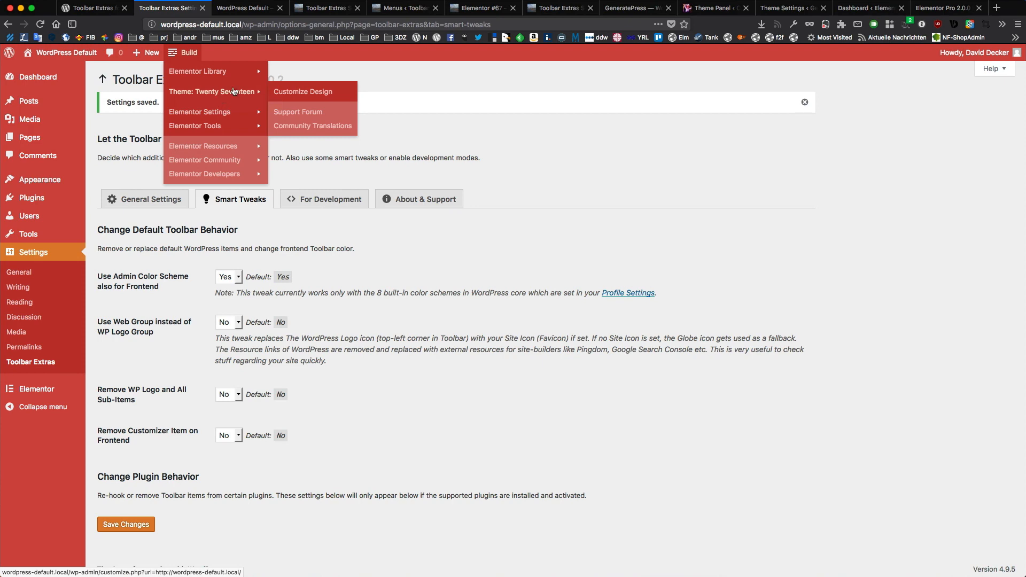
# Check the Build menu on the Toolbar Extras settings tab, then go to the Elementor #67 front-end page
pyautogui.click(414, 8)
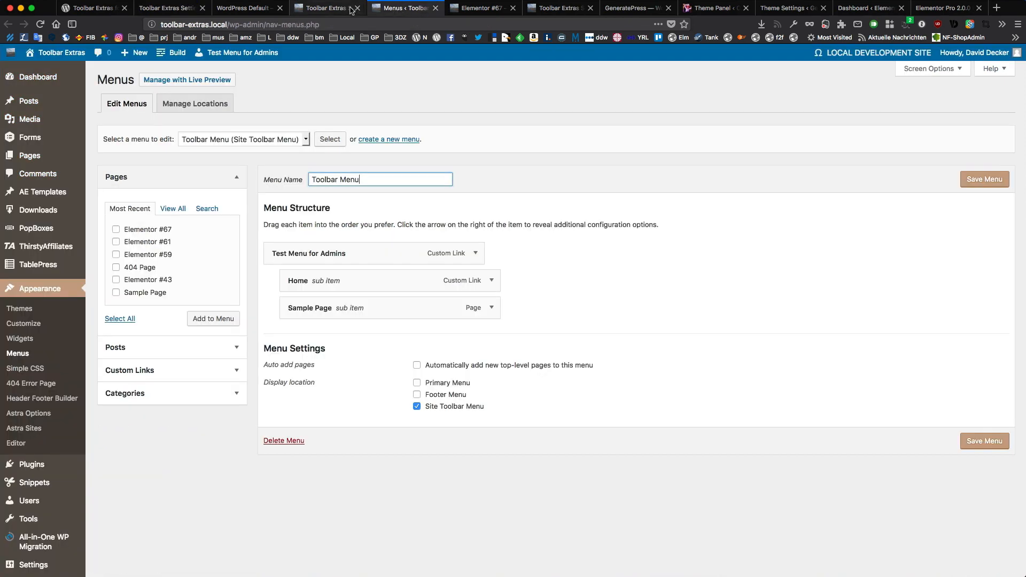
pyautogui.click(326, 8)
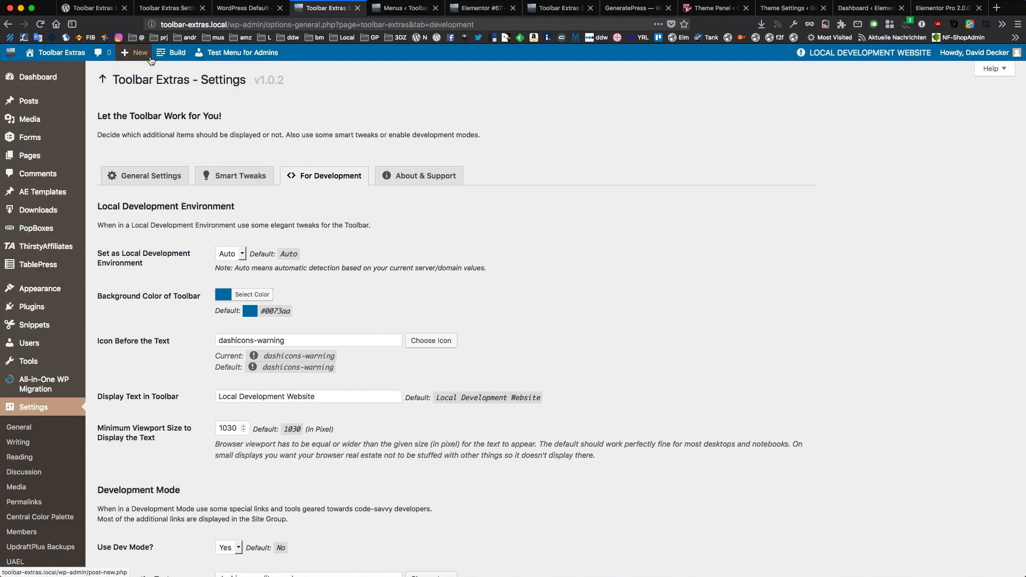
pyautogui.click(177, 52)
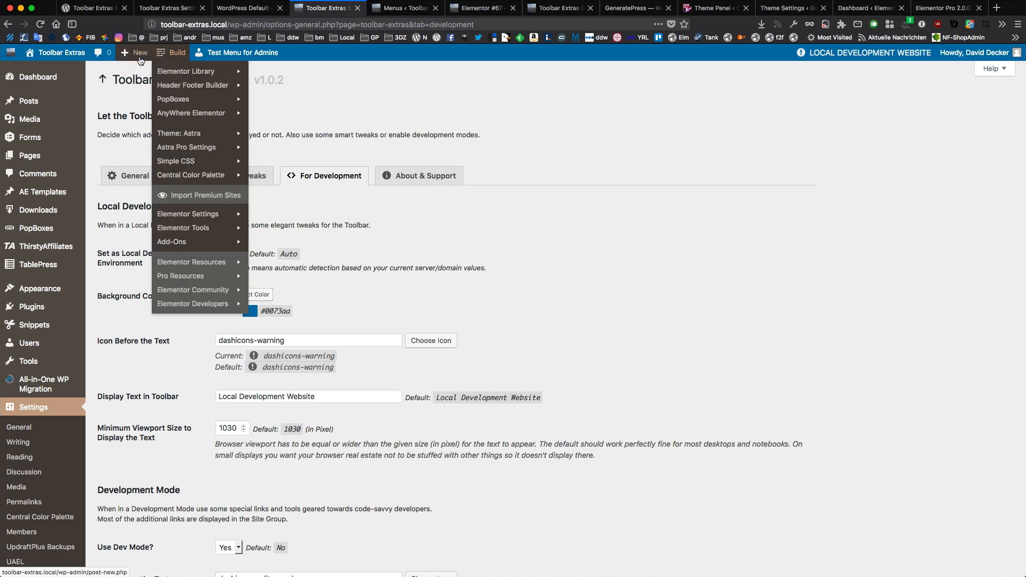
pyautogui.click(481, 8)
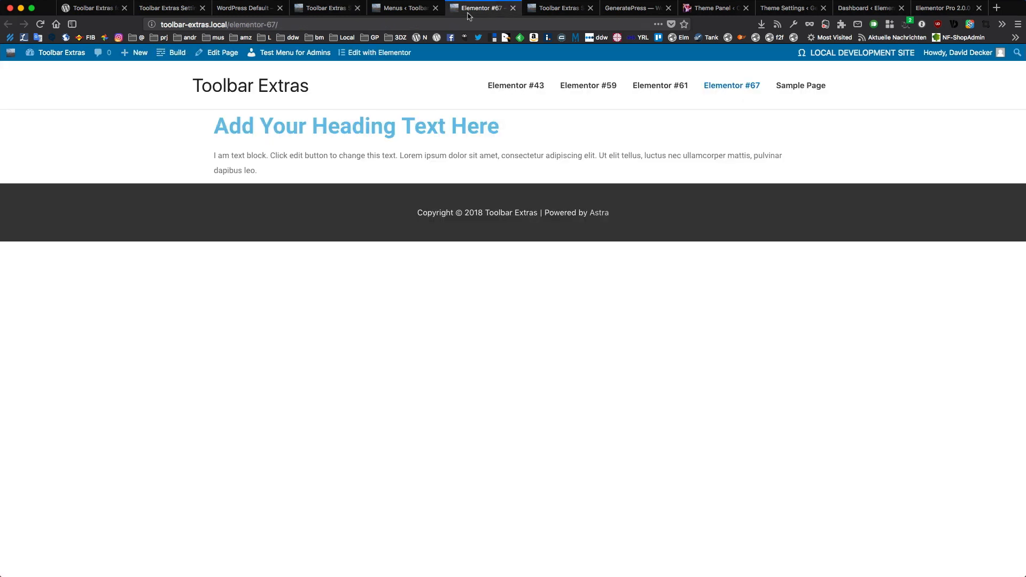
# Explore the front-end Build menu, then reopen the Toolbar Extras site menu of quick links
pyautogui.click(176, 52)
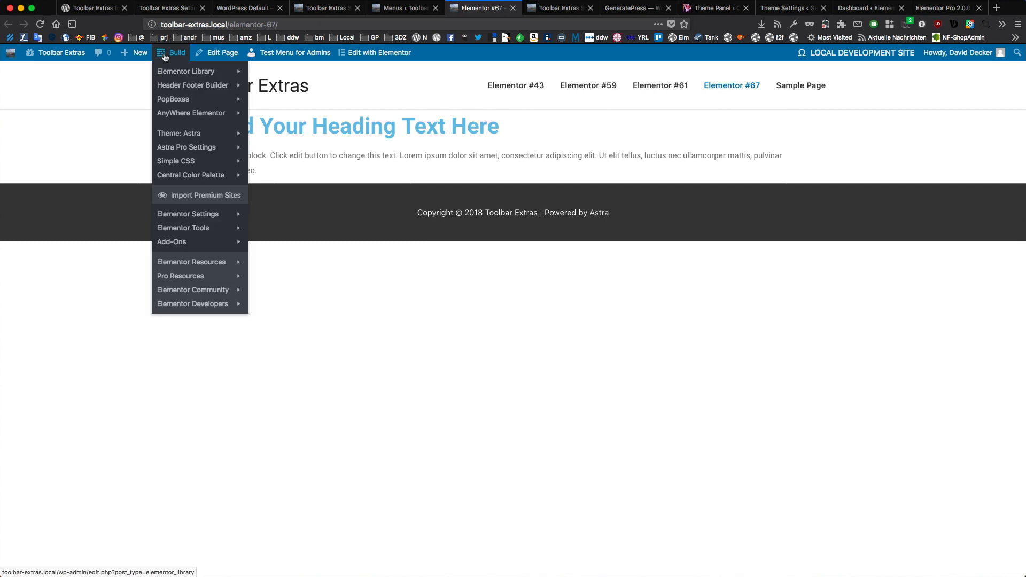
pyautogui.moveTo(172, 133)
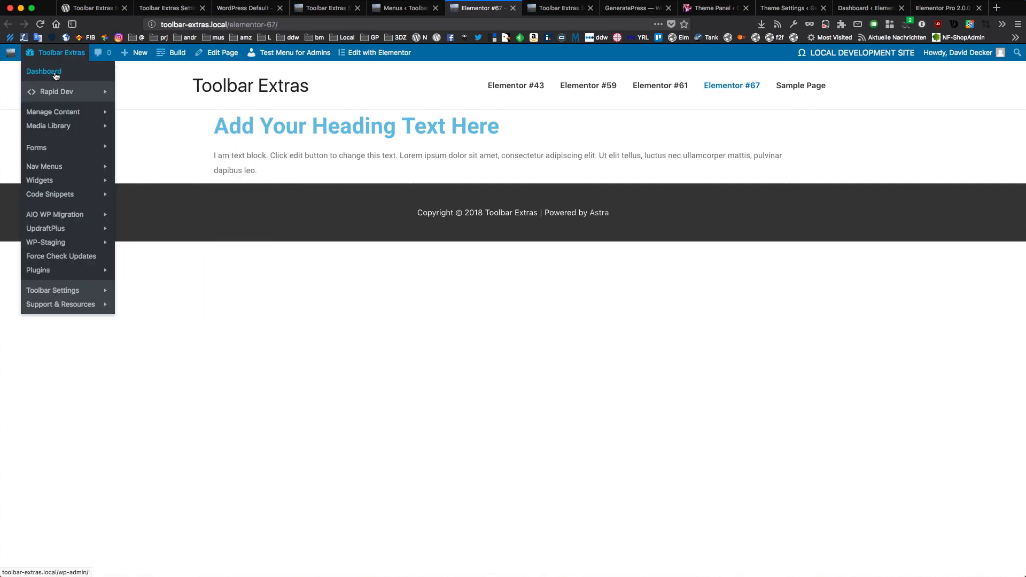
pyautogui.moveTo(44, 167)
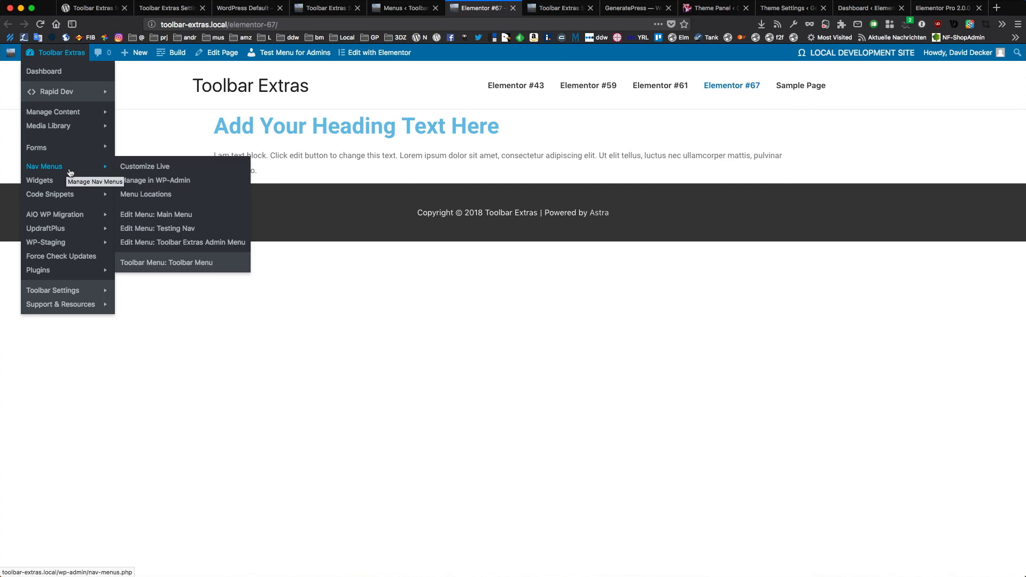
pyautogui.click(174, 126)
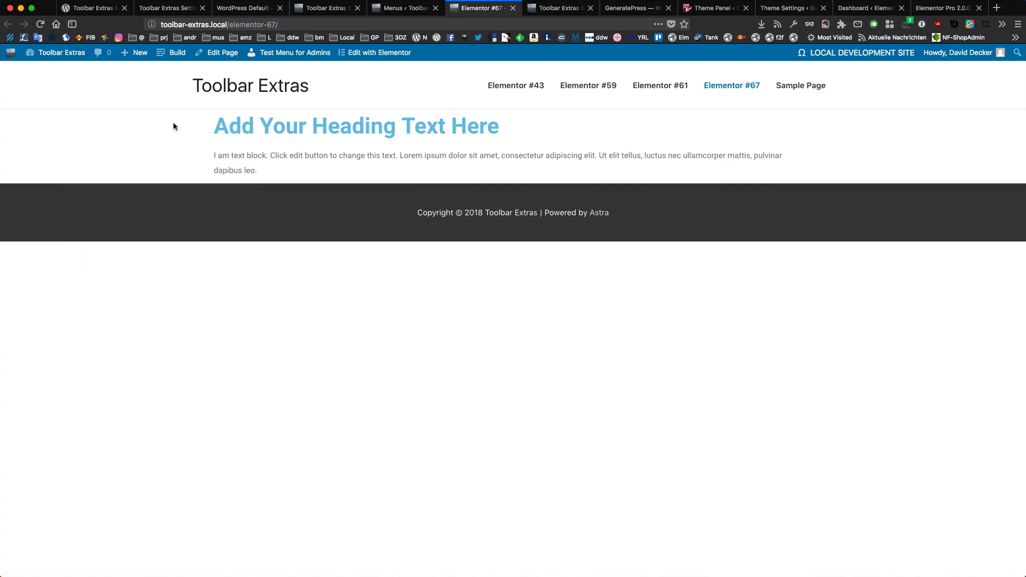
pyautogui.click(60, 52)
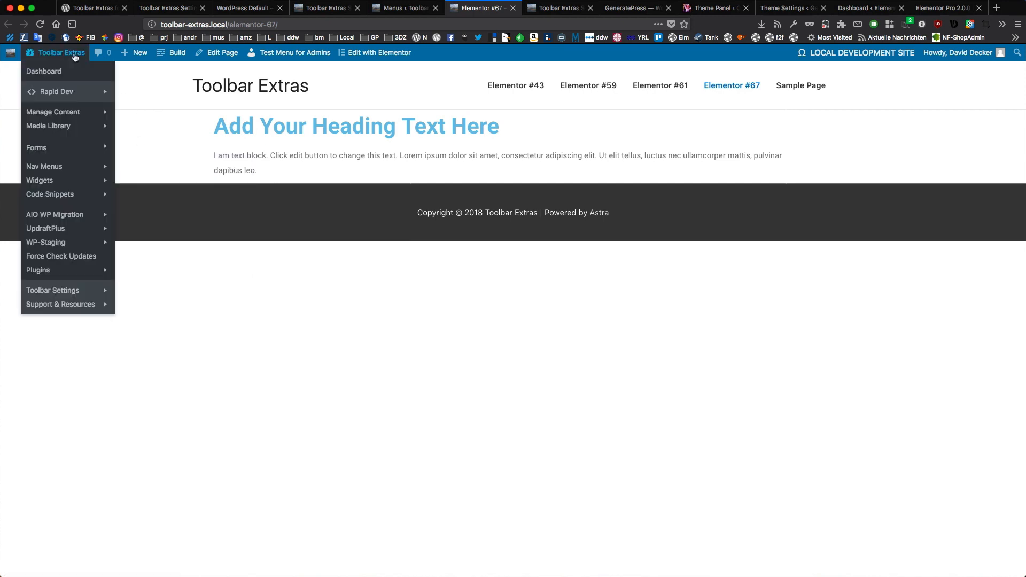
pyautogui.moveTo(71, 100)
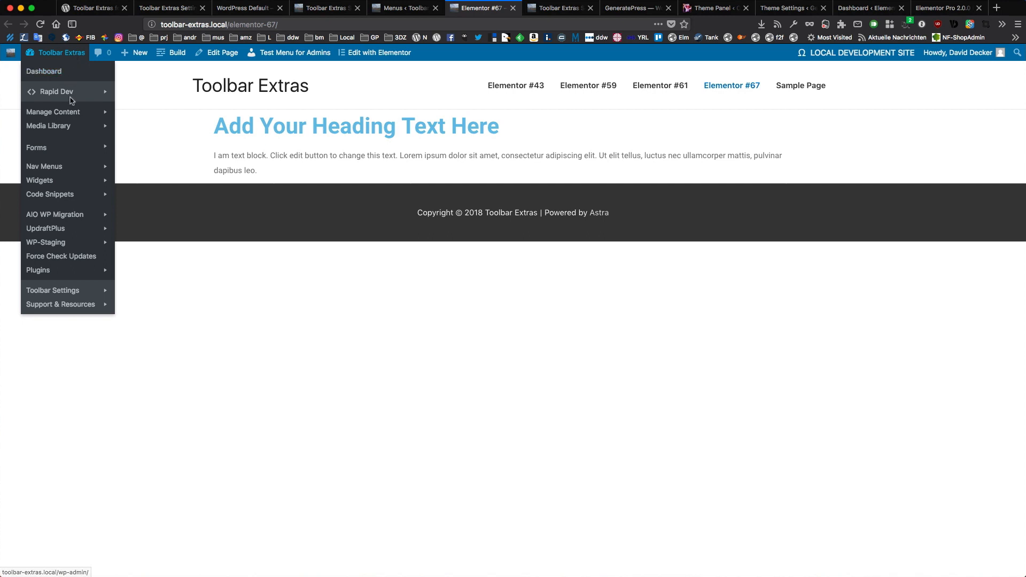
pyautogui.moveTo(48, 125)
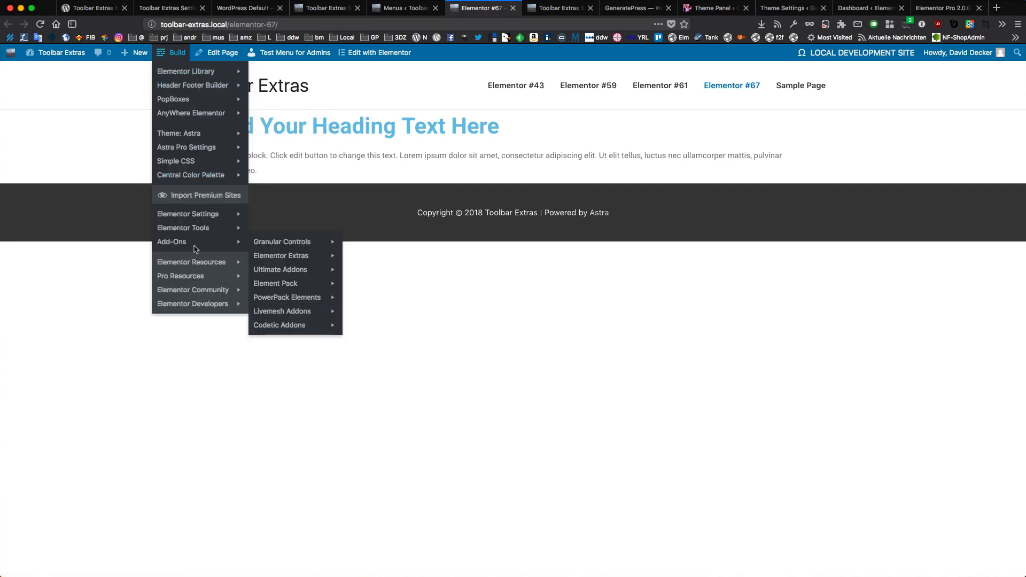
pyautogui.moveTo(286, 297)
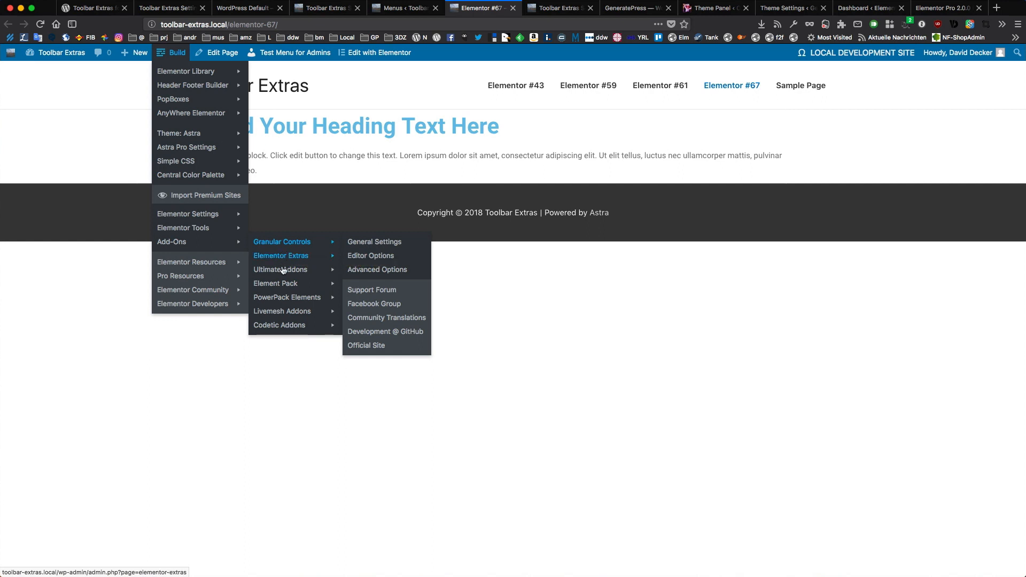
pyautogui.moveTo(283, 269)
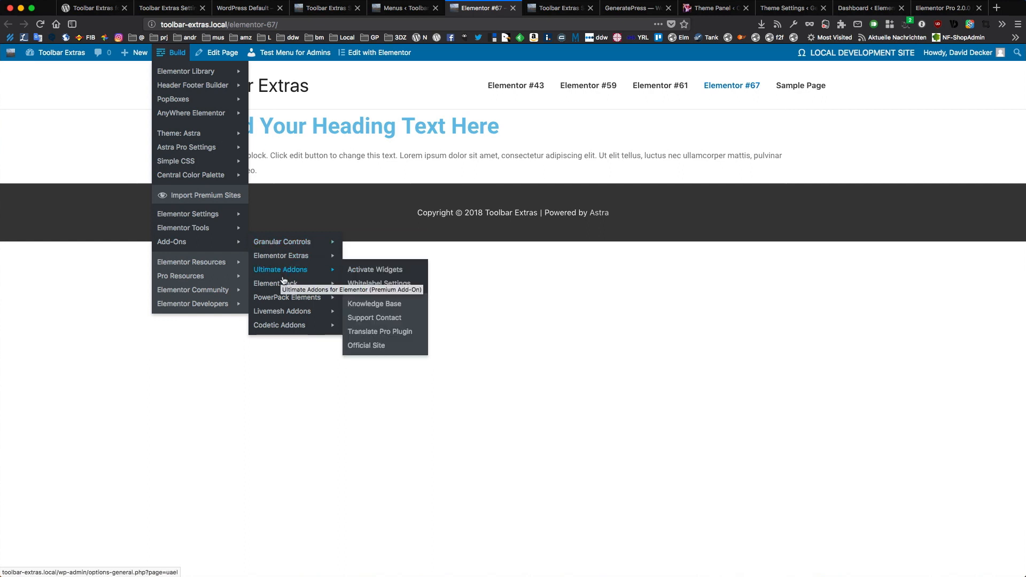
pyautogui.moveTo(286, 283)
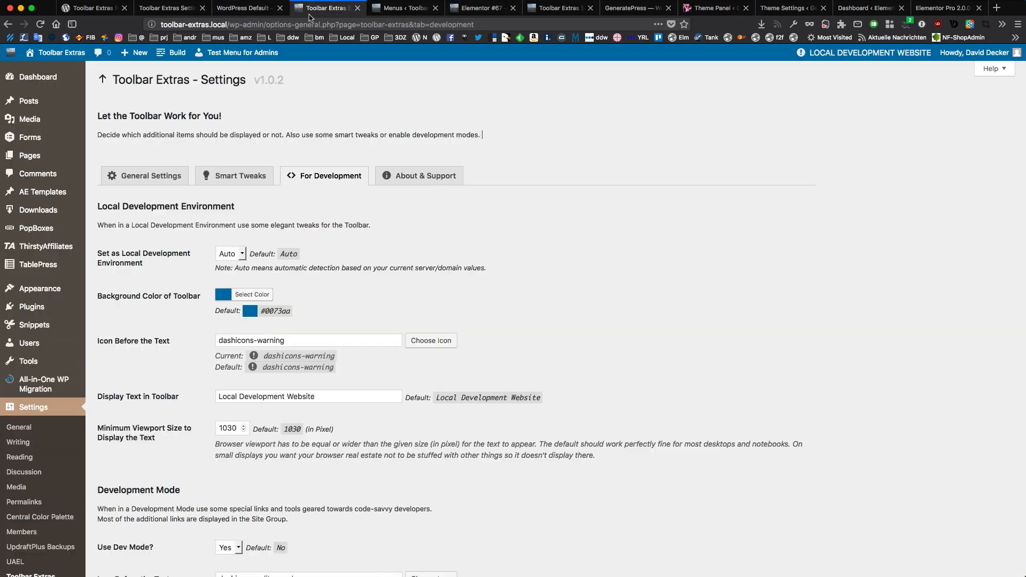
# Open the About & Support tab and scroll through the plugin story, donation and support links
pyautogui.click(424, 175)
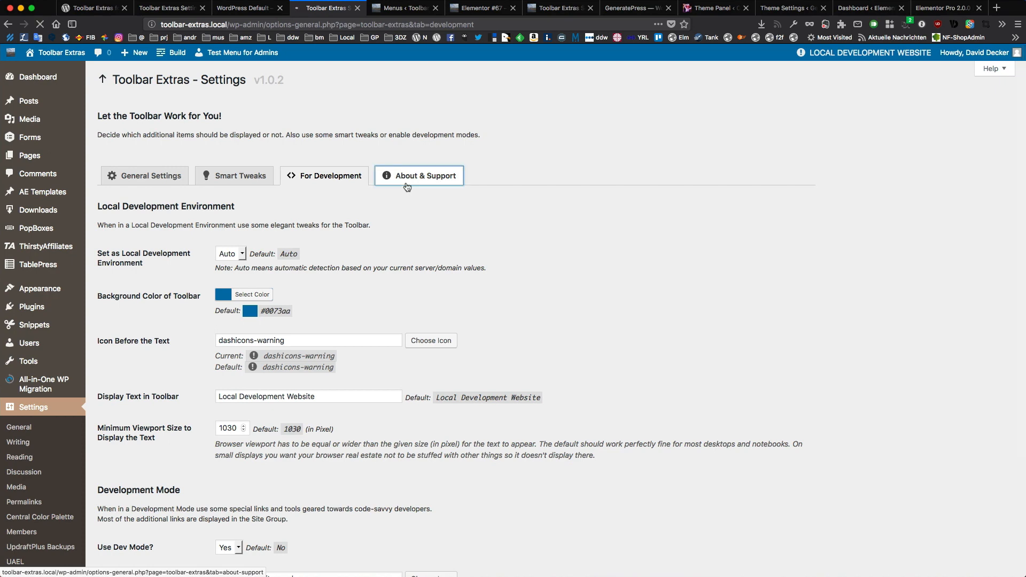
pyautogui.click(425, 175)
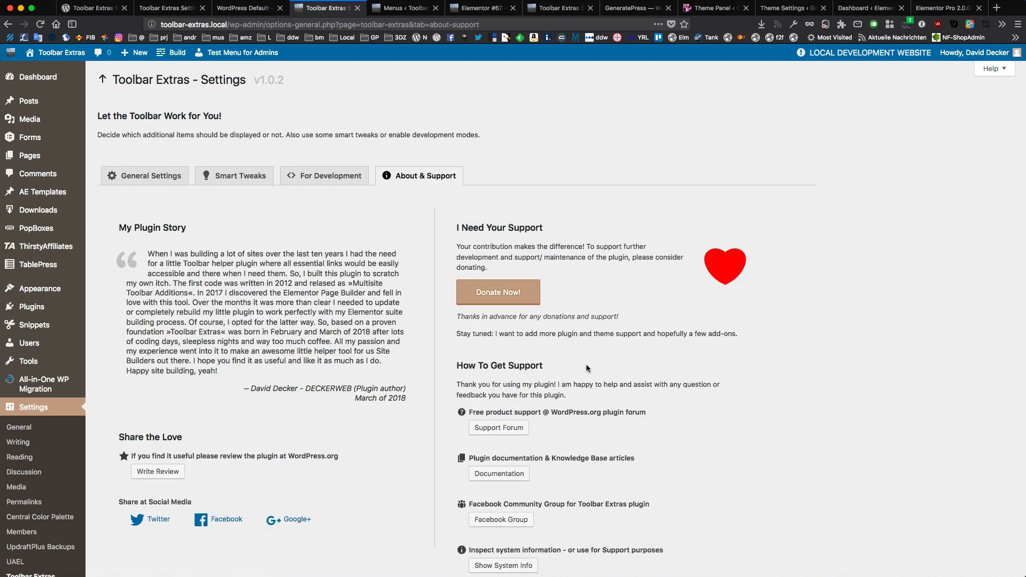
pyautogui.scroll(-3)
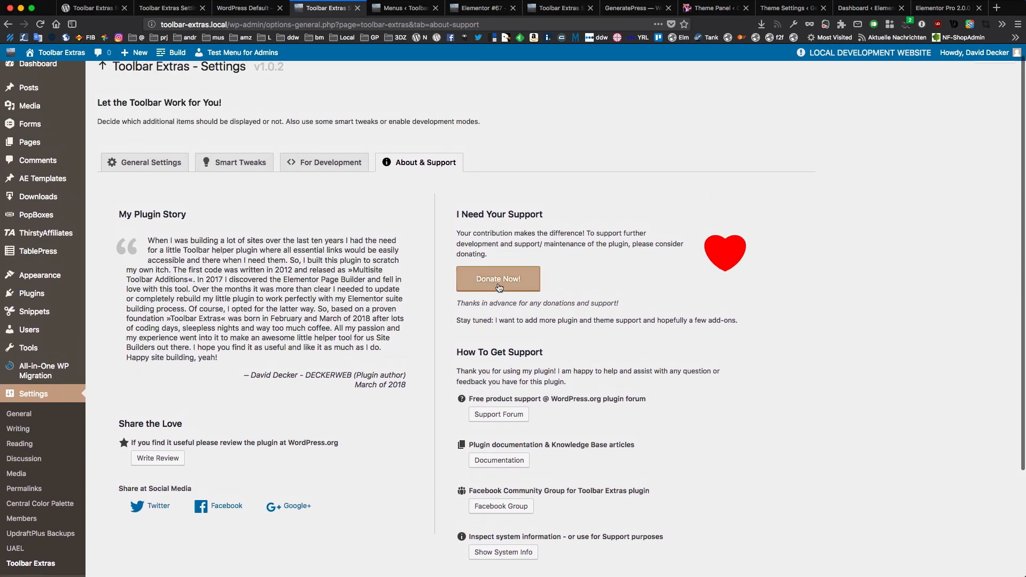
pyautogui.moveTo(430, 324)
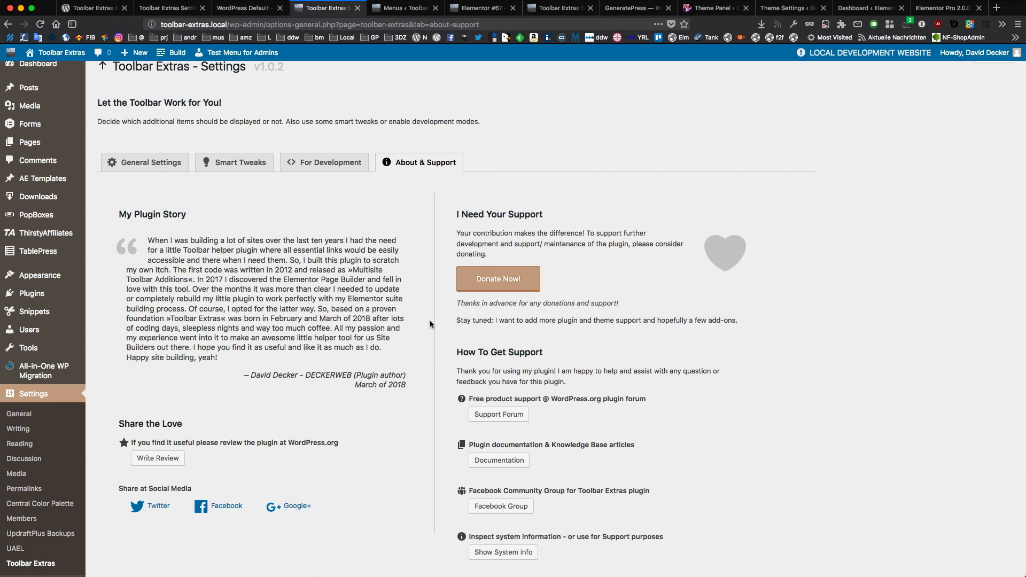
pyautogui.scroll(-3)
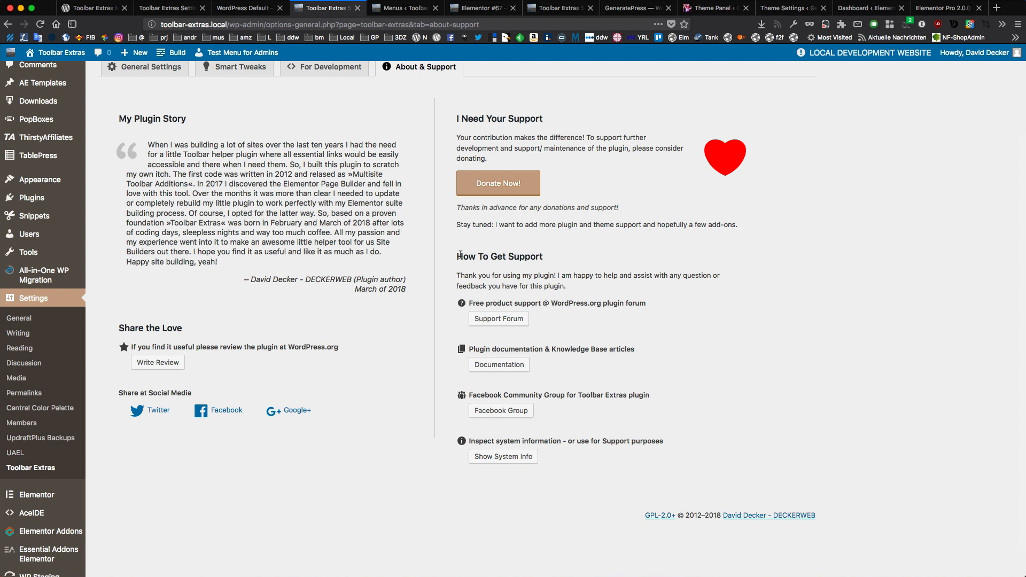
pyautogui.moveTo(482, 284)
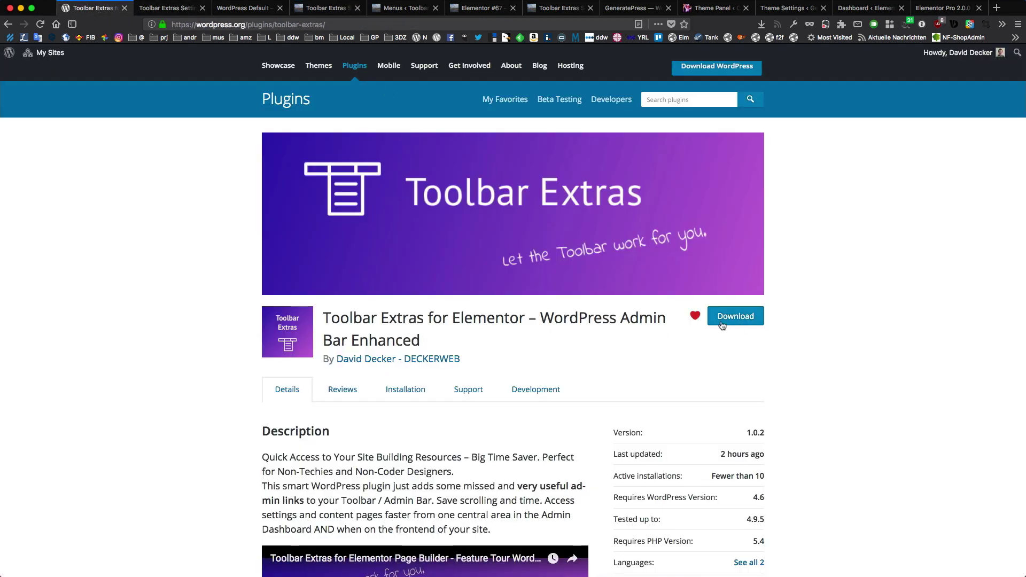
pyautogui.moveTo(623, 378)
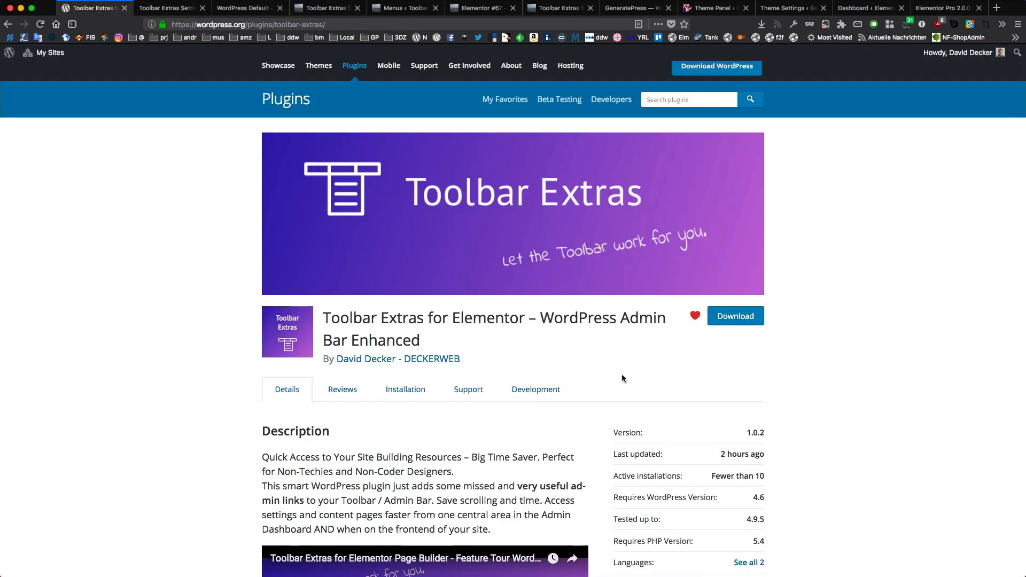
pyautogui.moveTo(620, 378)
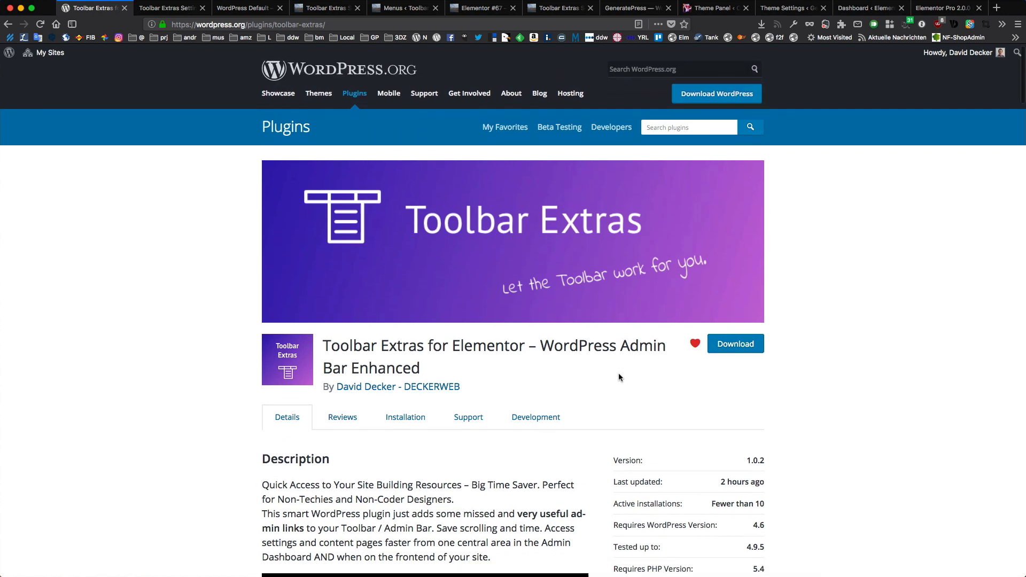
# Scroll the WordPress.org Toolbar Extras plugin page through its details and description
pyautogui.scroll(-3)
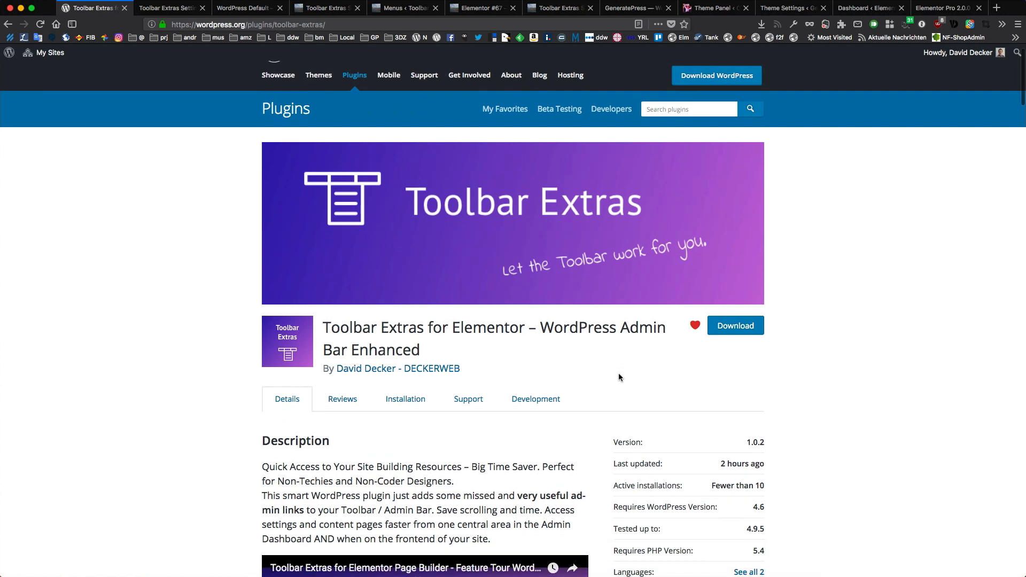